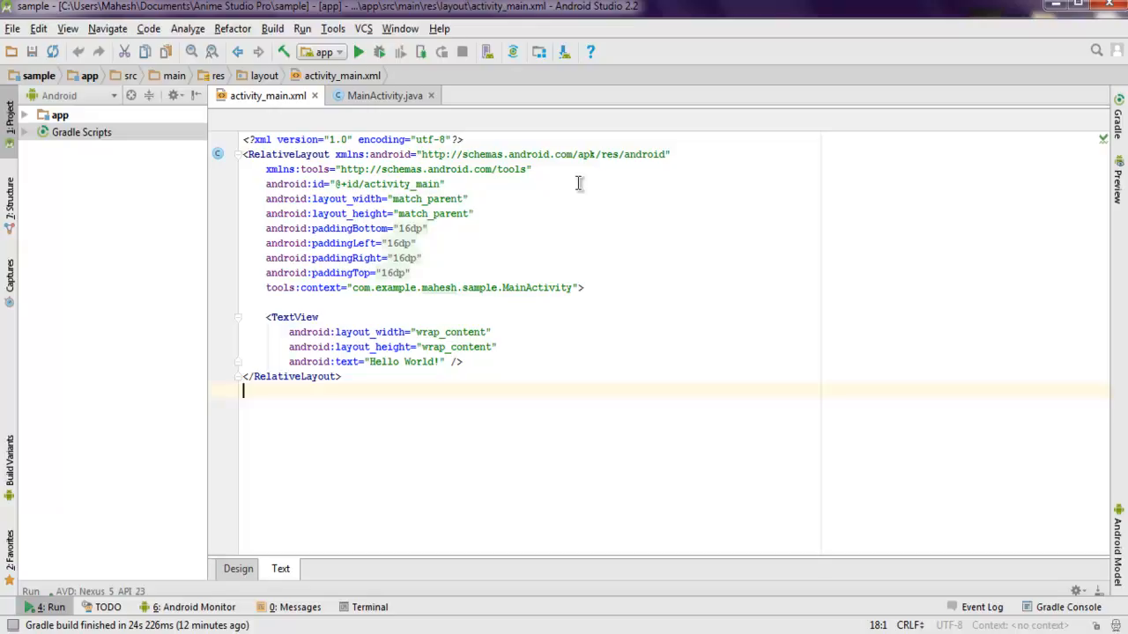
{"action": "mouse_move", "coordinate": [268, 121]}
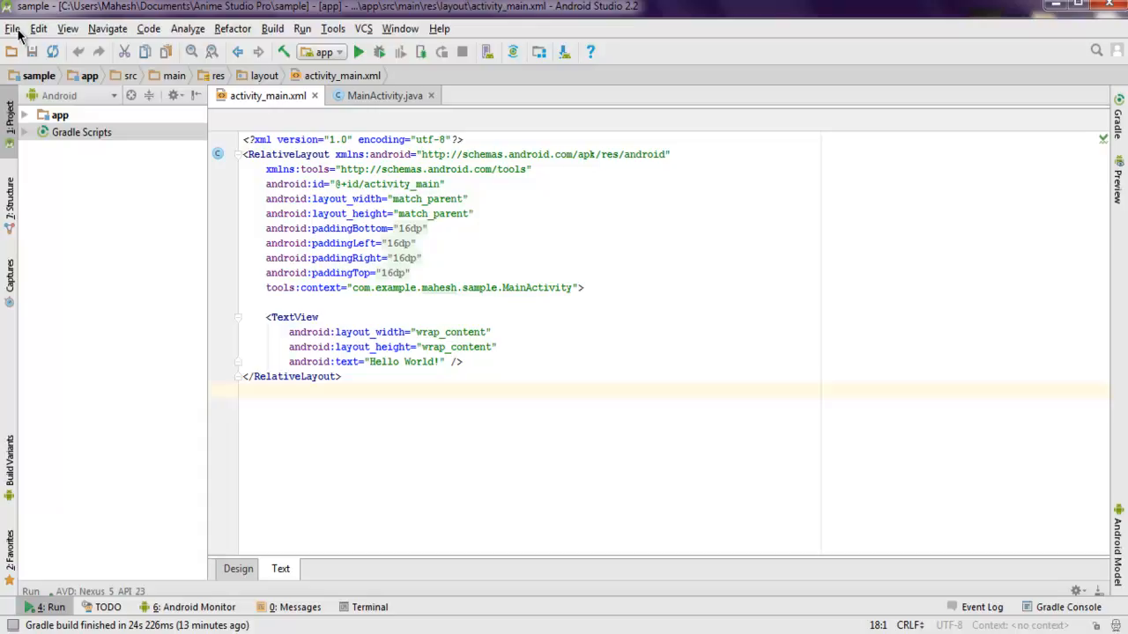
Step: Browse the File menu's project commands and dismiss it without choosing anything
{"action": "left_click", "coordinate": [13, 29]}
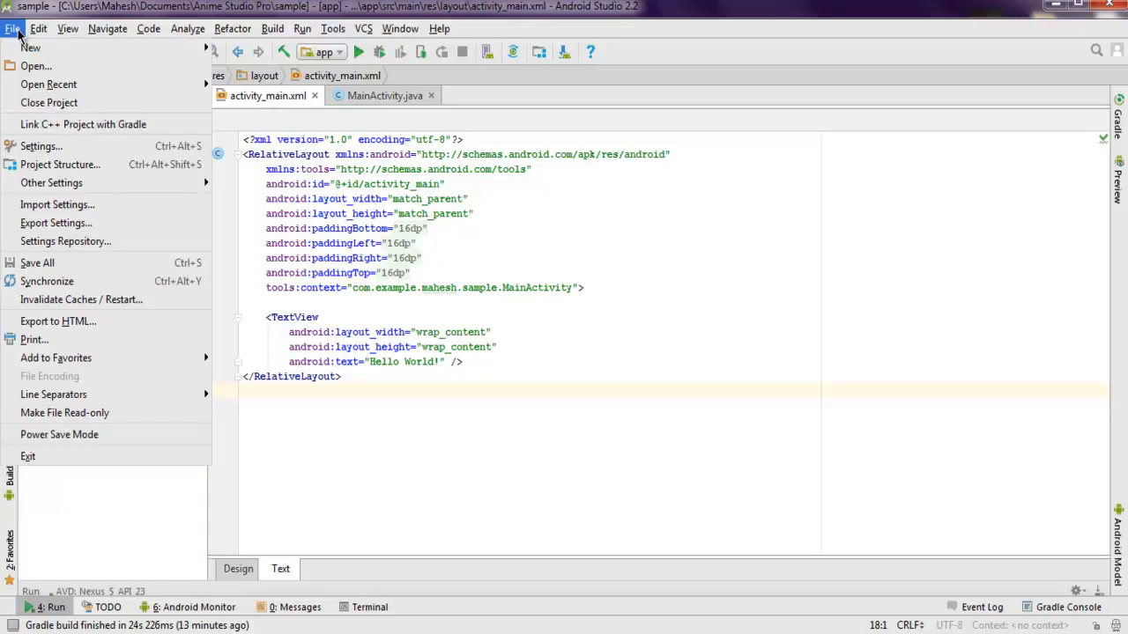
{"action": "mouse_move", "coordinate": [28, 53]}
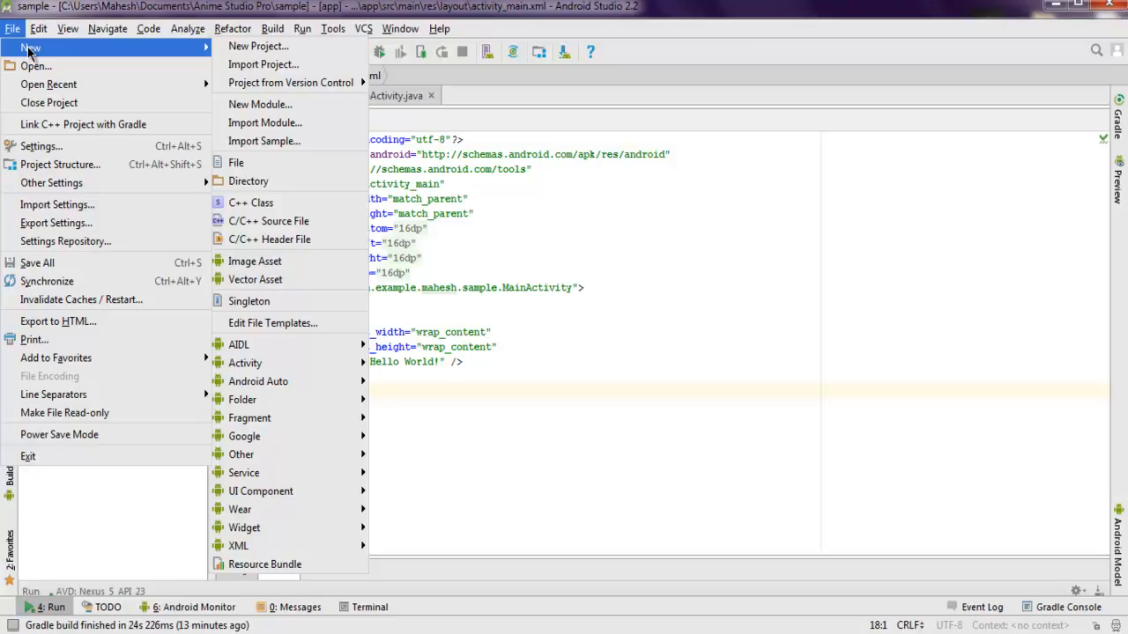
{"action": "mouse_move", "coordinate": [258, 46]}
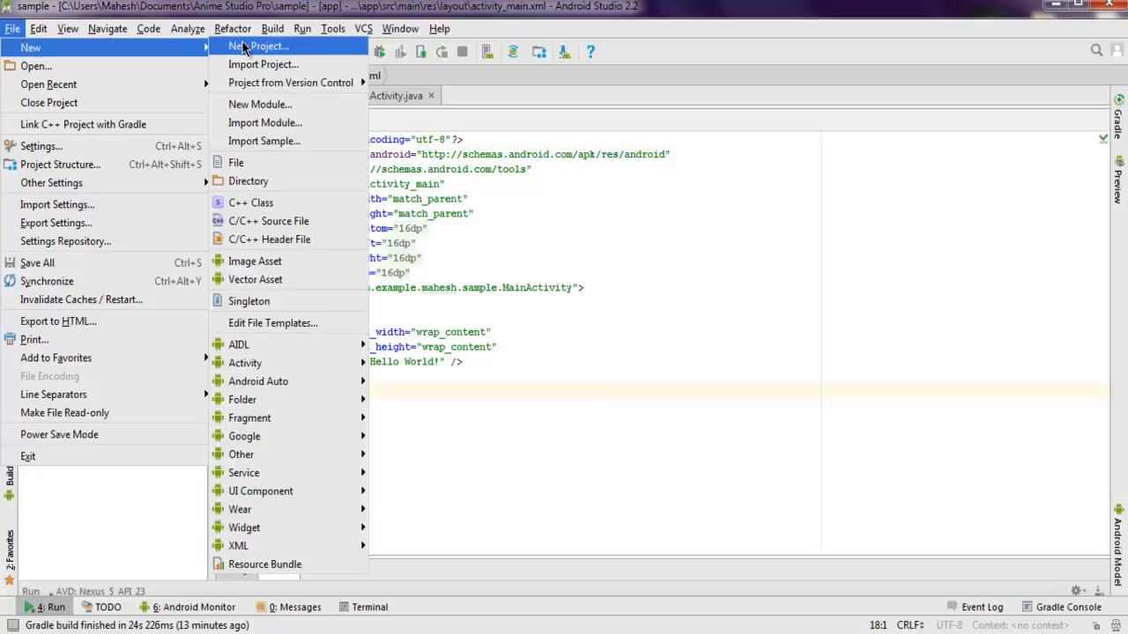
{"action": "mouse_move", "coordinate": [256, 278]}
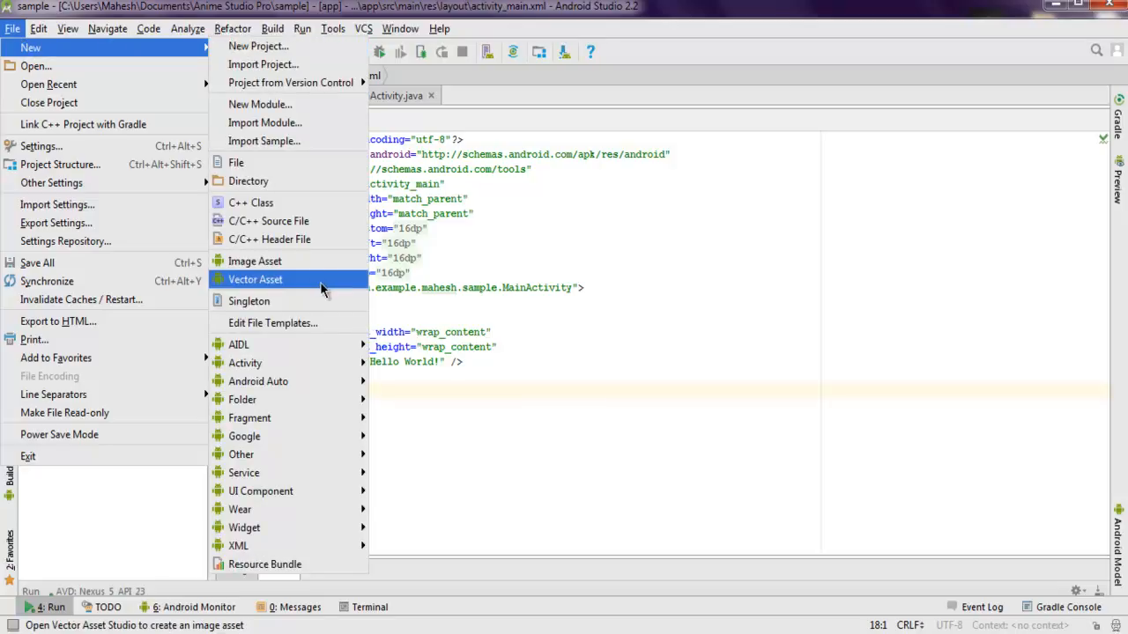
{"action": "left_click", "coordinate": [573, 361]}
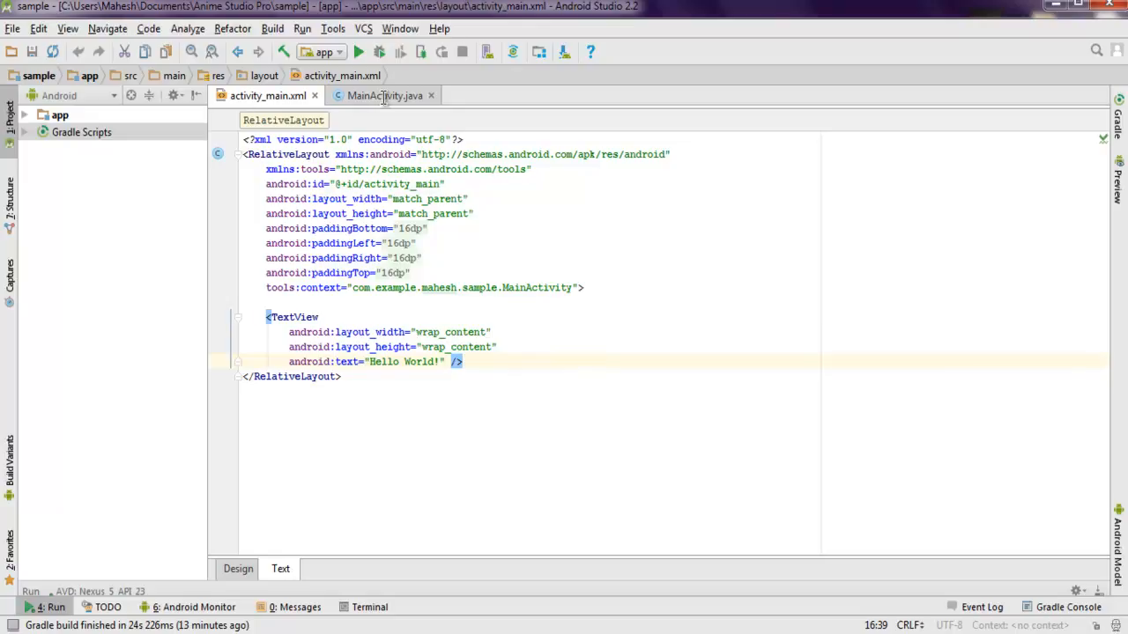
{"action": "mouse_move", "coordinate": [490, 362]}
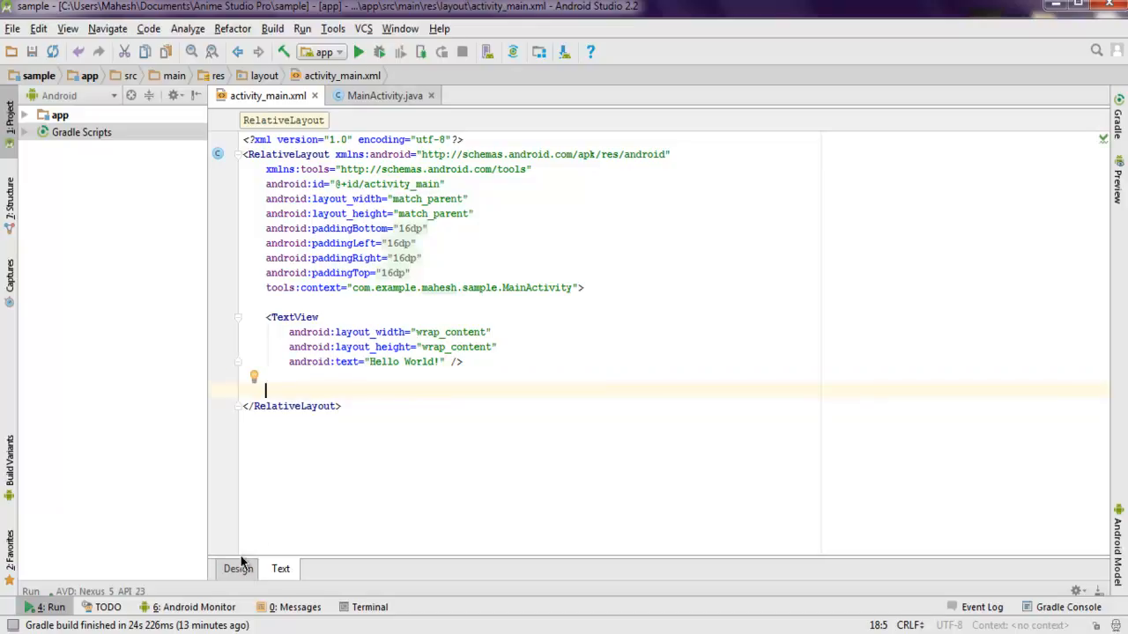
Step: Show activity_main.xml in Design view with an enlarged phone preview of Hello World
{"action": "left_click", "coordinate": [236, 568]}
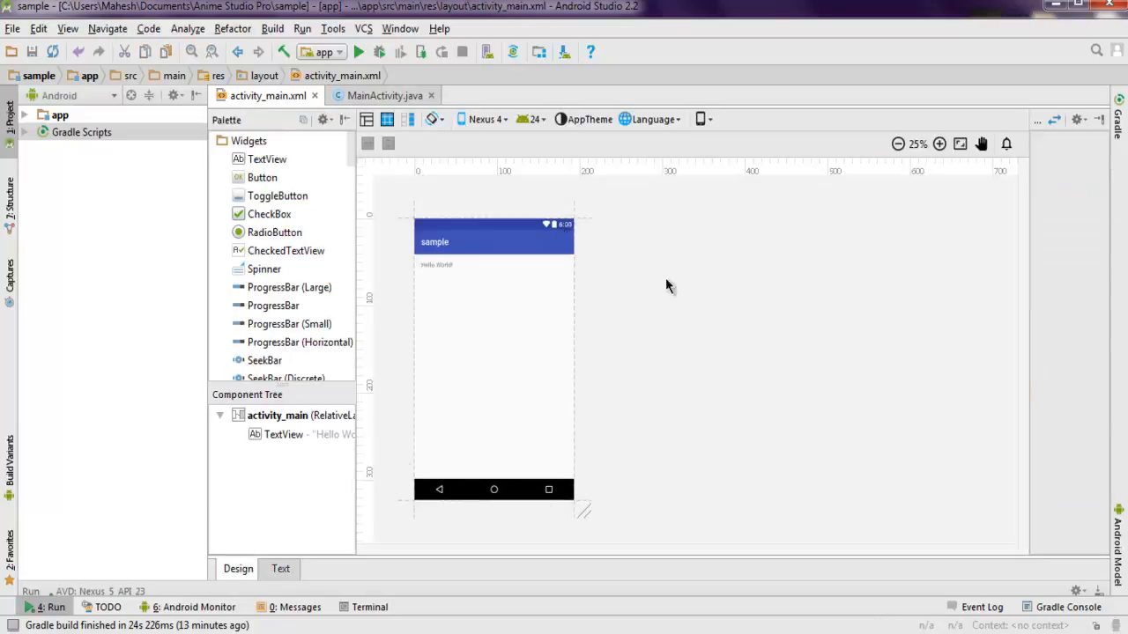
{"action": "left_click", "coordinate": [939, 144]}
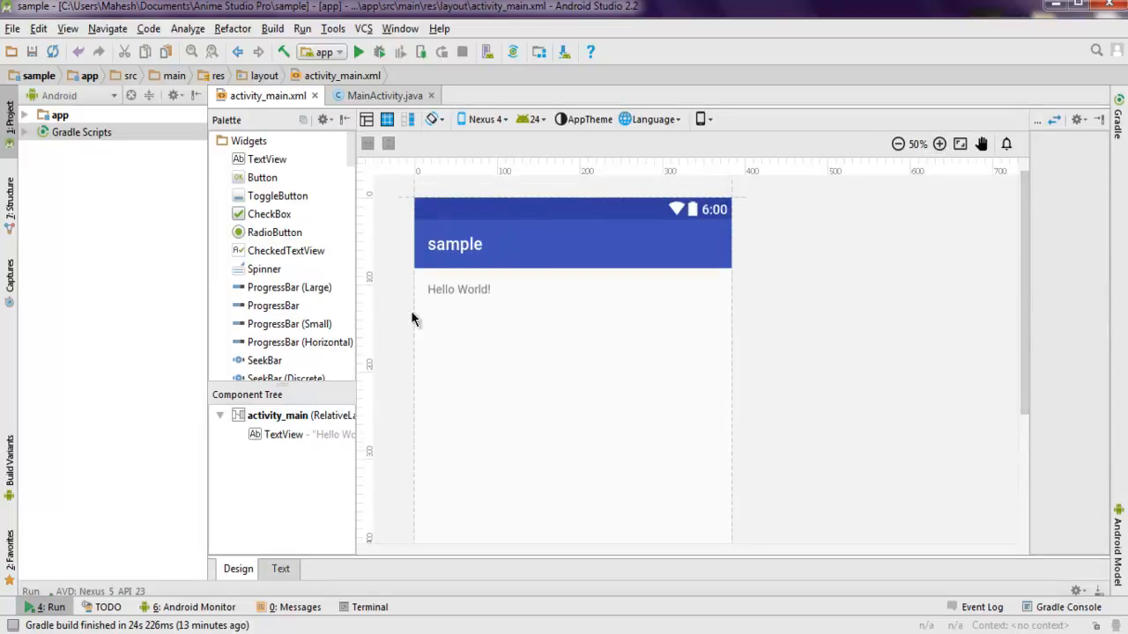
{"action": "mouse_move", "coordinate": [548, 340]}
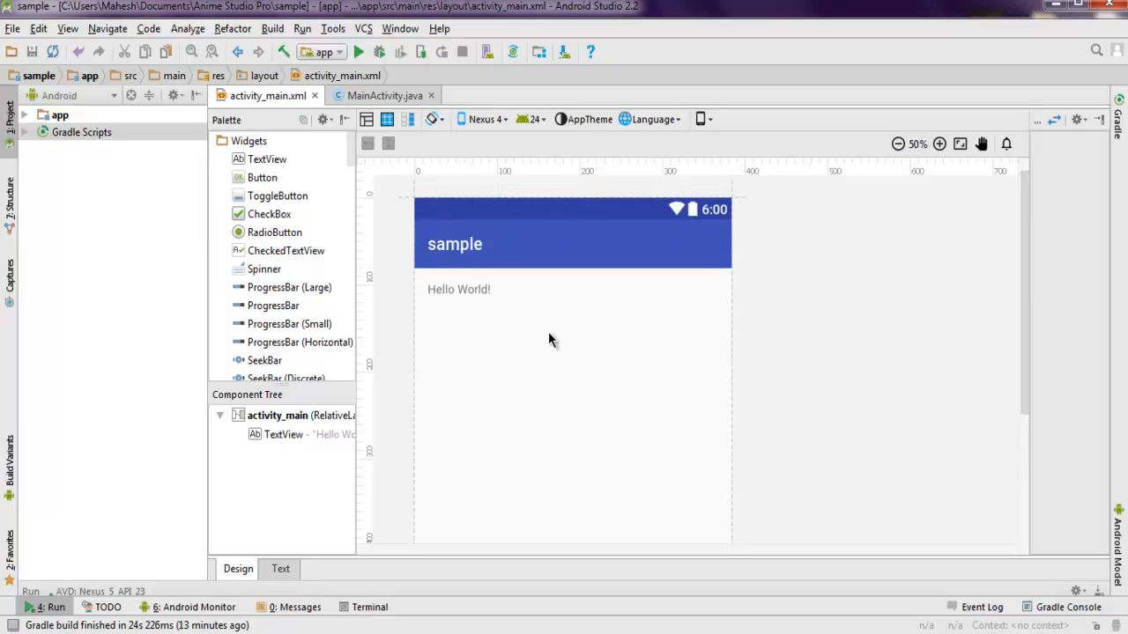
{"action": "mouse_move", "coordinate": [465, 257]}
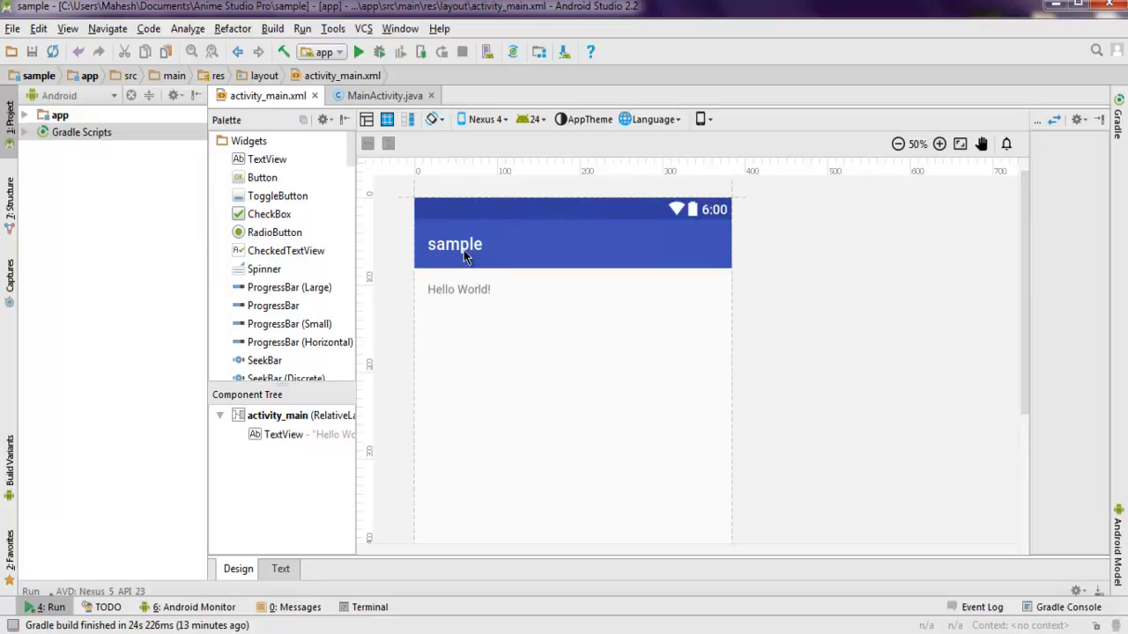
{"action": "mouse_move", "coordinate": [273, 578]}
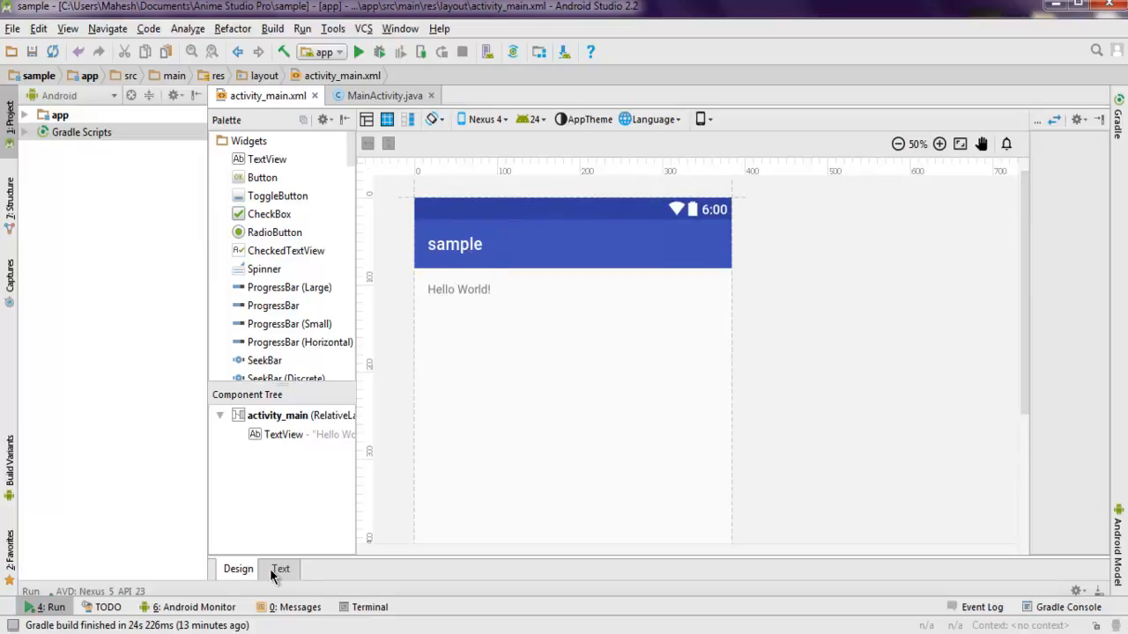
Step: In the XML source, clear the TextView's Hello World text and start a new attribute line
{"action": "left_click", "coordinate": [280, 568]}
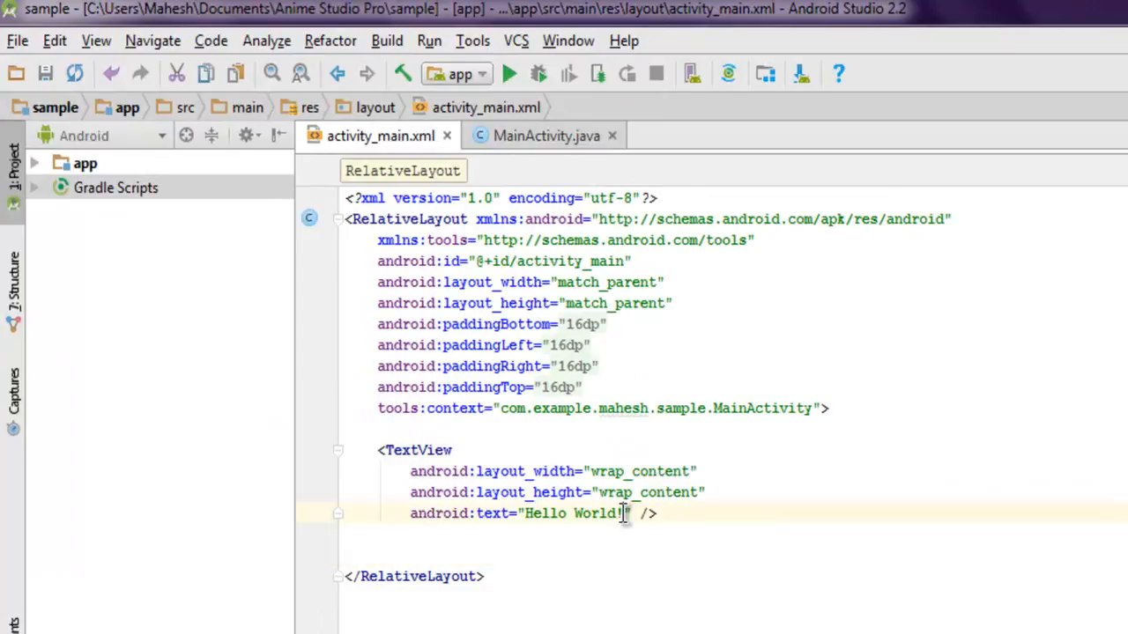
{"action": "double_click", "coordinate": [572, 514]}
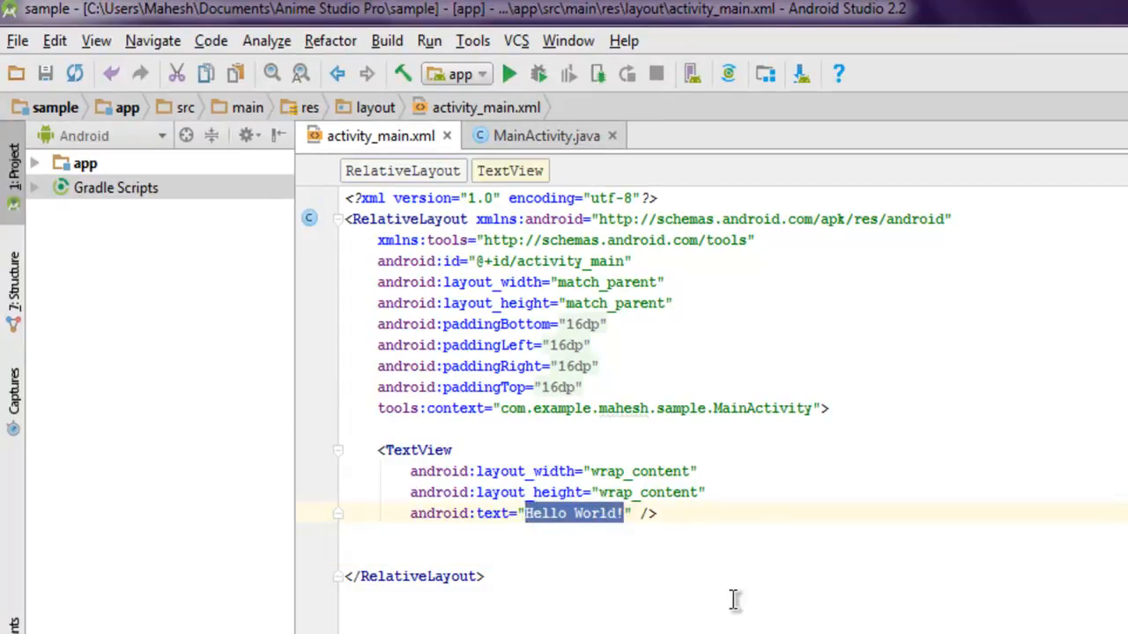
{"action": "key", "text": "Delete"}
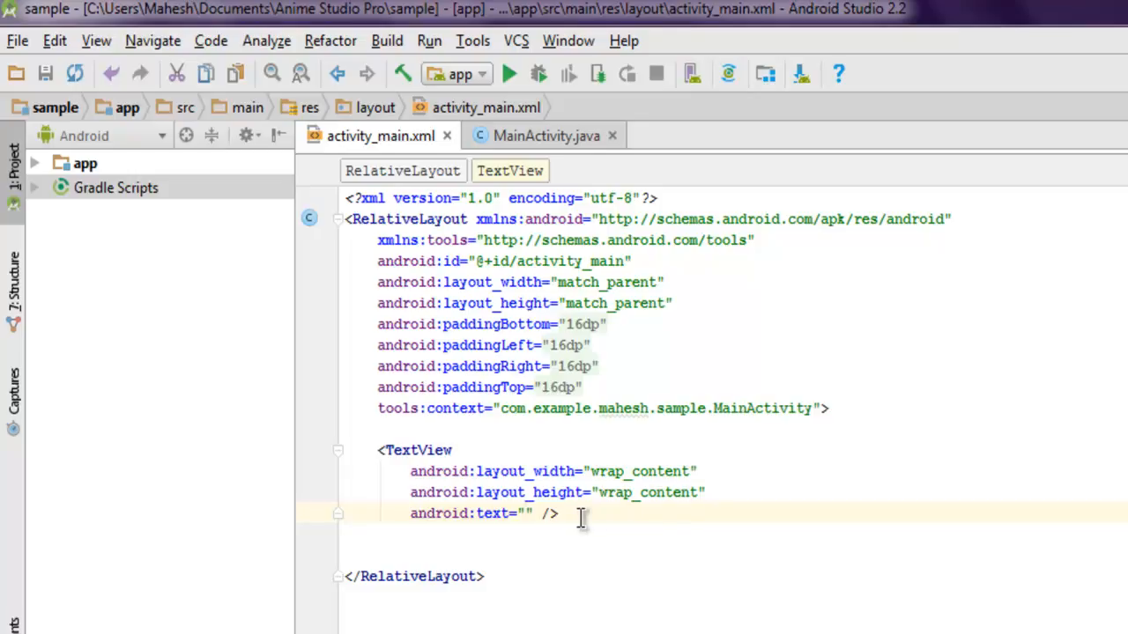
{"action": "left_click", "coordinate": [527, 515]}
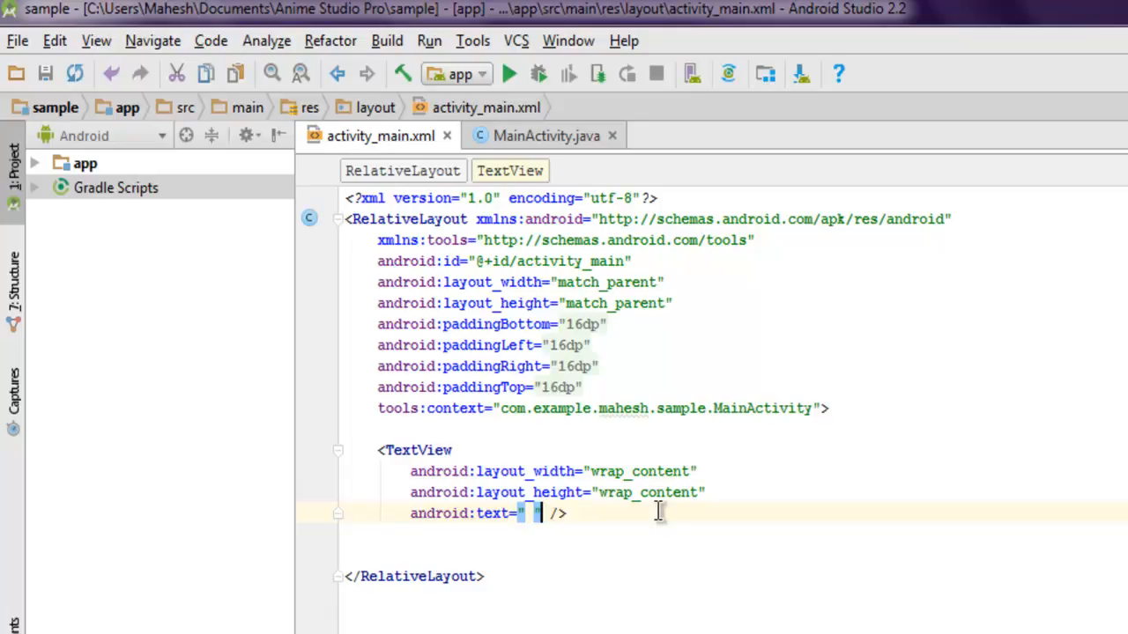
{"action": "key", "text": "Enter"}
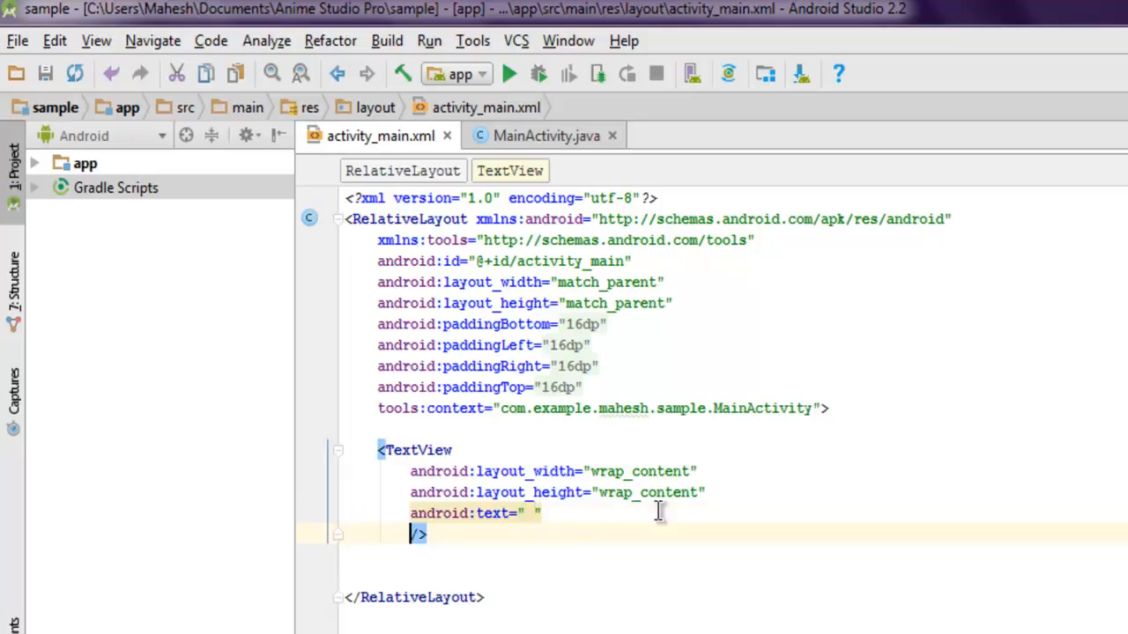
Step: Give the TextView the attribute android:id="@+id/tview1"
{"action": "type", "text": "android:id="}
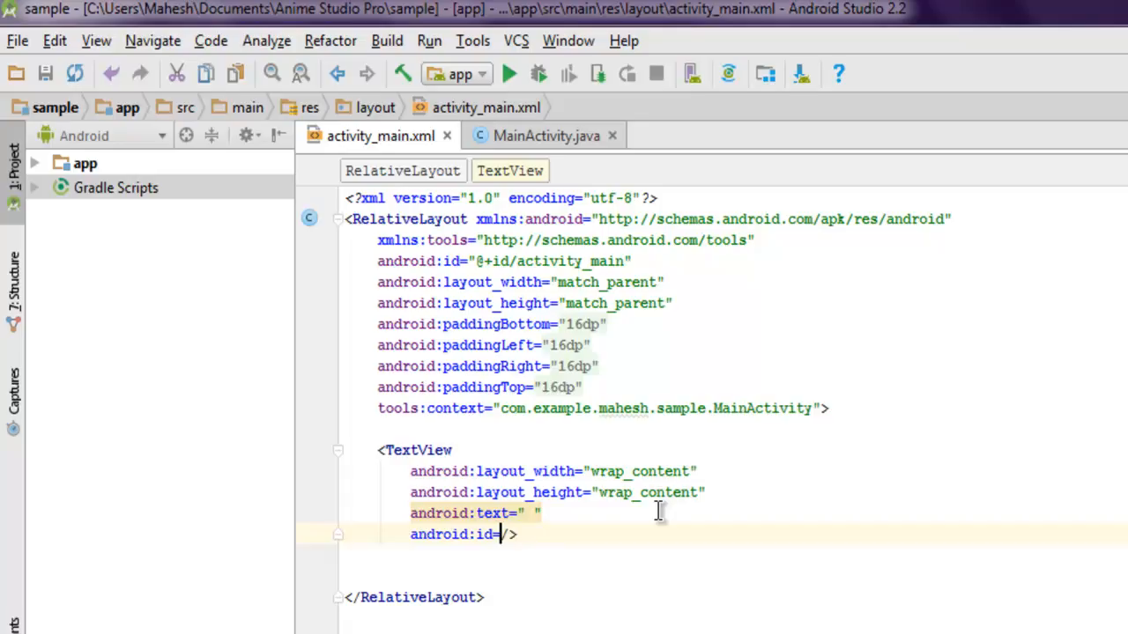
{"action": "type", "text": "\"\""}
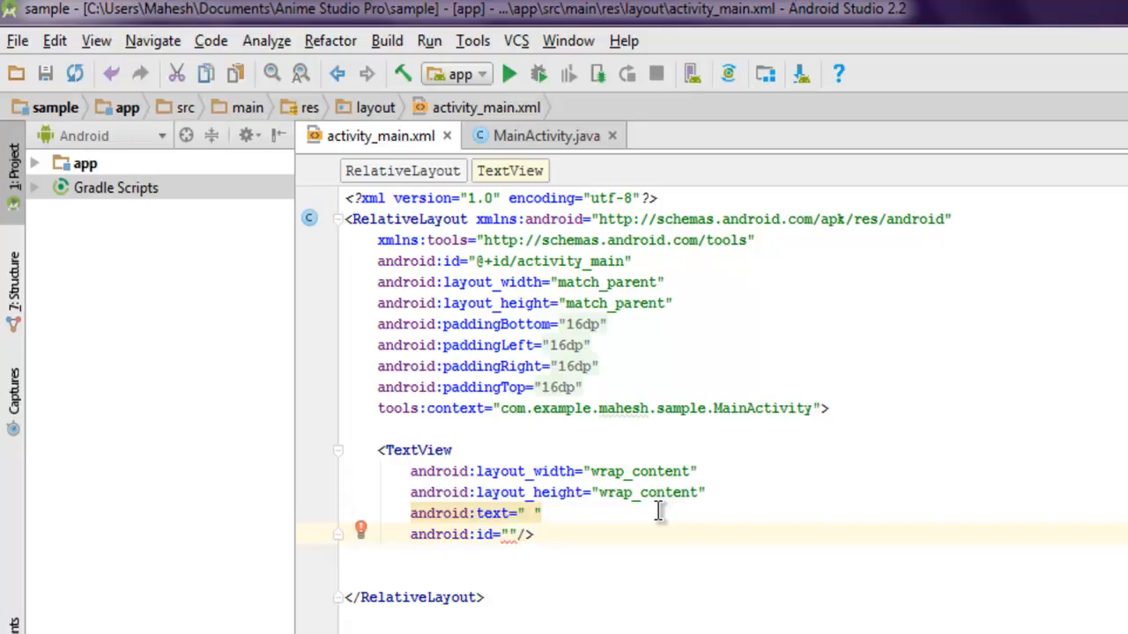
{"action": "type", "text": "t"}
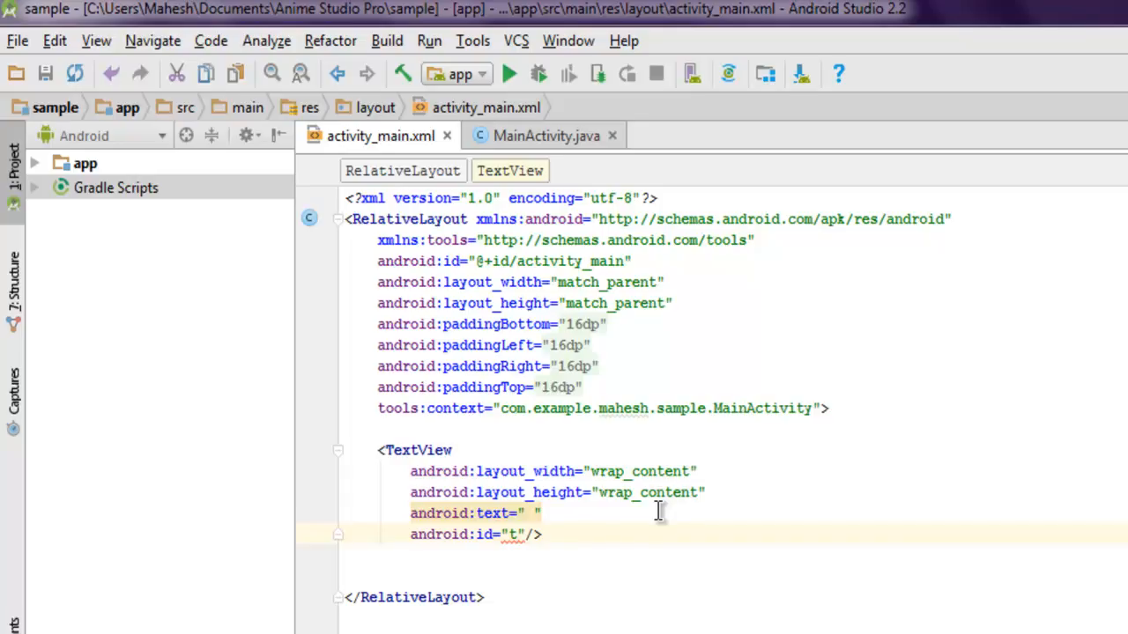
{"action": "type", "text": "@+"}
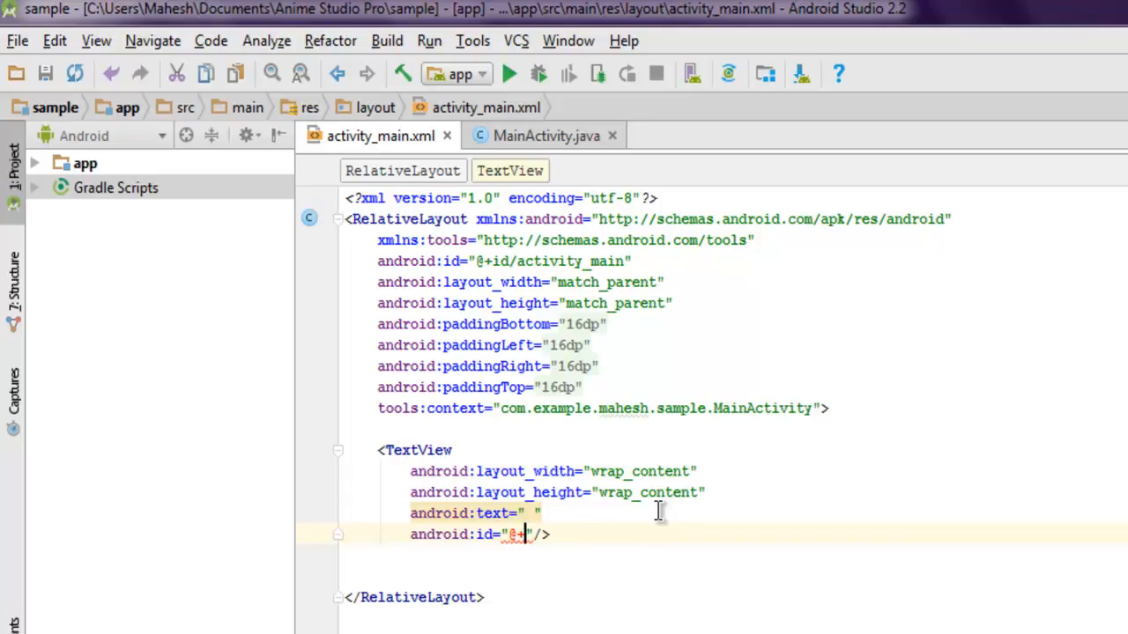
{"action": "type", "text": "id"}
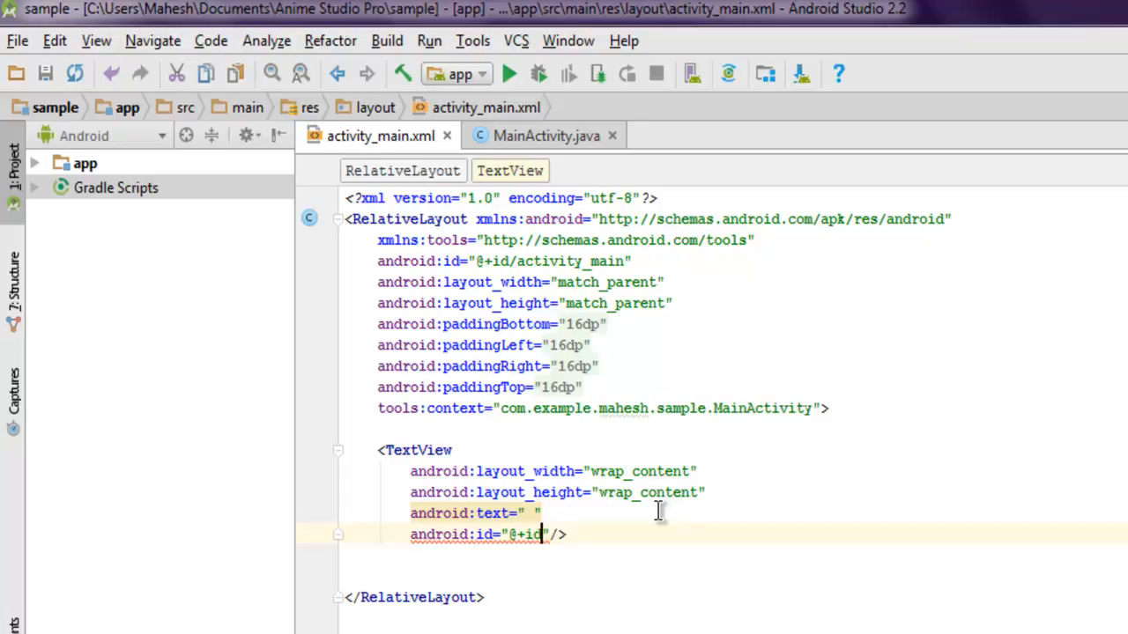
{"action": "type", "text": "/t"}
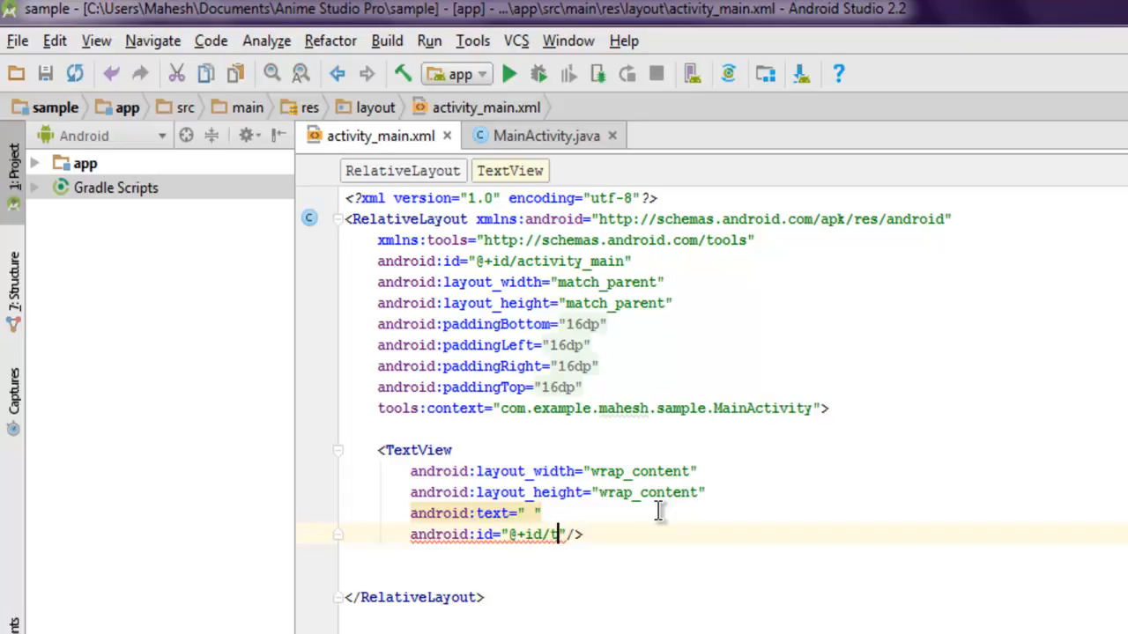
{"action": "type", "text": "view1"}
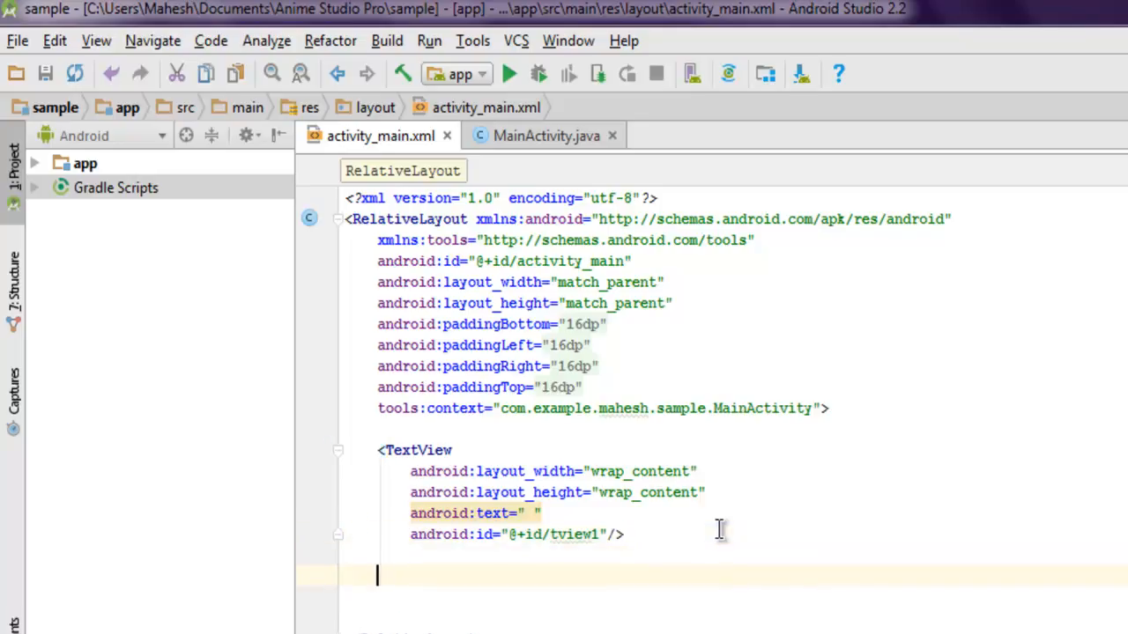
Step: Add a <Button> element below the TextView with wrap_content width and height
{"action": "type", "text": "<Butto"}
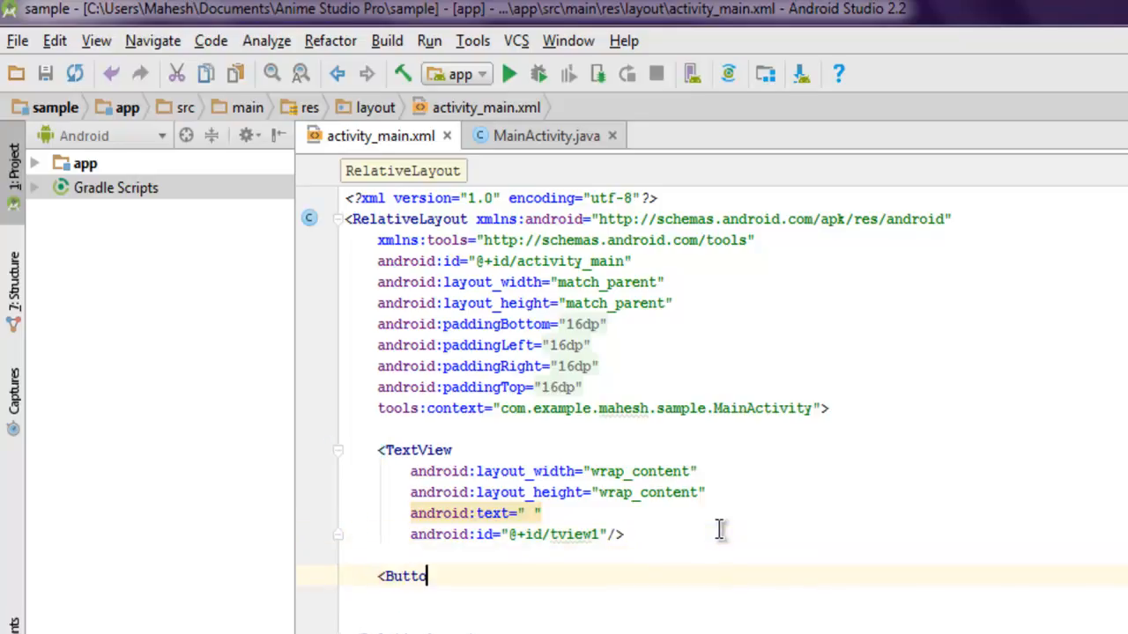
{"action": "type", "text": "n"}
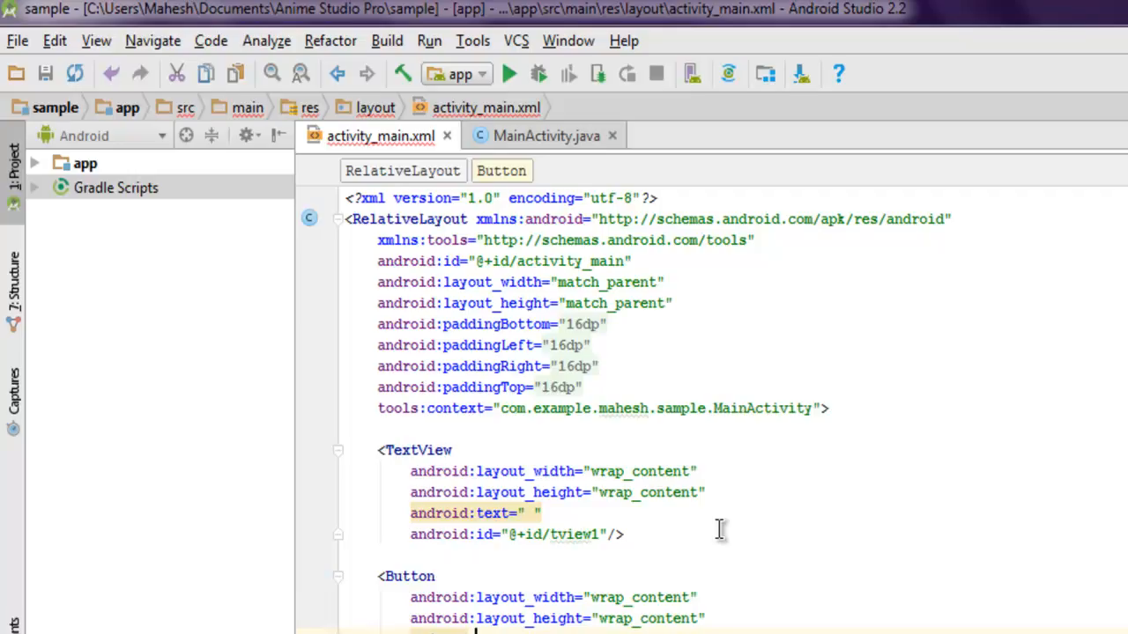
{"action": "double_click", "coordinate": [405, 576]}
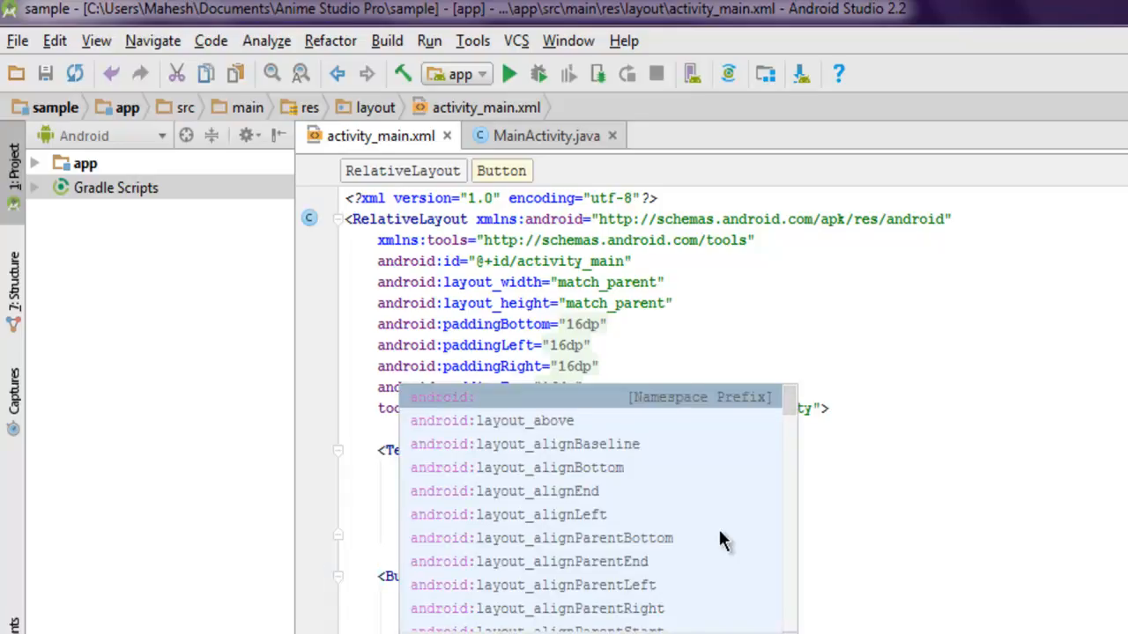
Step: Give the Button text "Get RAM", id button1, and layout_centerInParent true
{"action": "type", "text": "text=\"Get RAM\"/>"}
{"action": "type", "text": "android:layout_centerInParent=\"\""}
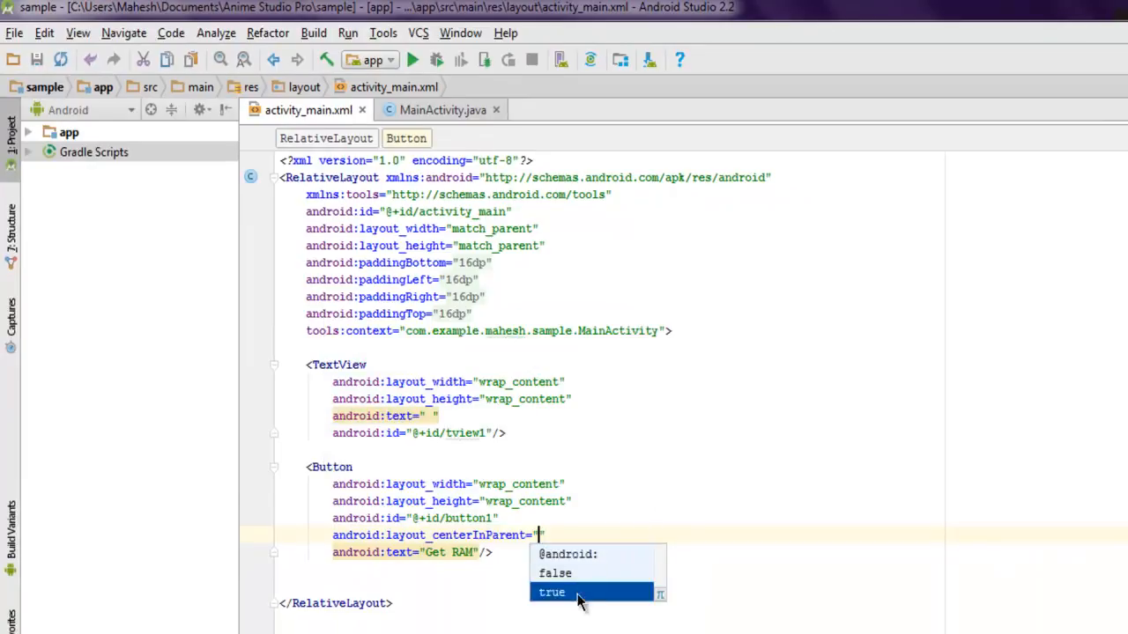
{"action": "left_click", "coordinate": [552, 592]}
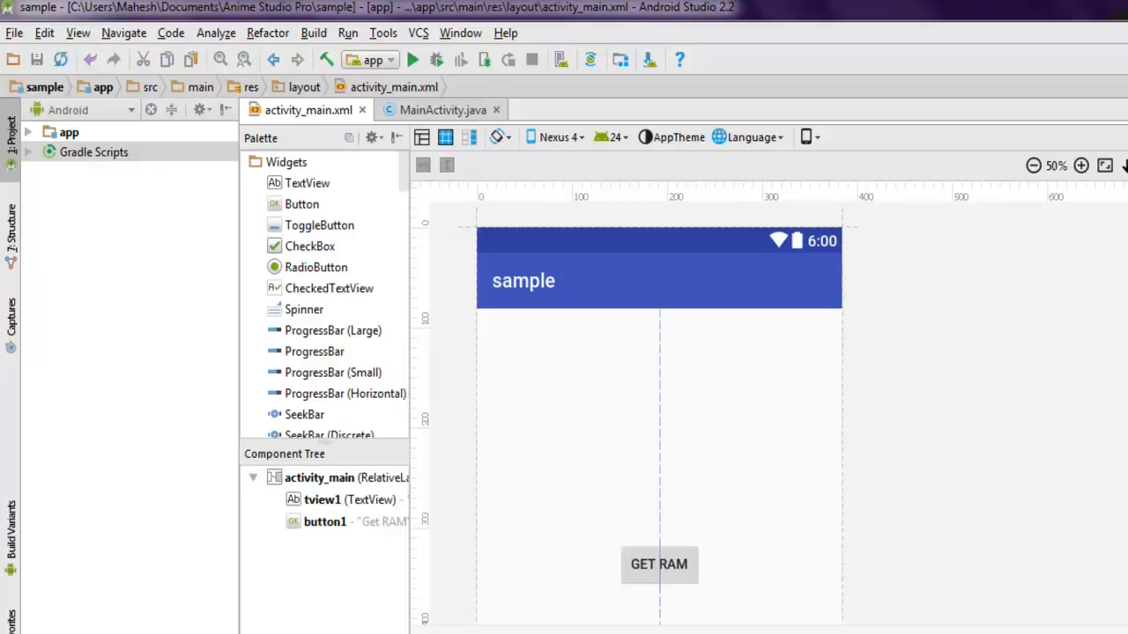
{"action": "mouse_move", "coordinate": [598, 451]}
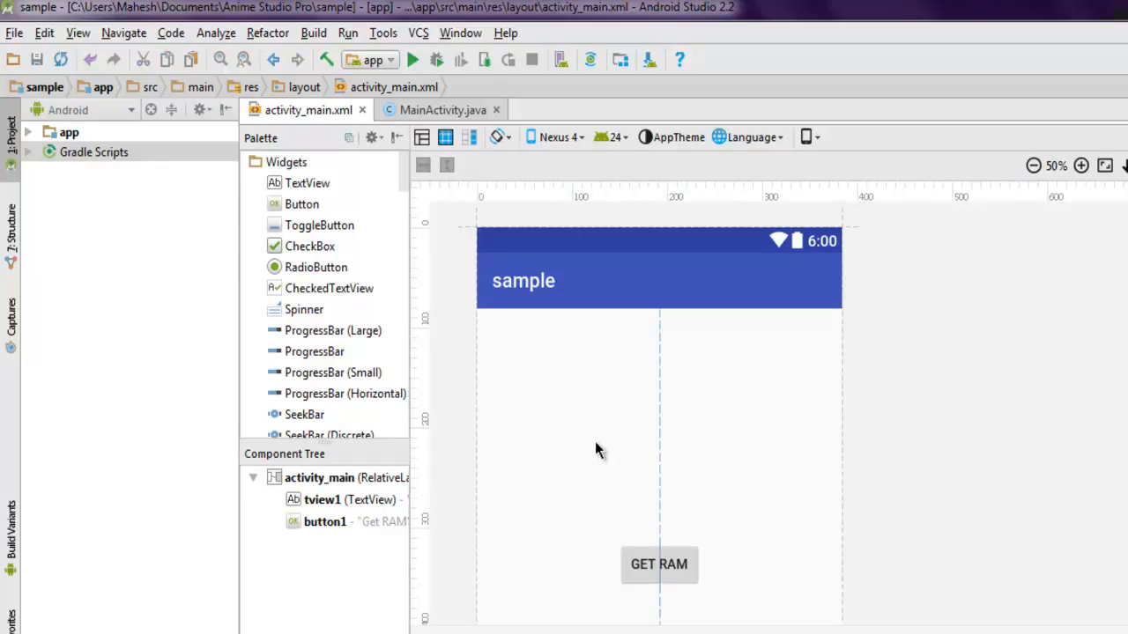
{"action": "mouse_move", "coordinate": [592, 352]}
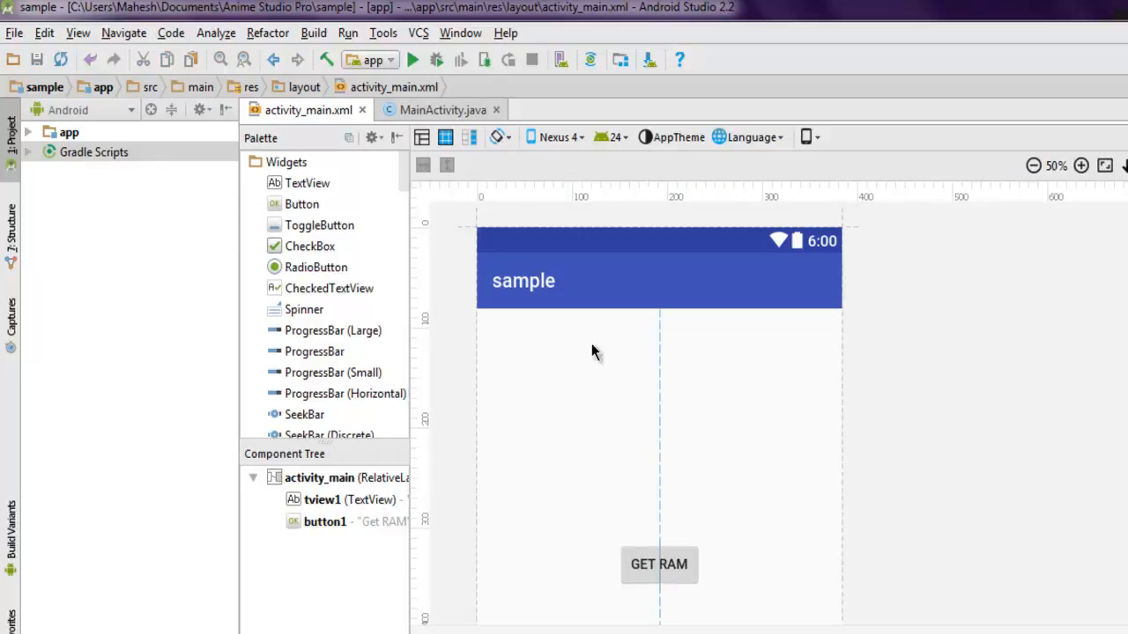
{"action": "mouse_move", "coordinate": [566, 347]}
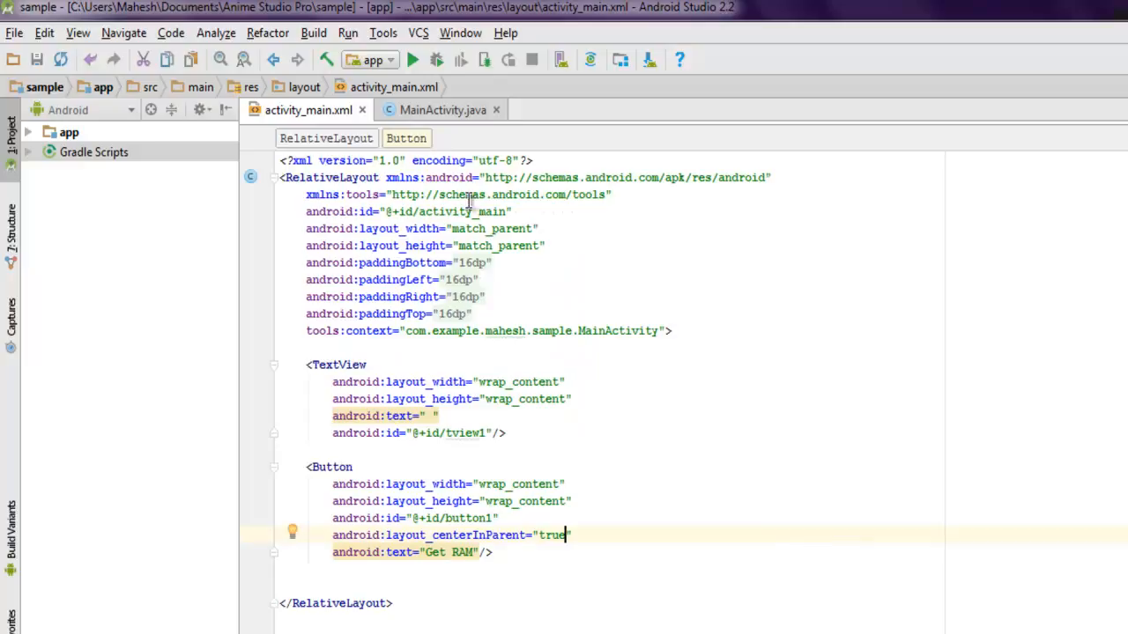
Step: Switch to MainActivity.java with a blank line in onCreate after setContentView
{"action": "left_click", "coordinate": [442, 109]}
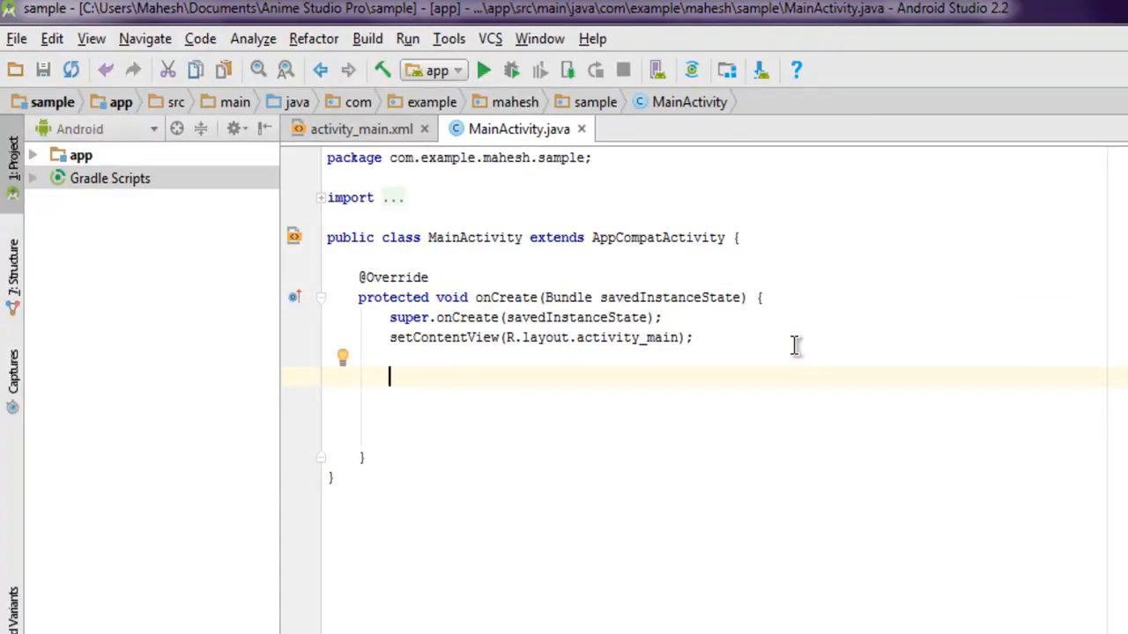
Step: Declare ActivityManager activityManager with an (ActivityManager) cast in onCreate
{"action": "type", "text": "Ac"}
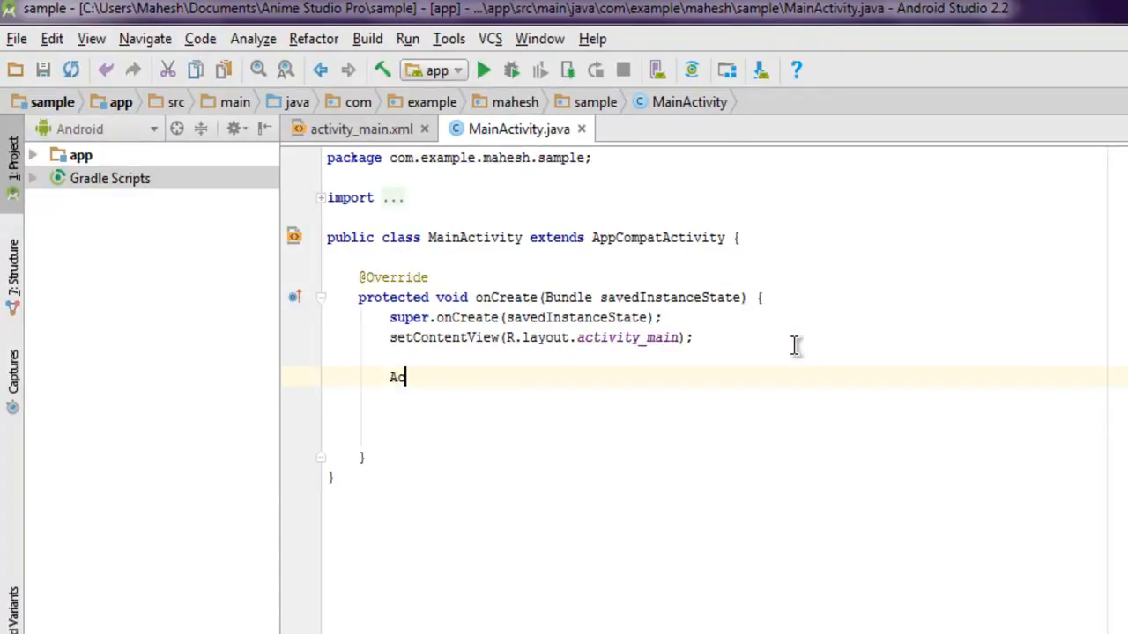
{"action": "type", "text": "tivity"}
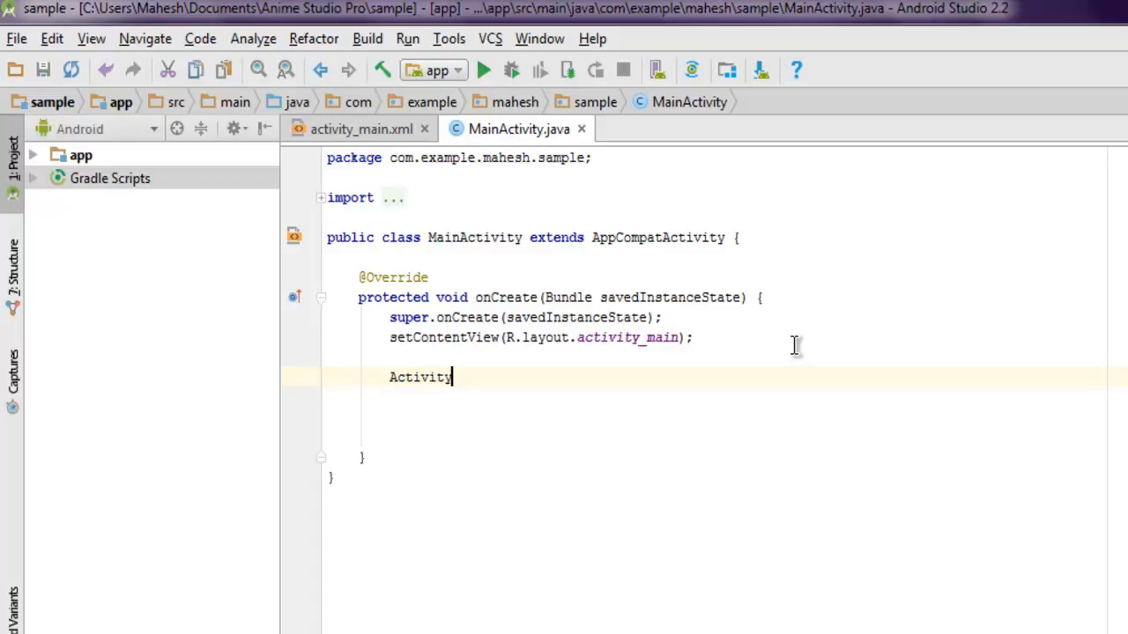
{"action": "type", "text": "Ma"}
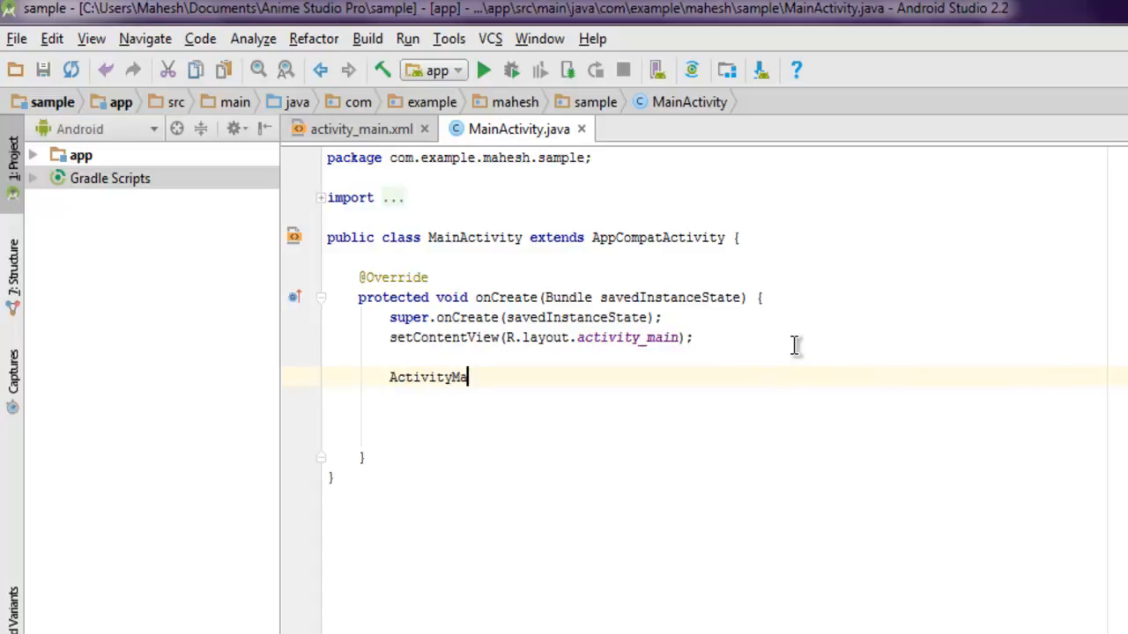
{"action": "type", "text": "nager"}
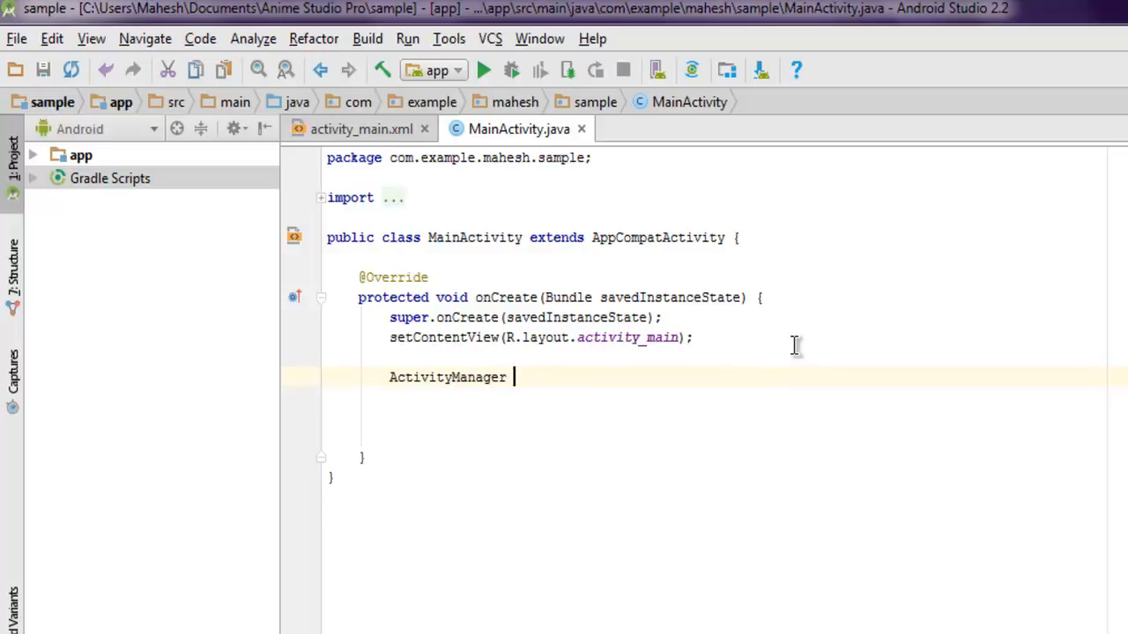
{"action": "type", "text": "activityManager ="}
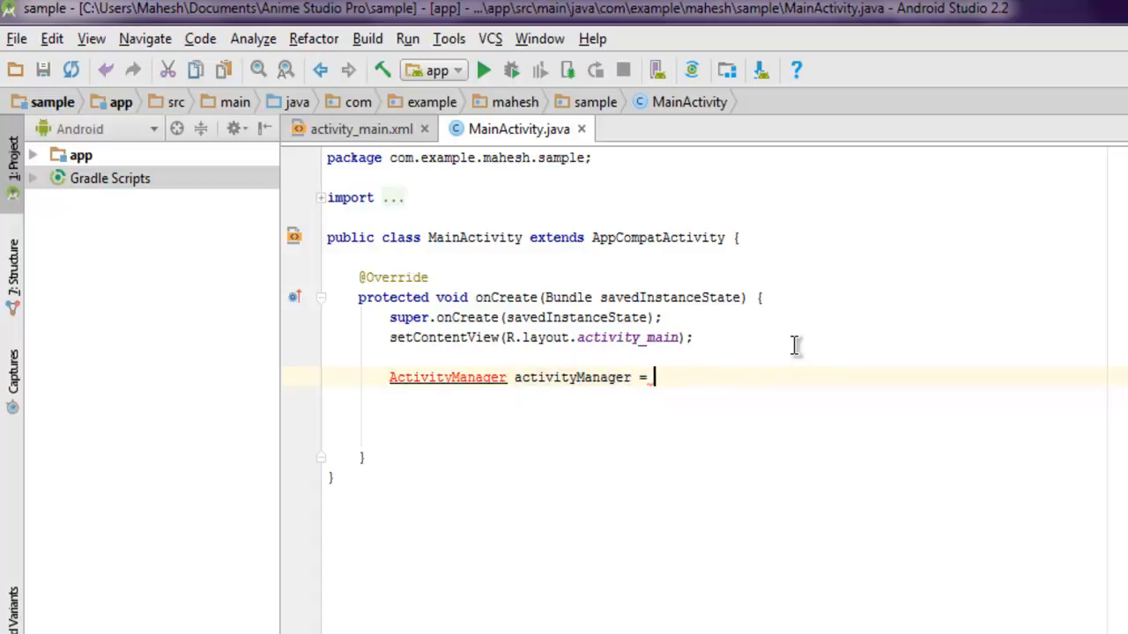
{"action": "type", "text": "("}
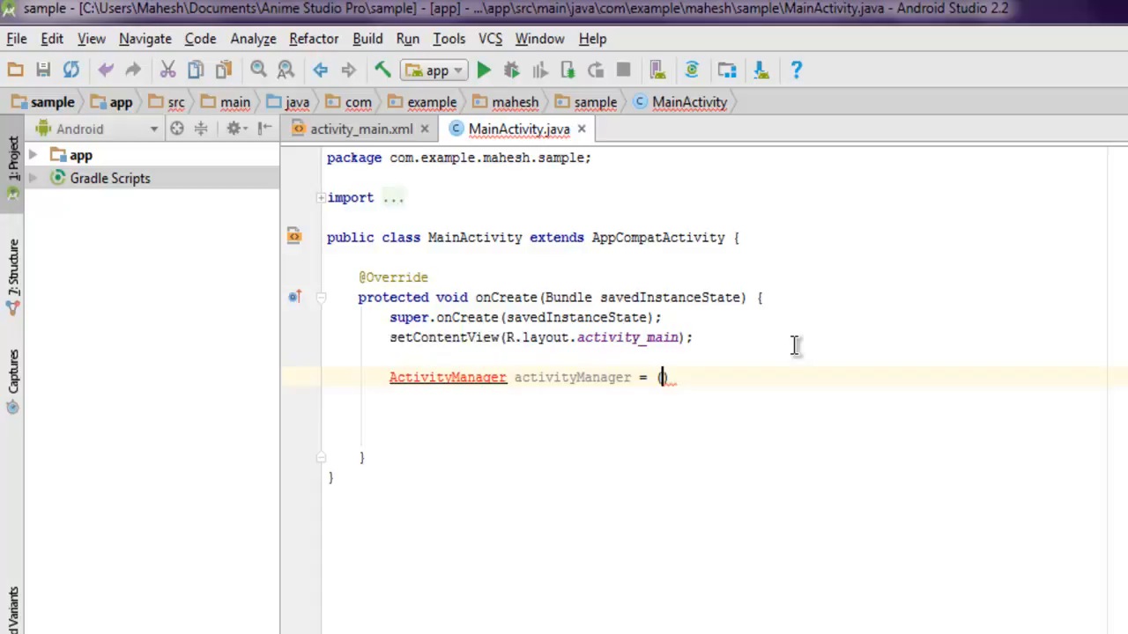
{"action": "type", "text": ")"}
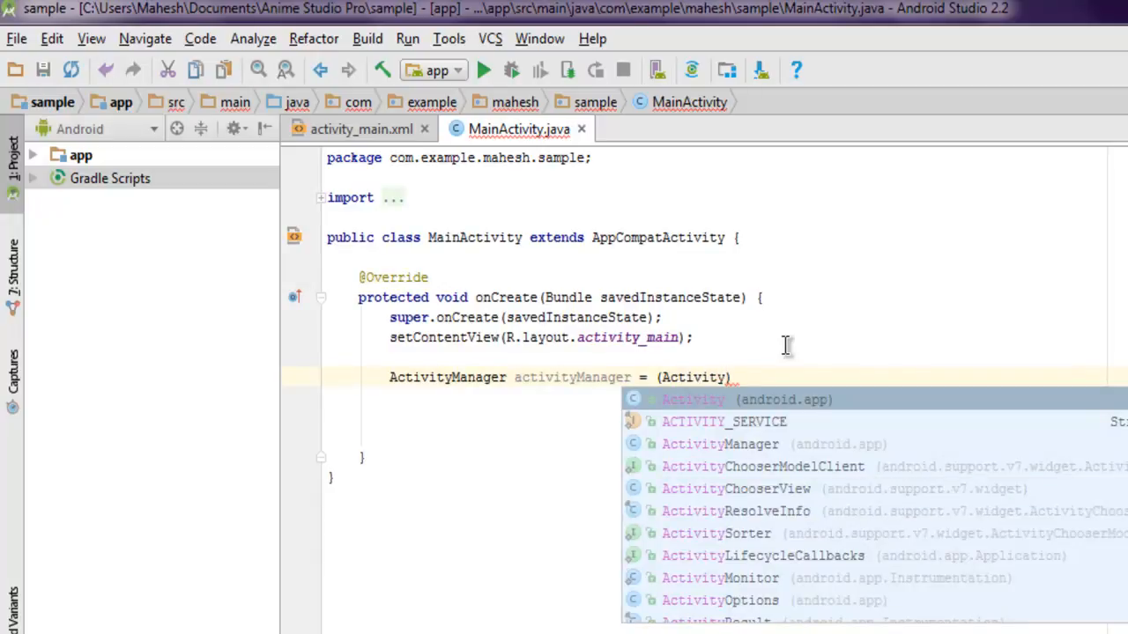
{"action": "type", "text": "Manager"}
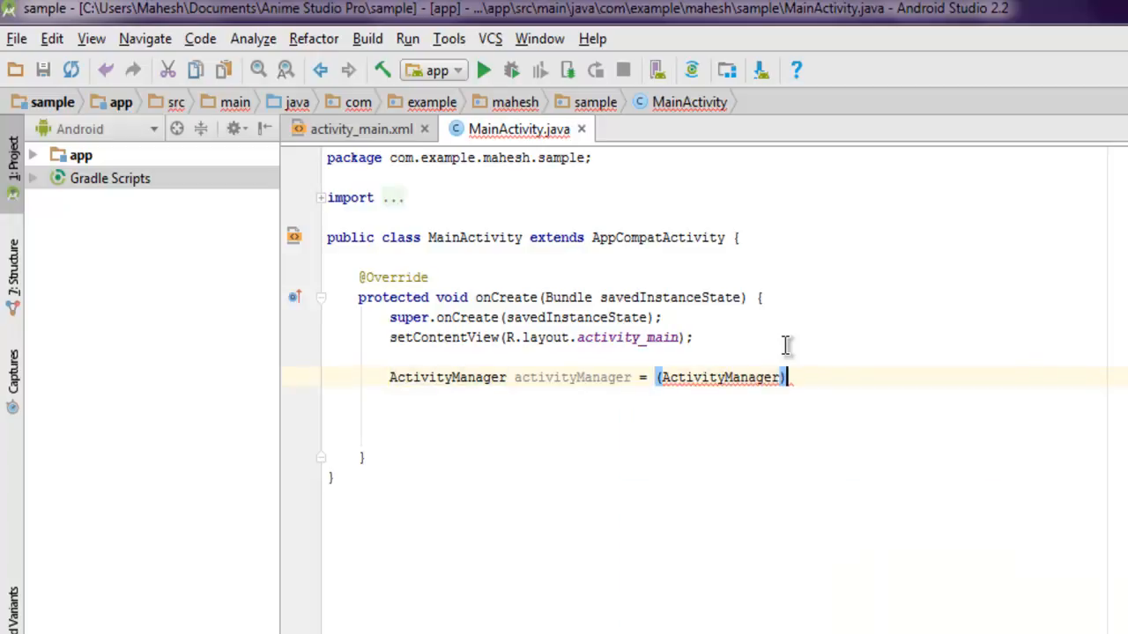
Step: Complete it with getSystemService(ACTIVITY_SERVICE); and start a new line
{"action": "type", "text": "get"}
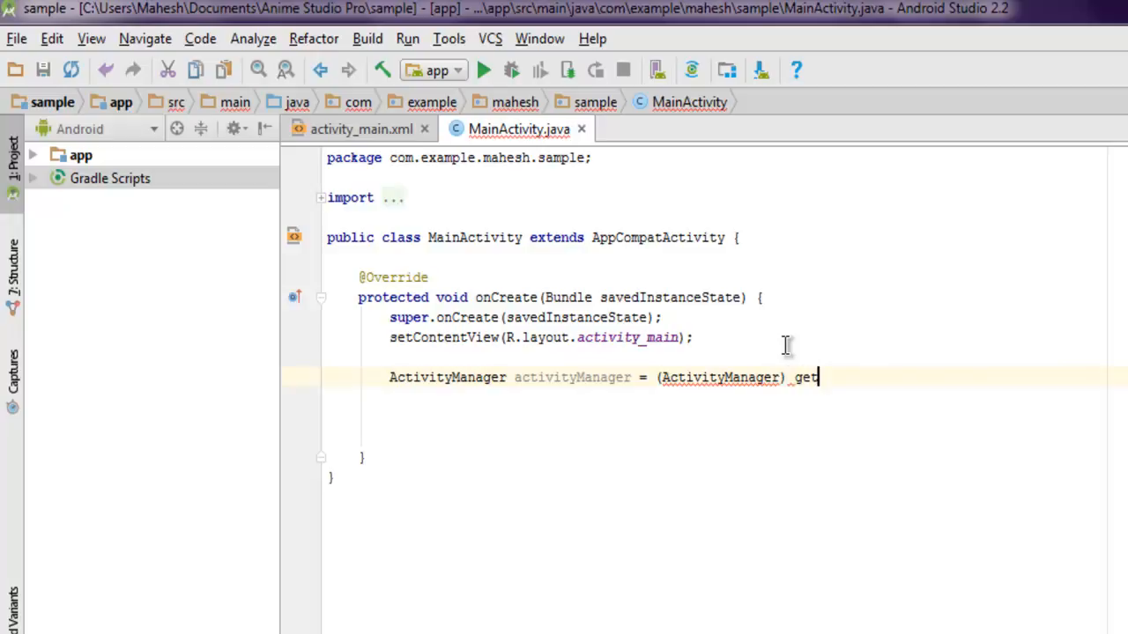
{"action": "type", "text": "S"}
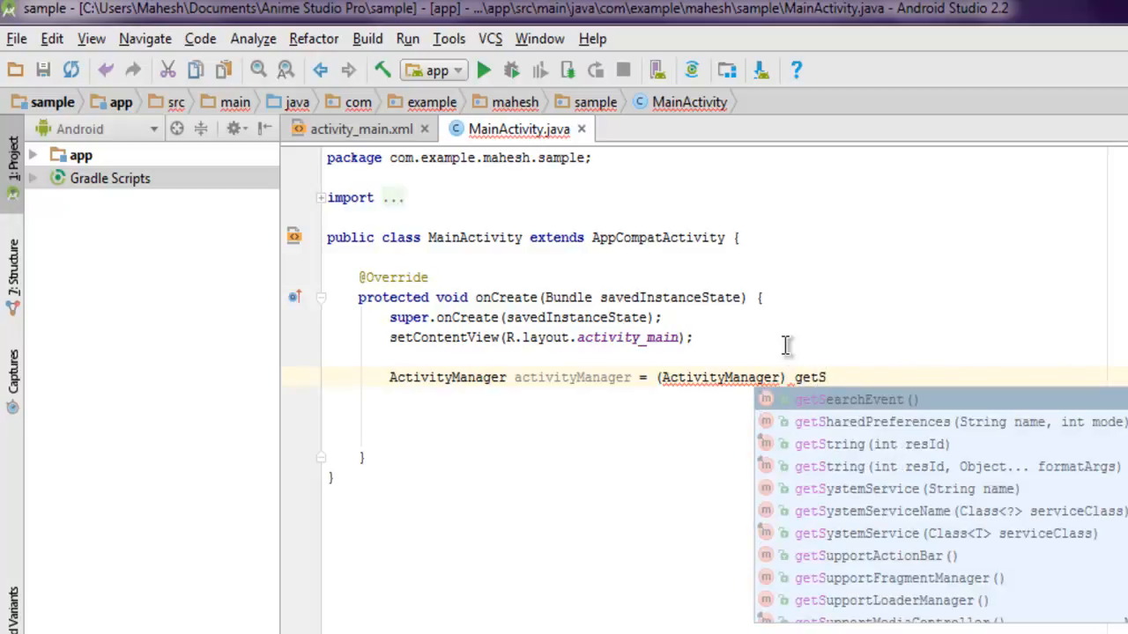
{"action": "type", "text": "ystemService("}
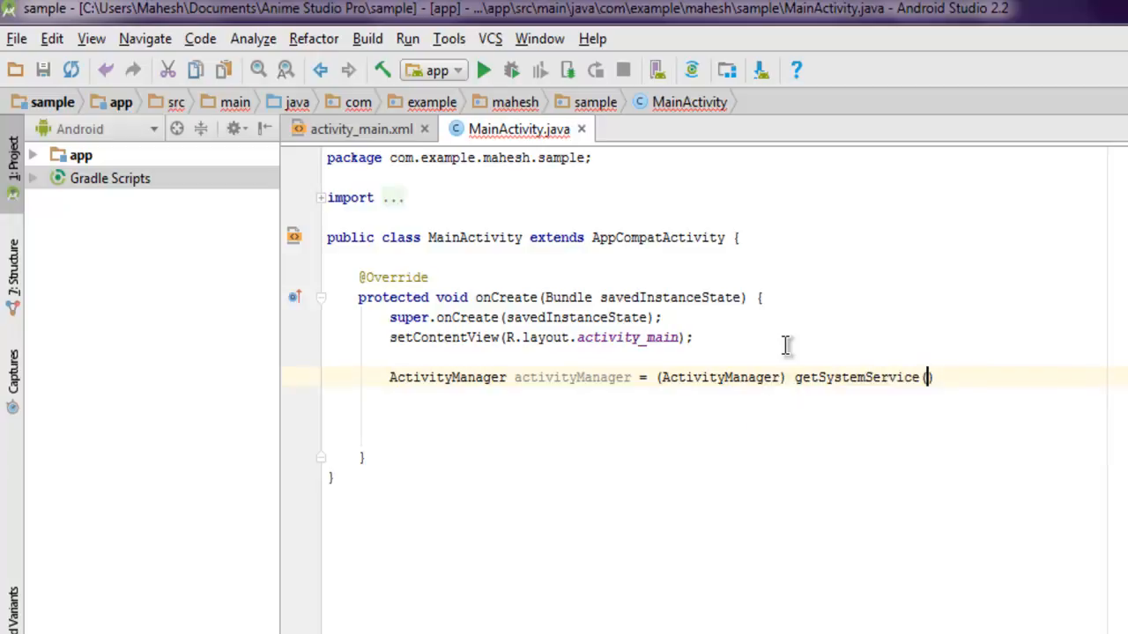
{"action": "type", "text": "ACTIVITY"}
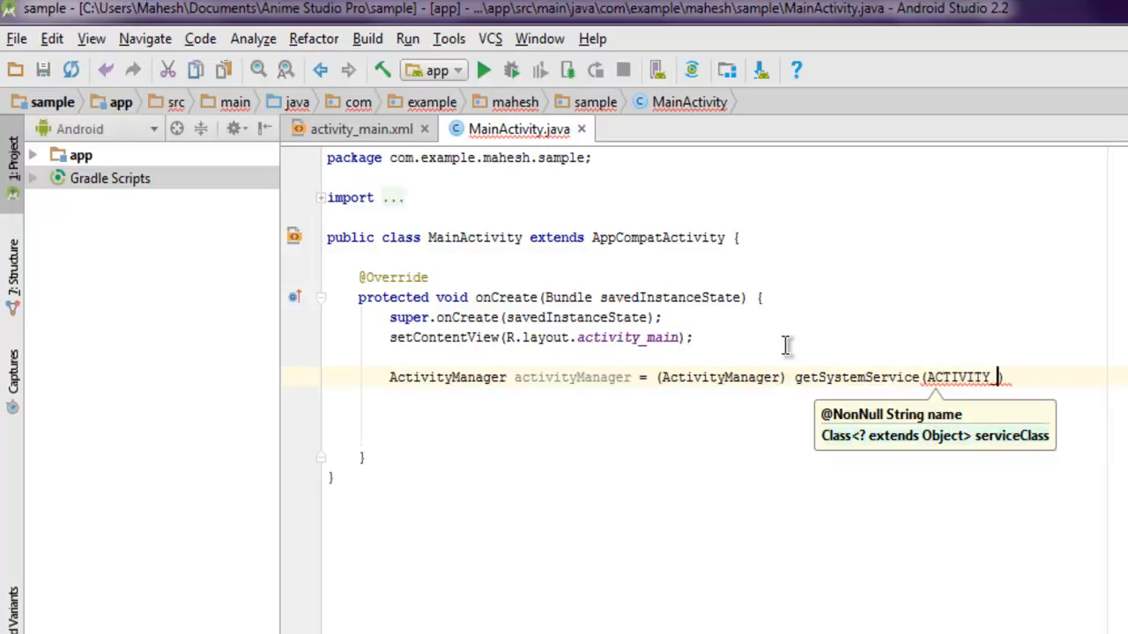
{"action": "type", "text": "_SERVICE"}
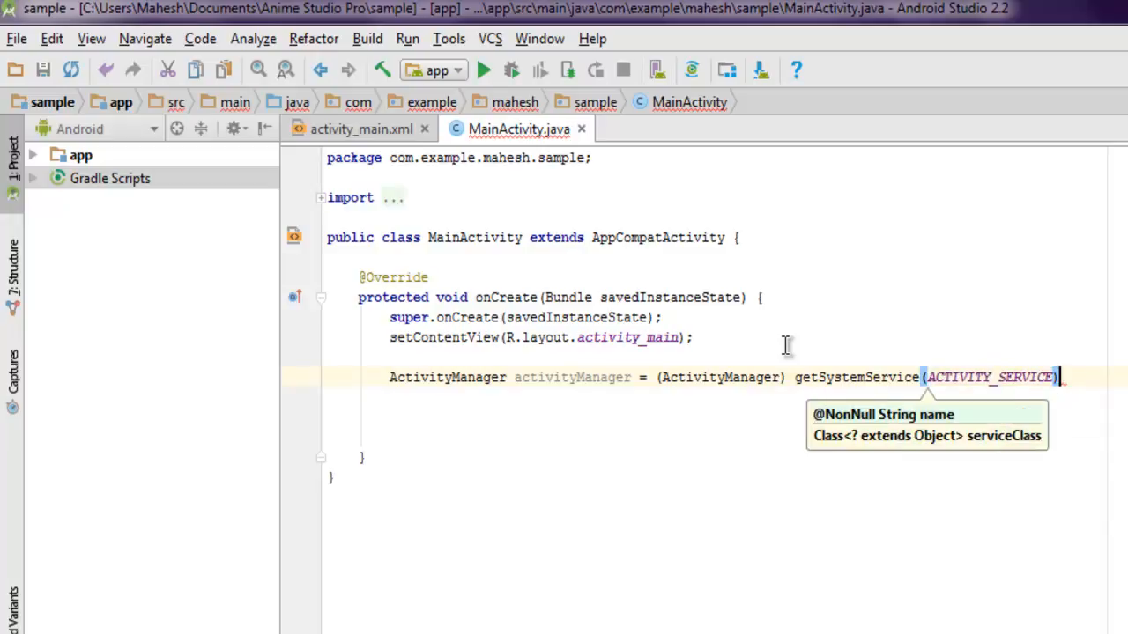
{"action": "type", "text": ";"}
{"action": "key", "text": "enter"}
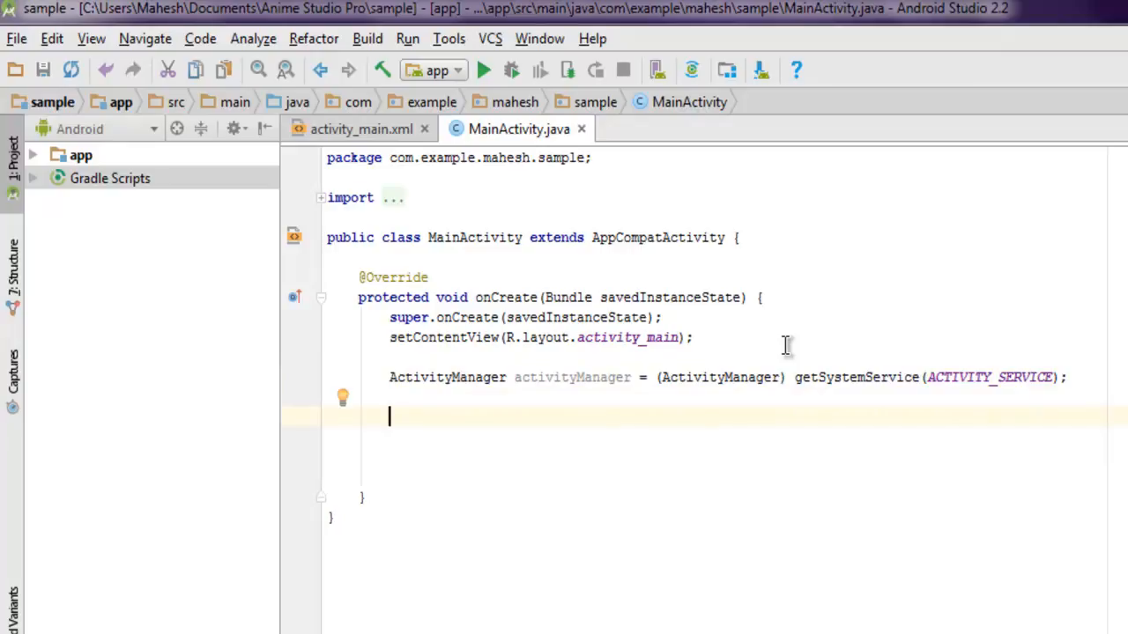
Step: Write ActivityManager.MemoryInfo memoryInfo = new ActivityManager.MemoryInfo(); and begin the activityManager line
{"action": "type", "text": "a"}
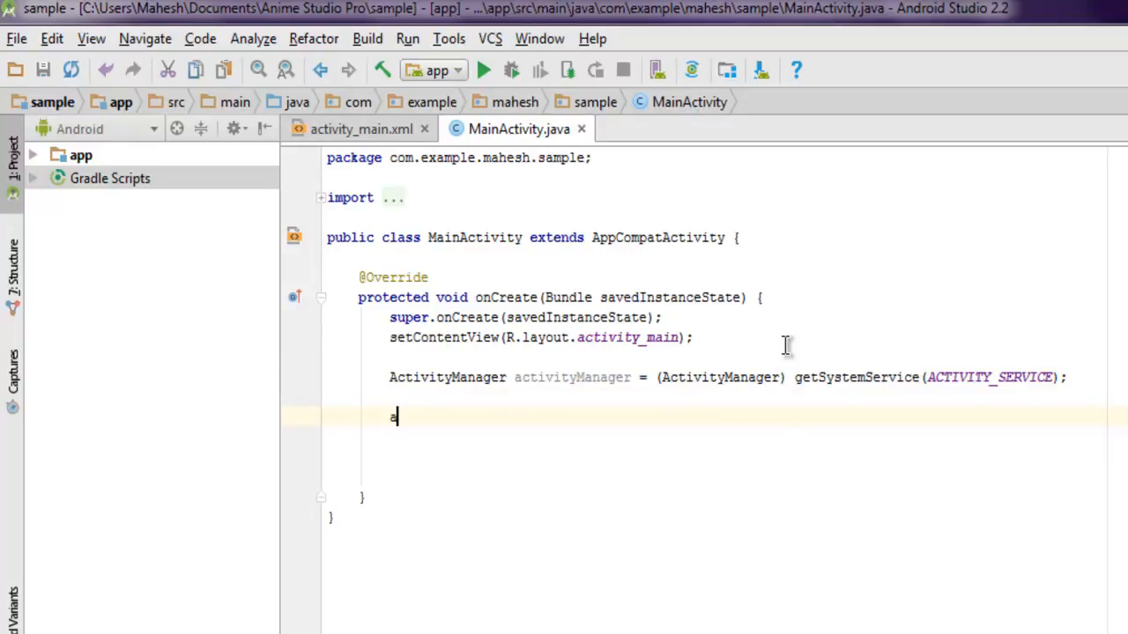
{"action": "type", "text": "c"}
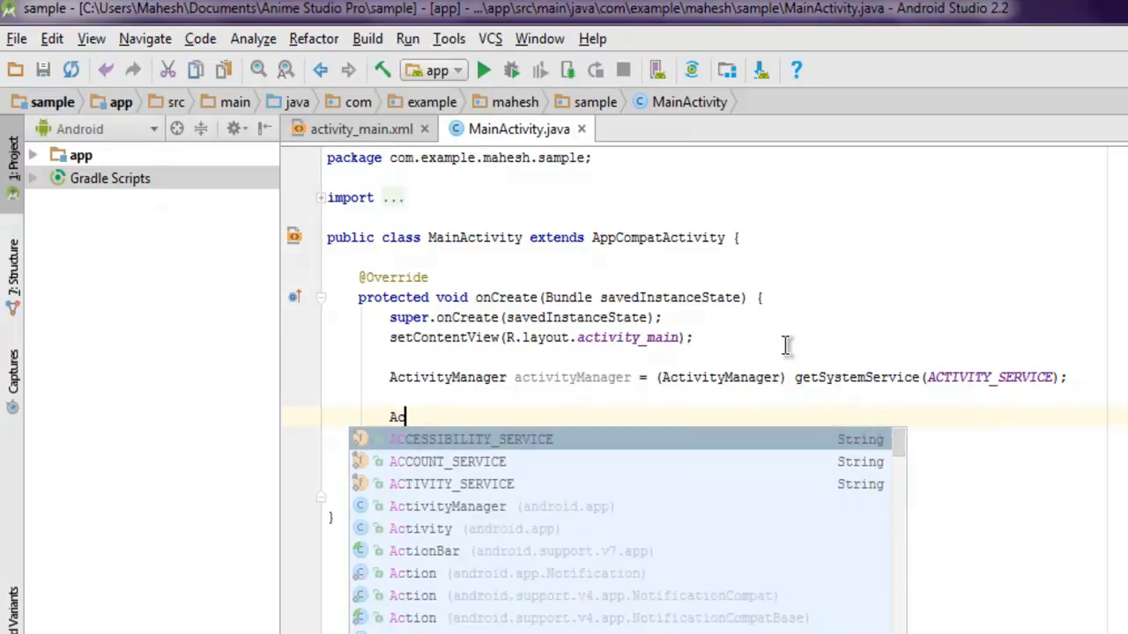
{"action": "type", "text": "tivityManager"}
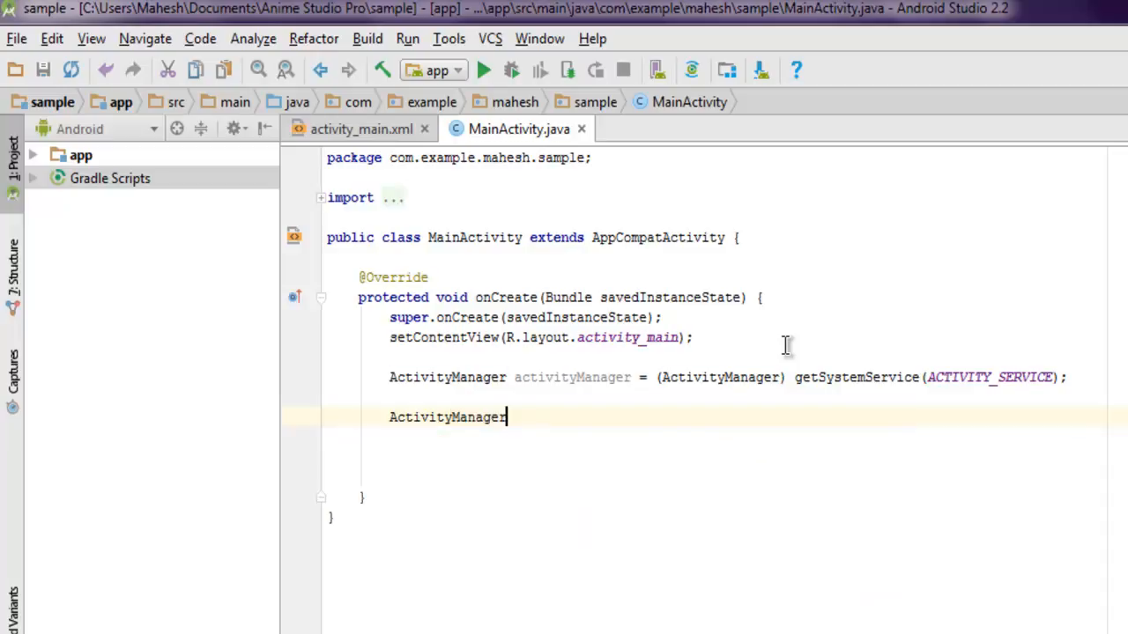
{"action": "type", "text": "."}
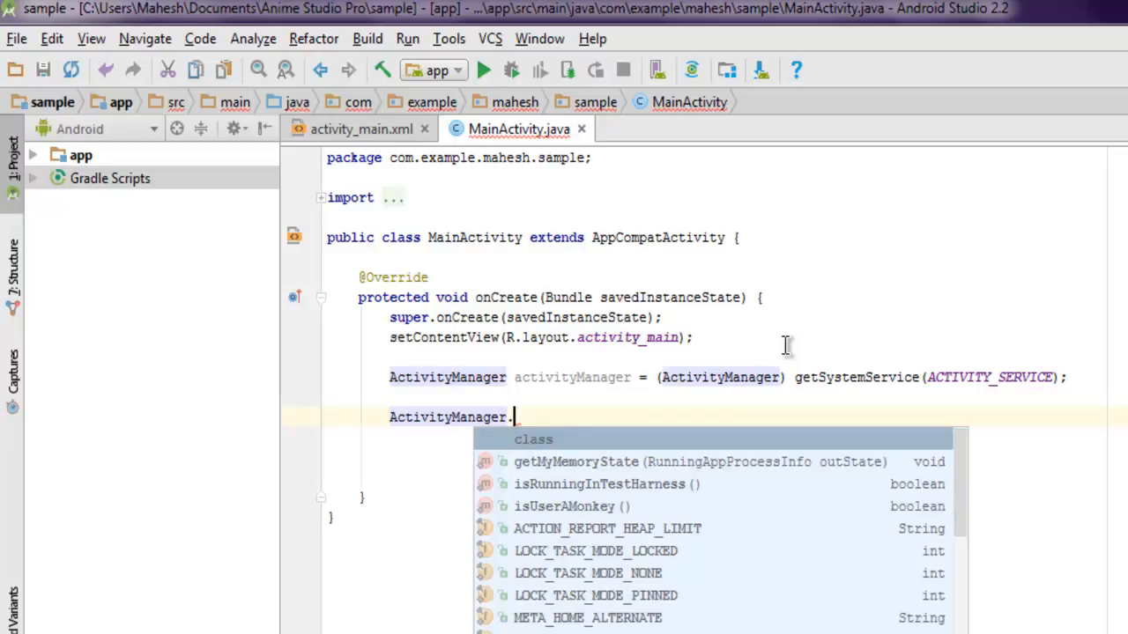
{"action": "mouse_move", "coordinate": [761, 537]}
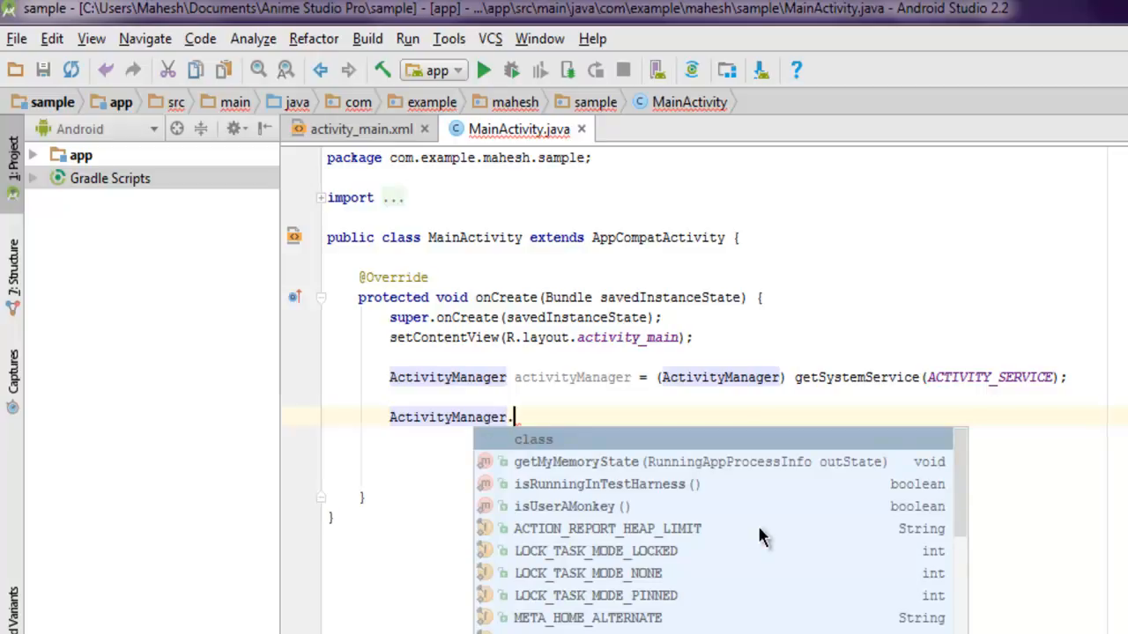
{"action": "type", "text": "MemoryInfo"}
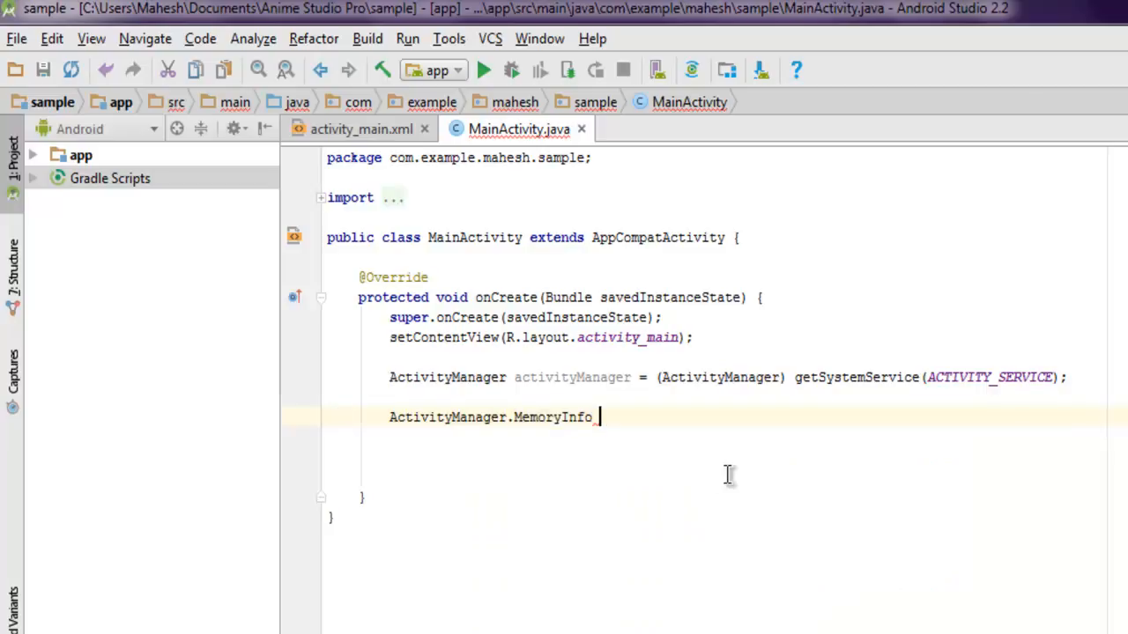
{"action": "type", "text": "memoryInfo"}
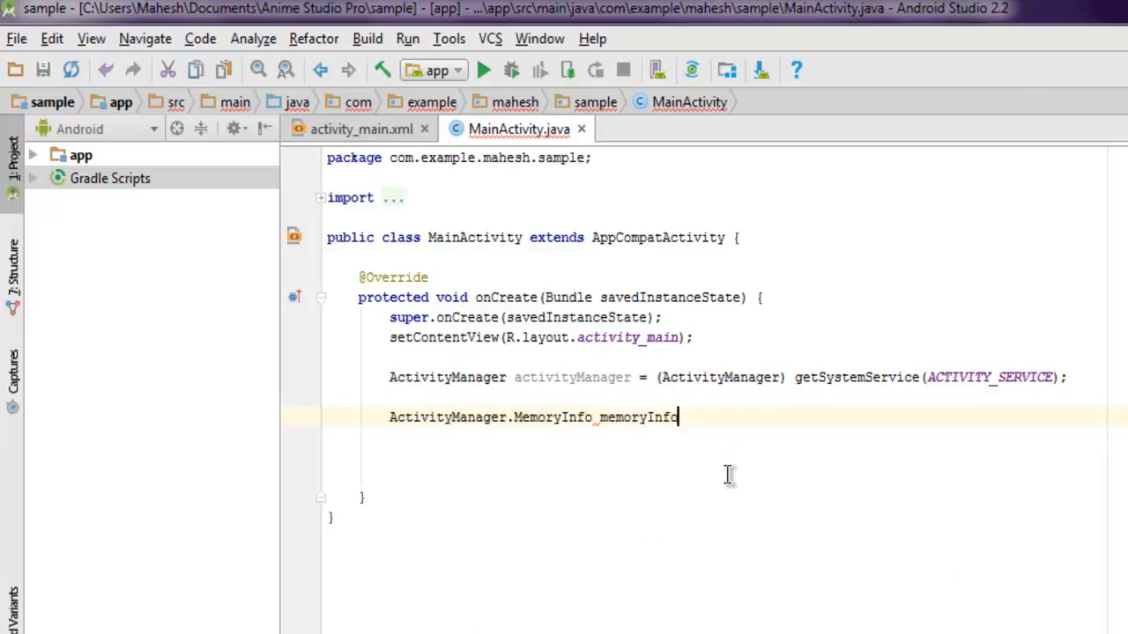
{"action": "type", "text": "="}
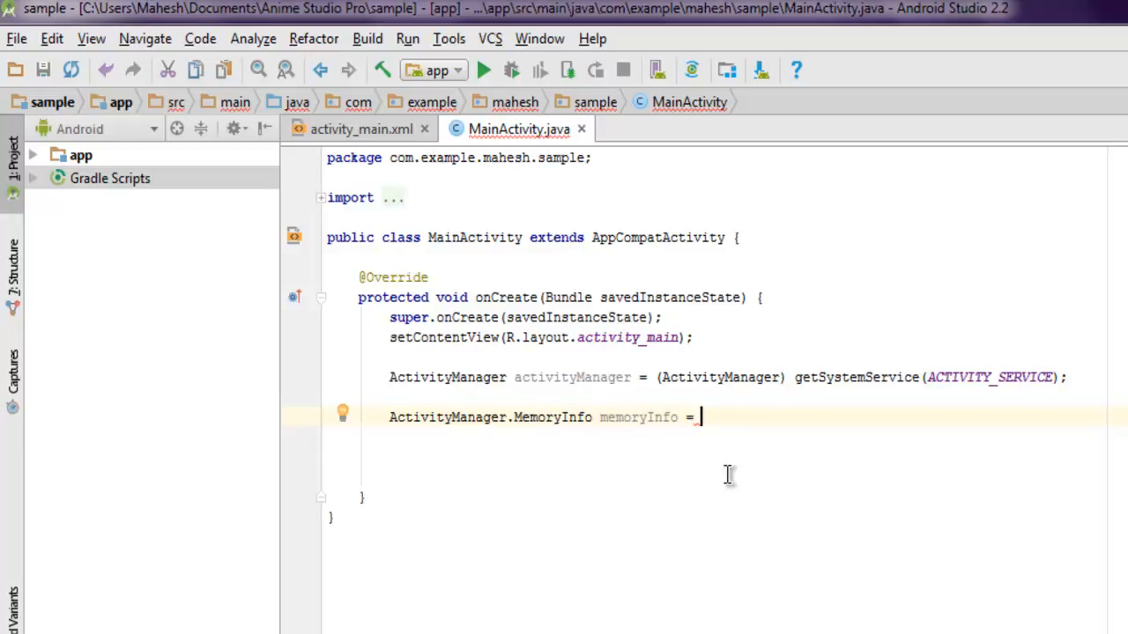
{"action": "type", "text": "new"}
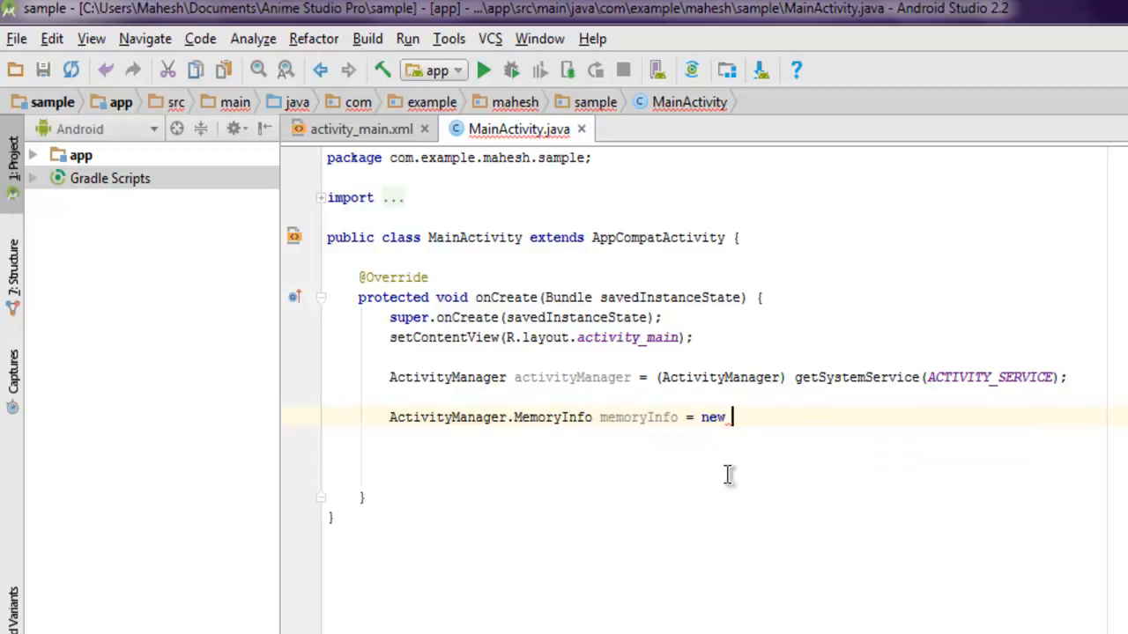
{"action": "type", "text": "ActivityManager("}
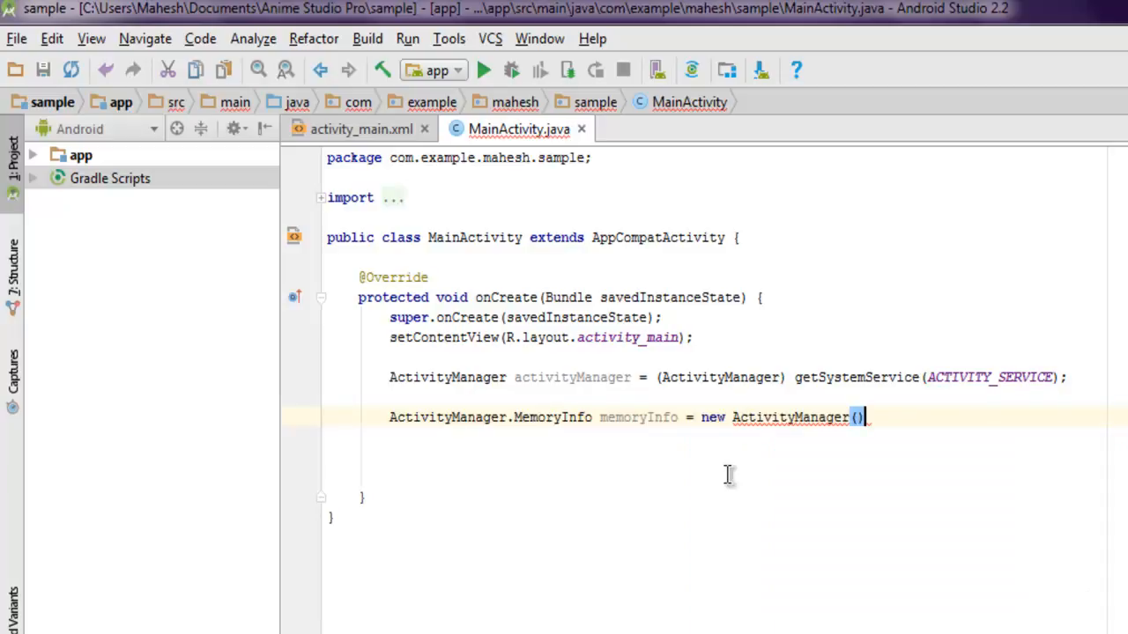
{"action": "key", "text": "BackSpace"}
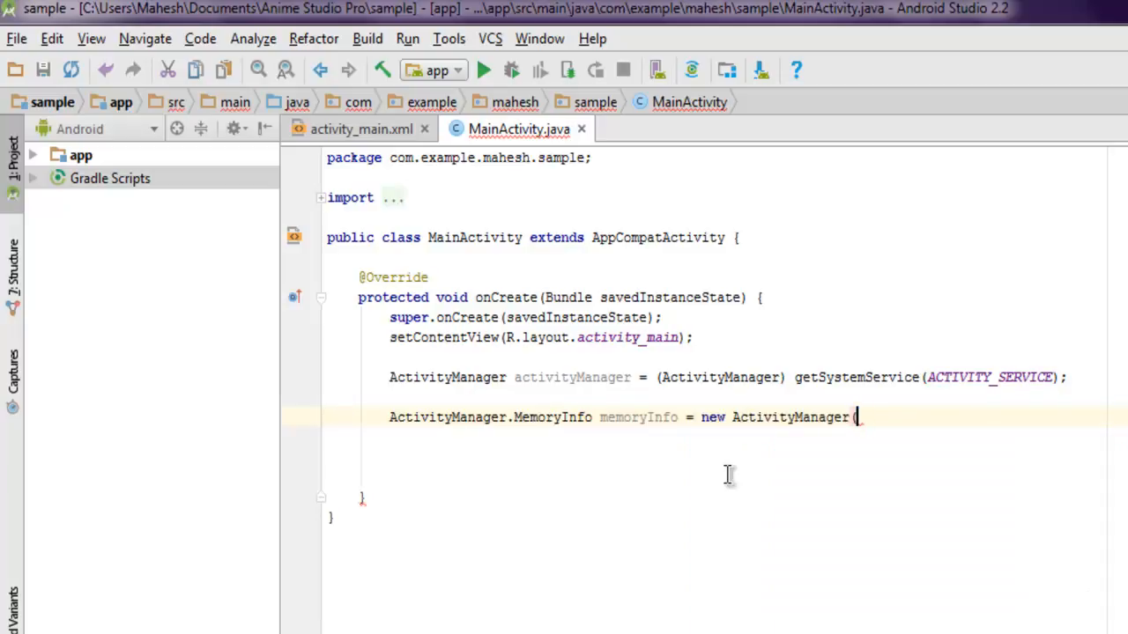
{"action": "type", "text": ".MemoryInfo"}
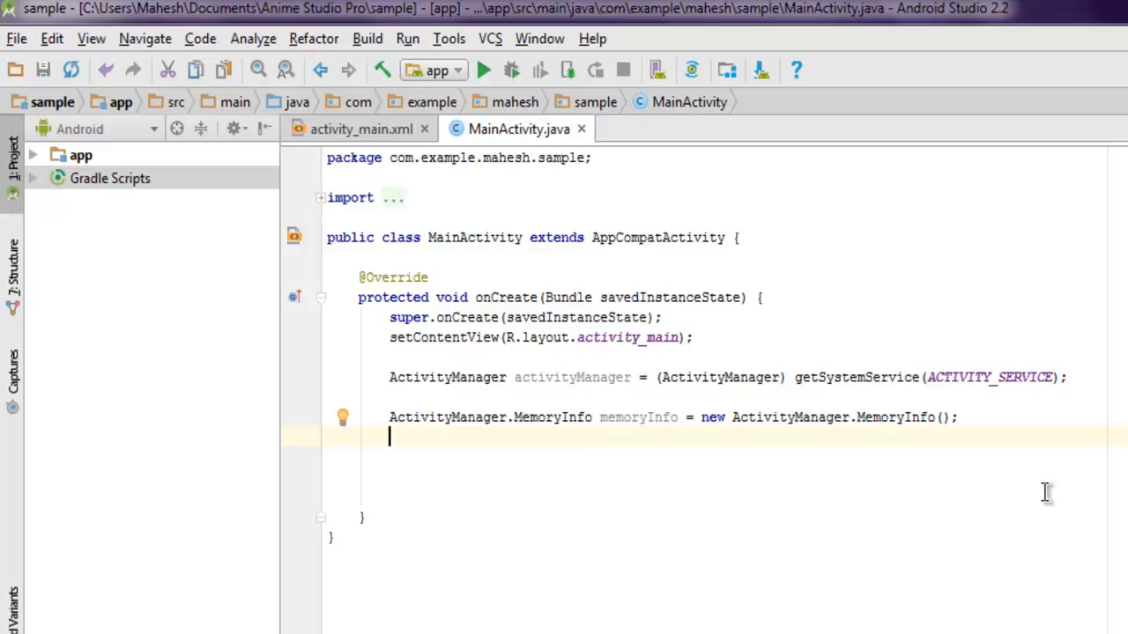
{"action": "type", "text": "activityManager"}
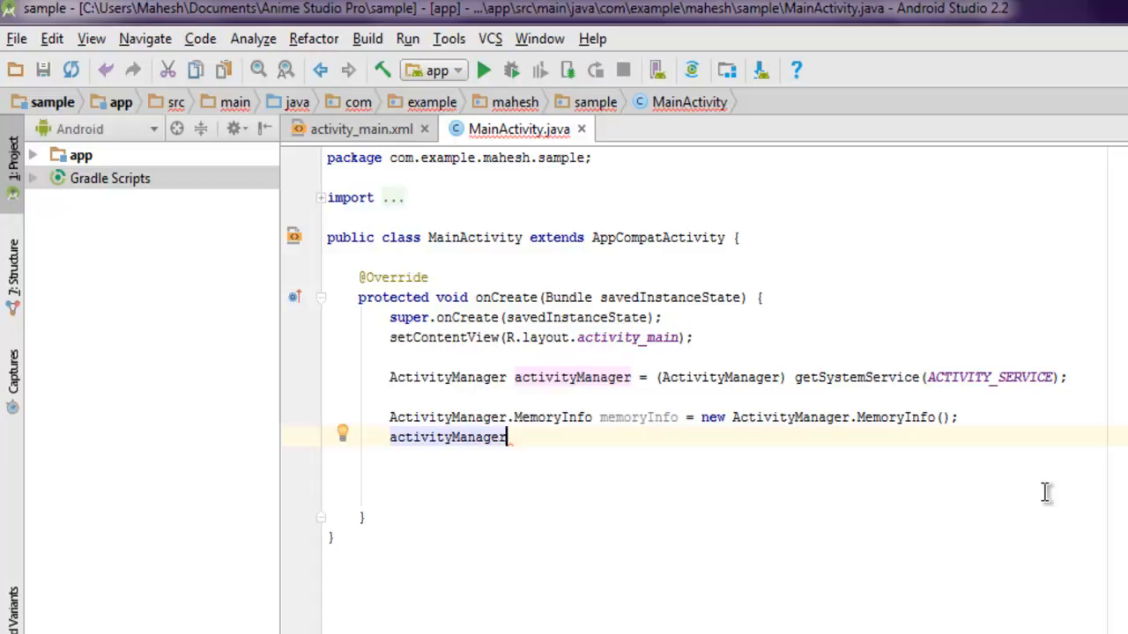
Step: Call activityManager.getMemoryInfo(memoryInfo) and store memoryInfo.availMem in final long meminfo
{"action": "type", "text": ".getMemoryInfo();"}
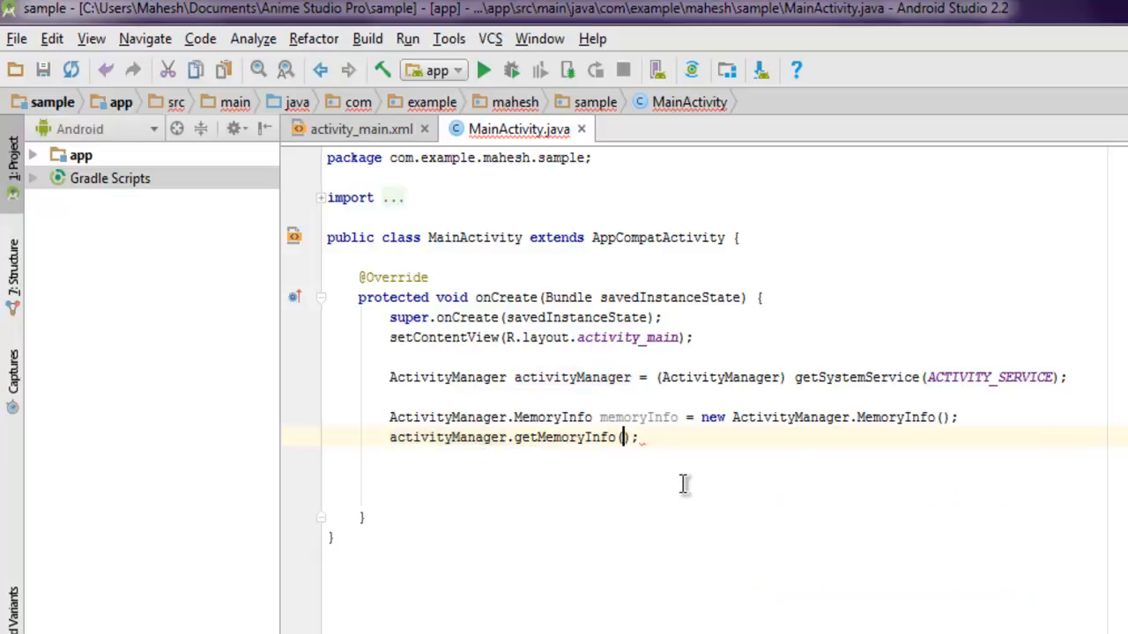
{"action": "type", "text": "memoryInfo"}
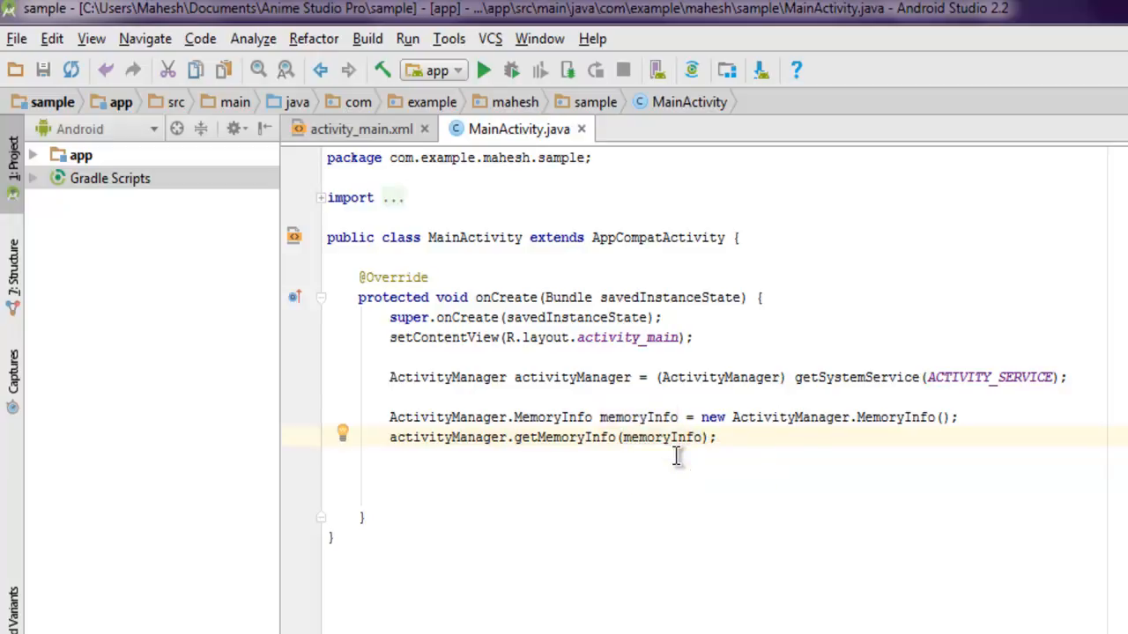
{"action": "type", "text": "final long m"}
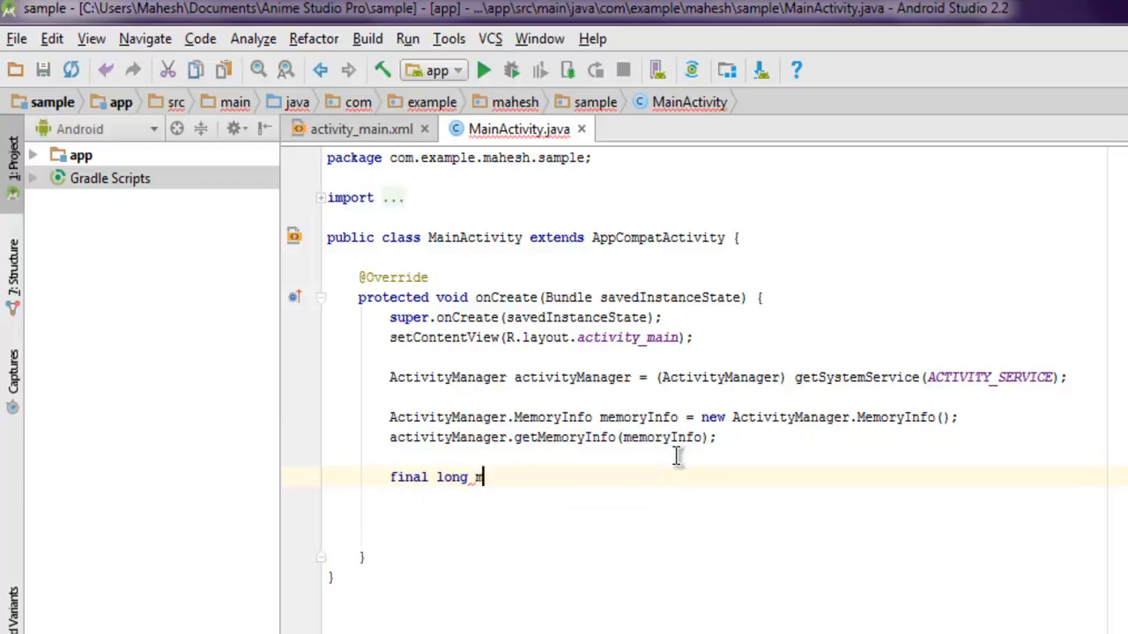
{"action": "type", "text": "emi"}
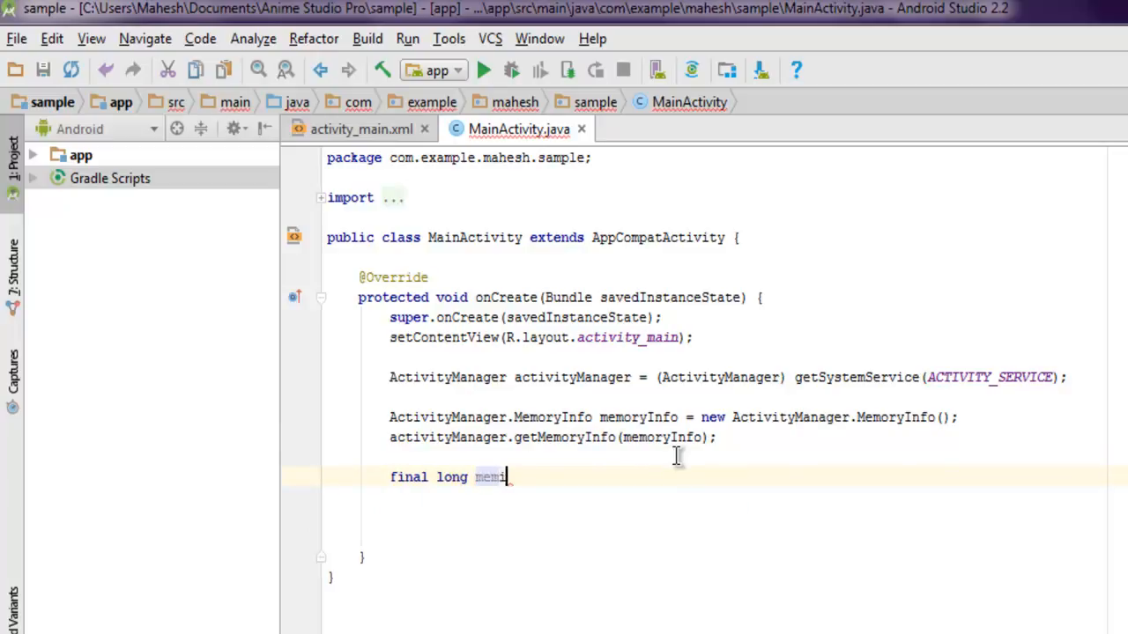
{"action": "type", "text": "nfo"}
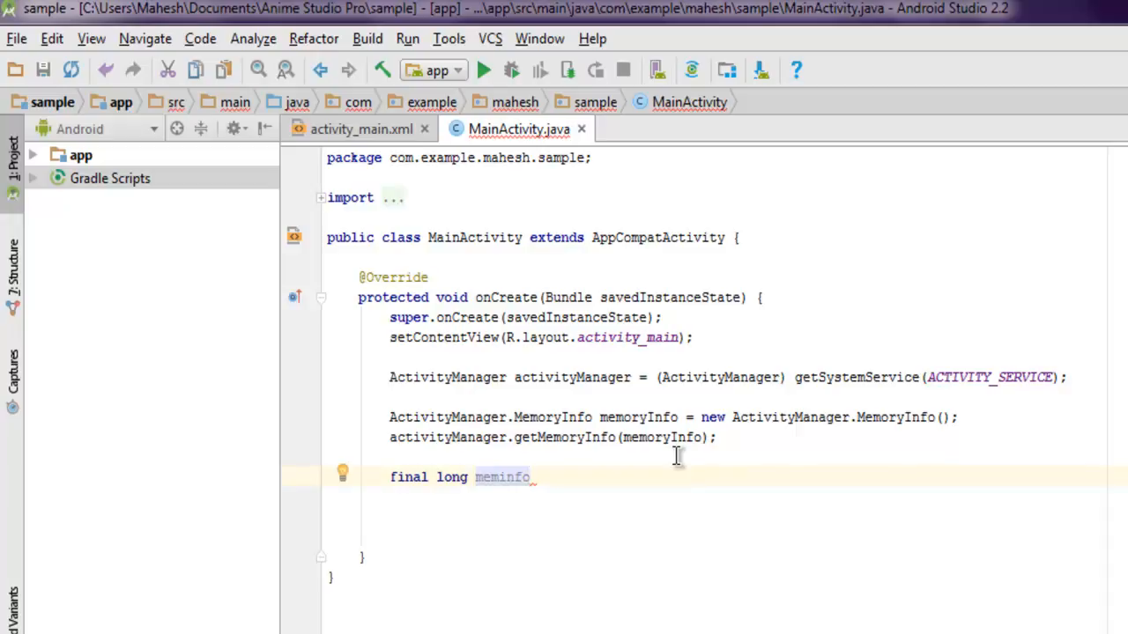
{"action": "type", "text": "="}
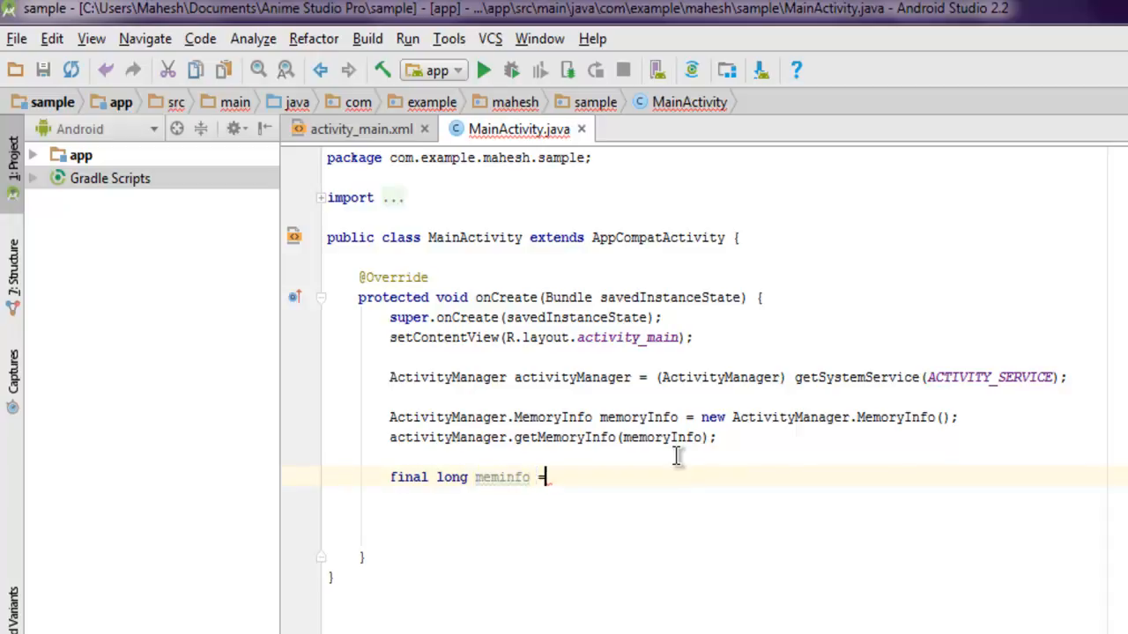
{"action": "type", "text": "me"}
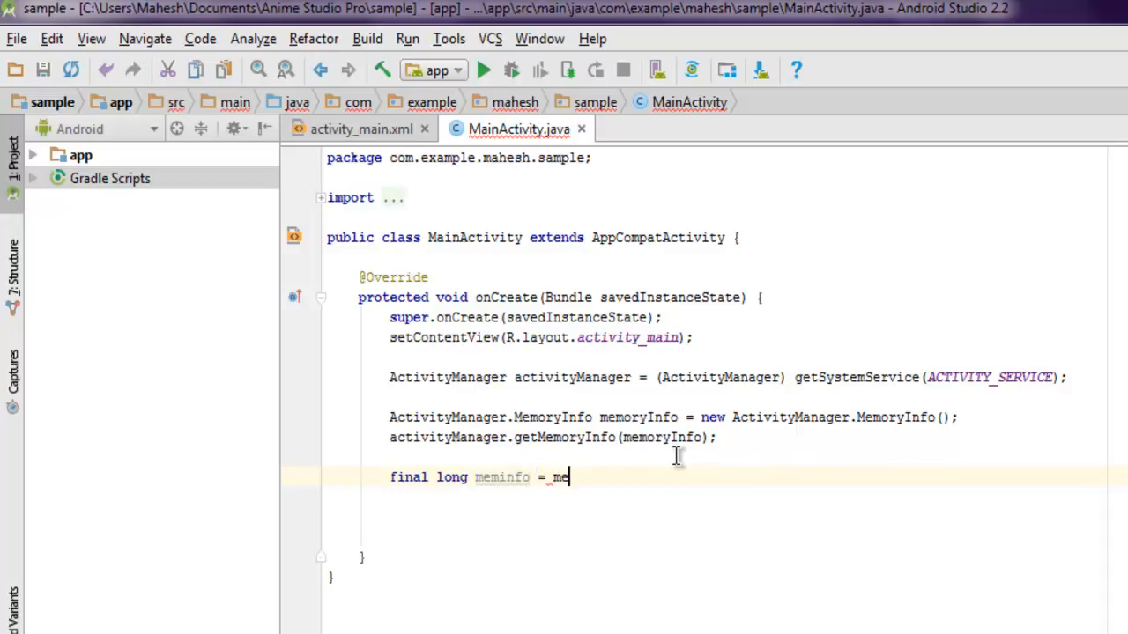
{"action": "type", "text": "mory"}
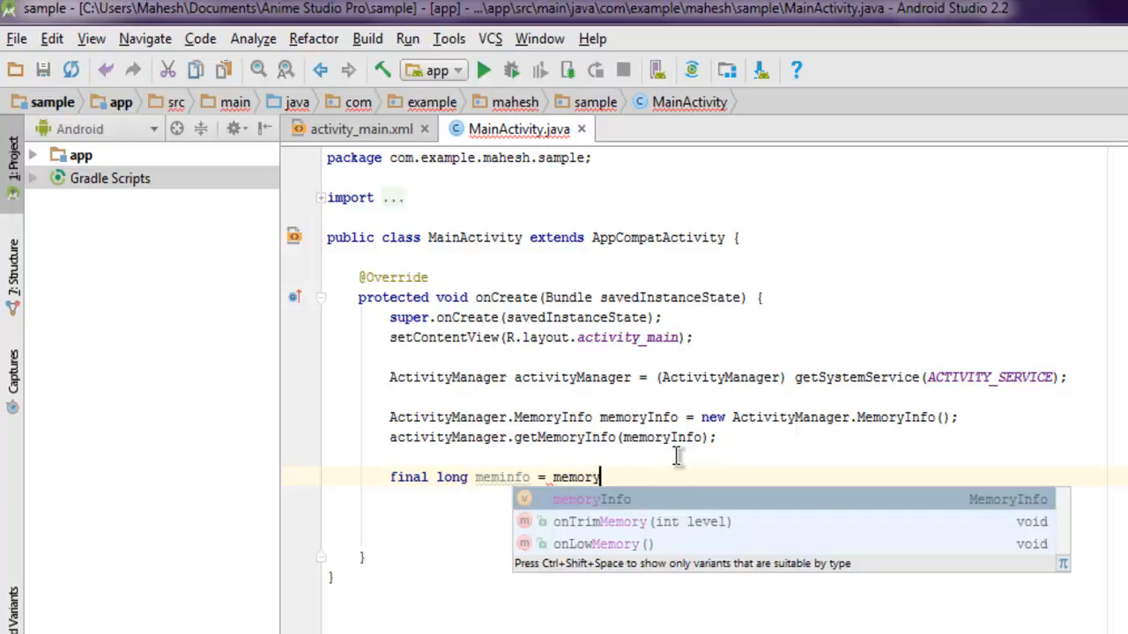
{"action": "type", "text": "Info.availMem;"}
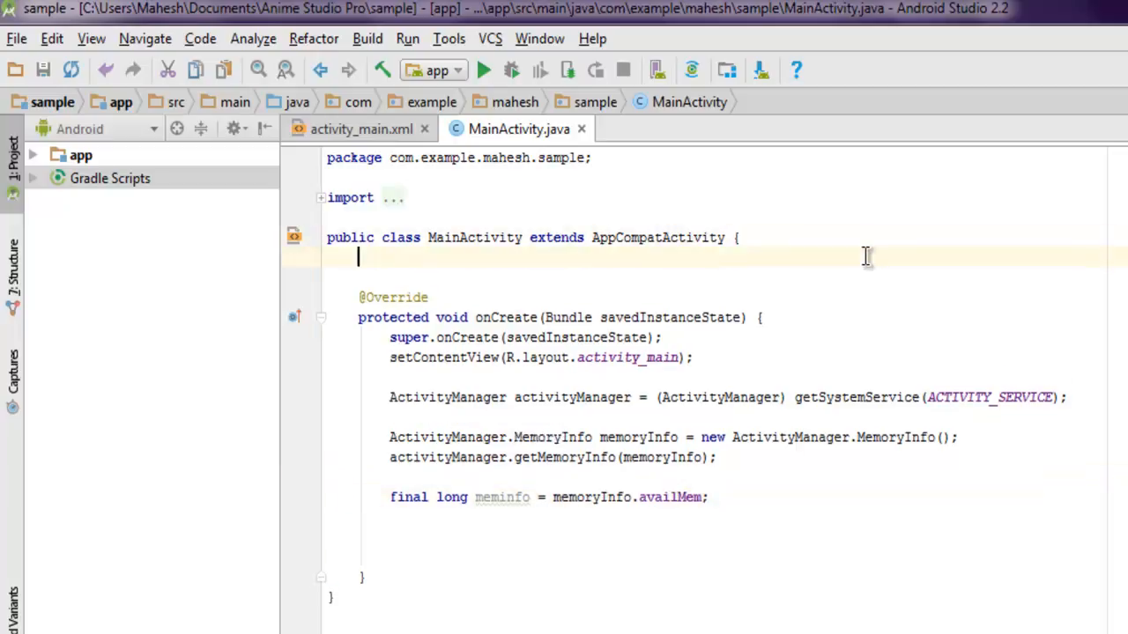
Step: Declare a TextView field tview above onCreate, then return to the end of the meminfo line
{"action": "type", "text": "Text"}
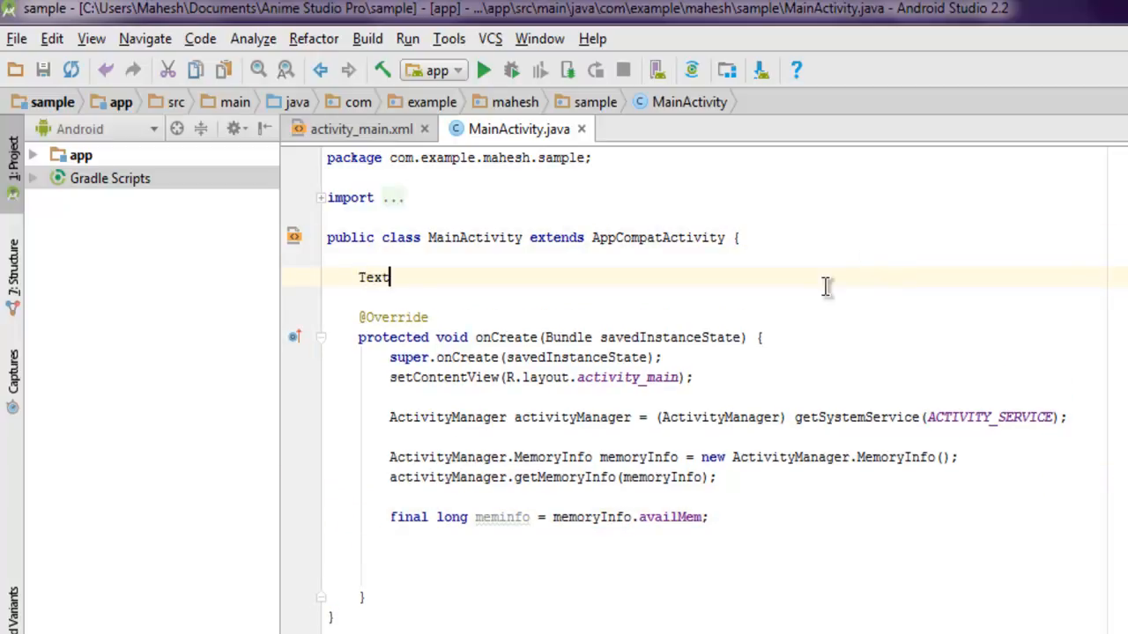
{"action": "type", "text": "view"}
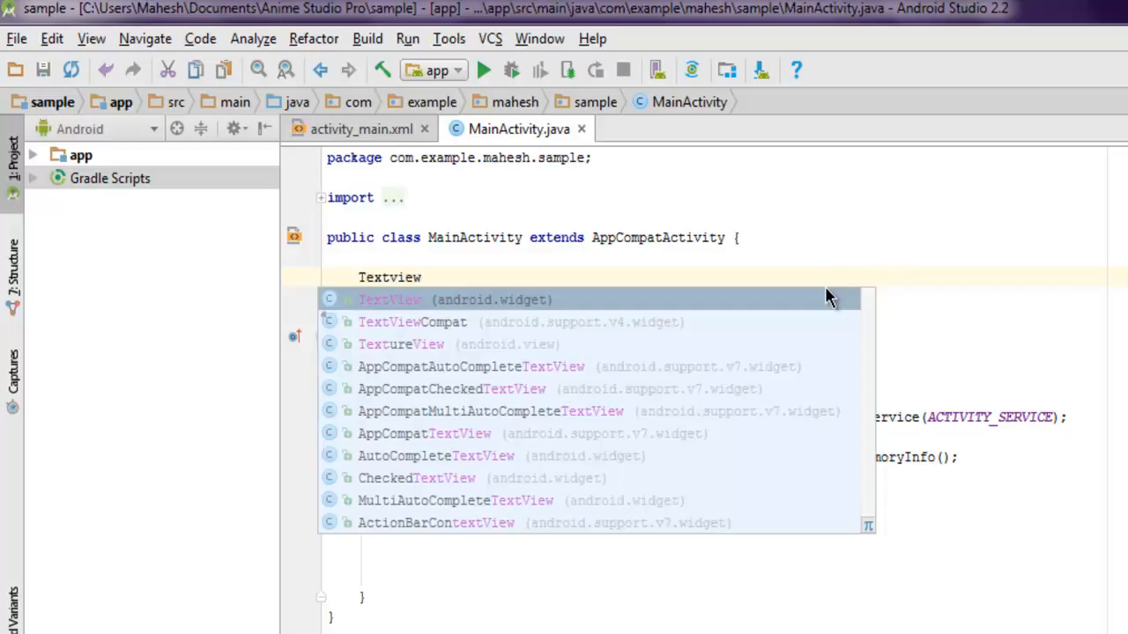
{"action": "type", "text": "tview;"}
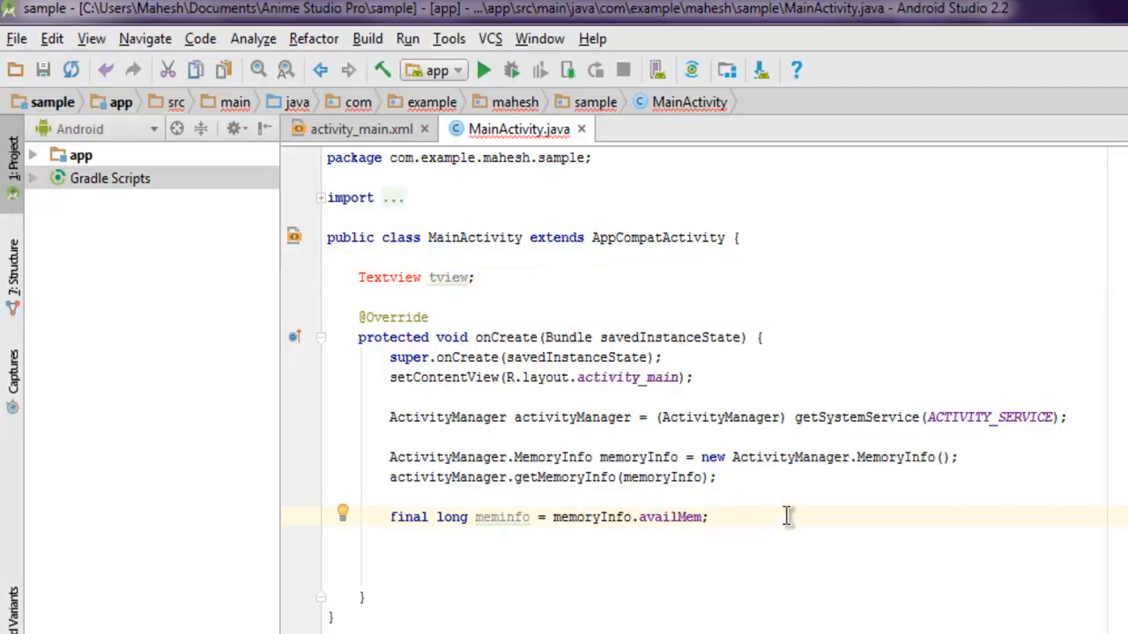
{"action": "left_click", "coordinate": [388, 276]}
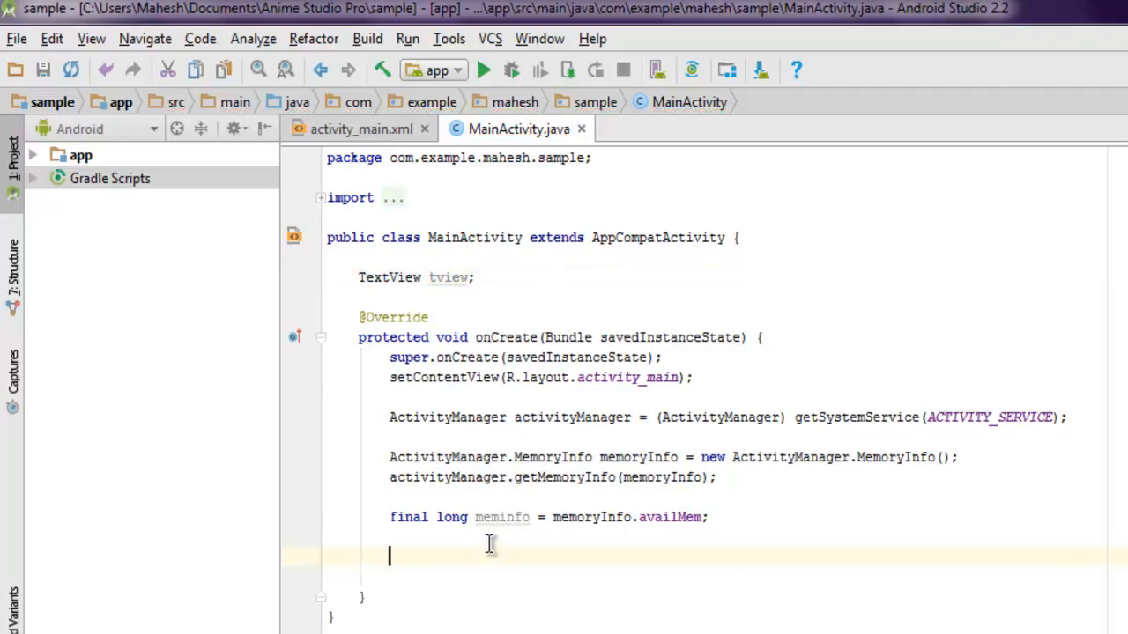
Step: Assign tview to (TextView) findViewById(R.id.tview1) below the meminfo statement using completion
{"action": "type", "text": "tview = (Tex"}
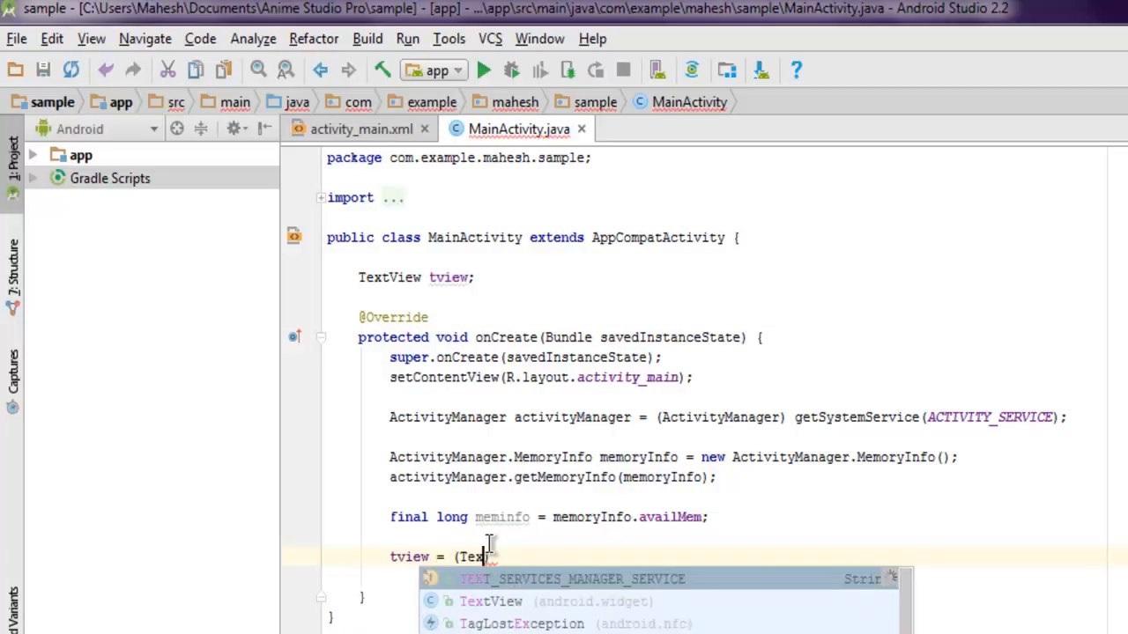
{"action": "type", "text": "tView) findViewById()"}
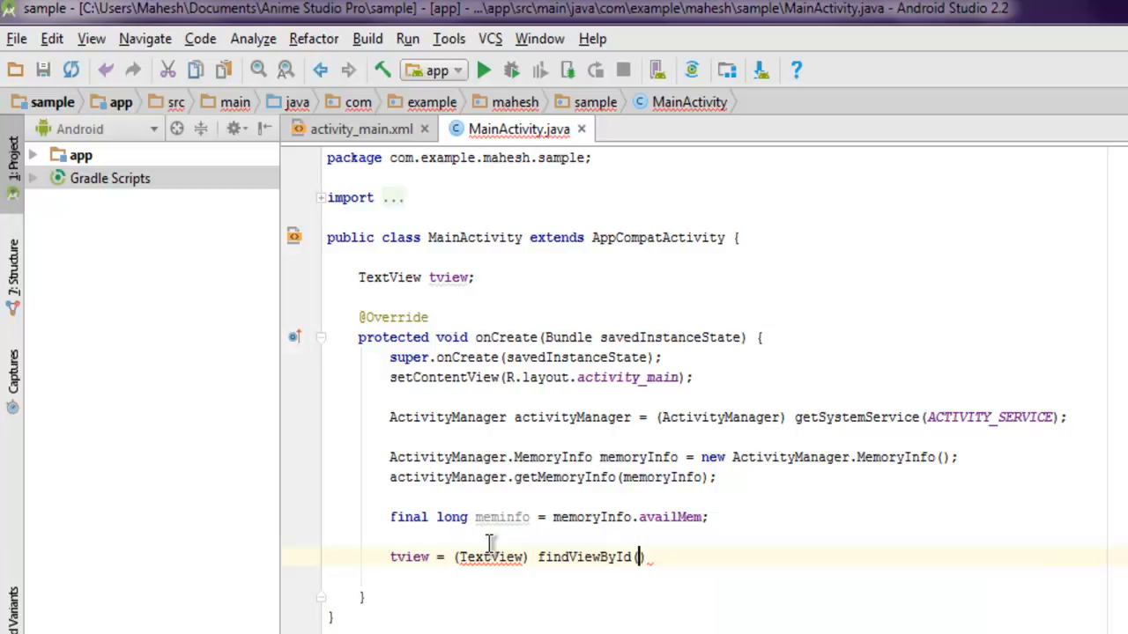
{"action": "type", "text": "R.id.tview1"}
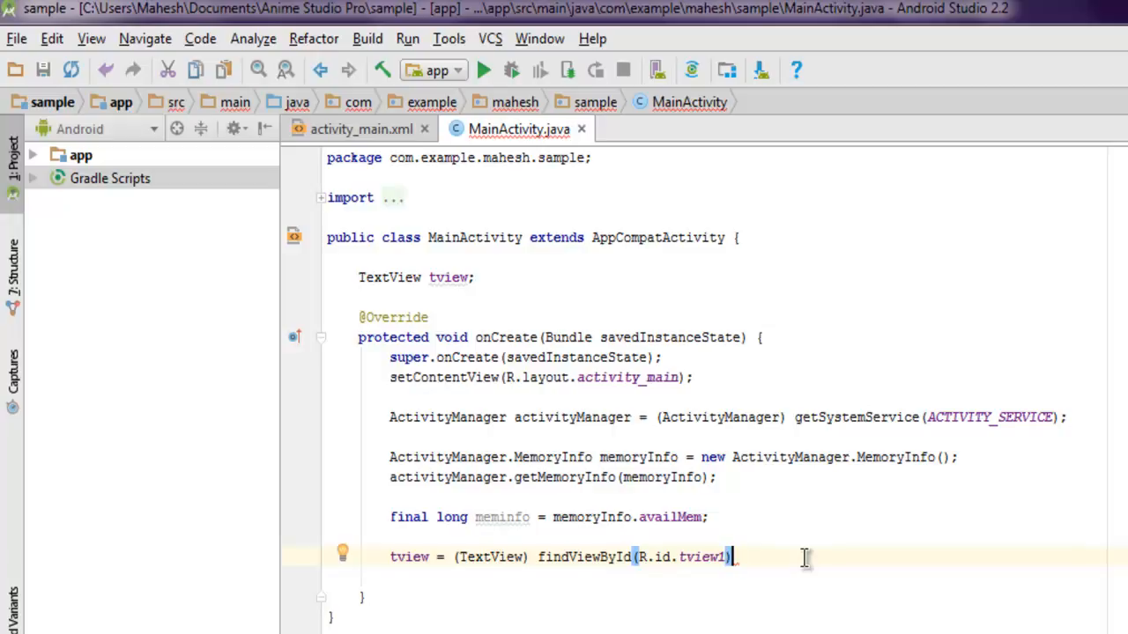
{"action": "mouse_move", "coordinate": [765, 557]}
{"action": "type", "text": ";"}
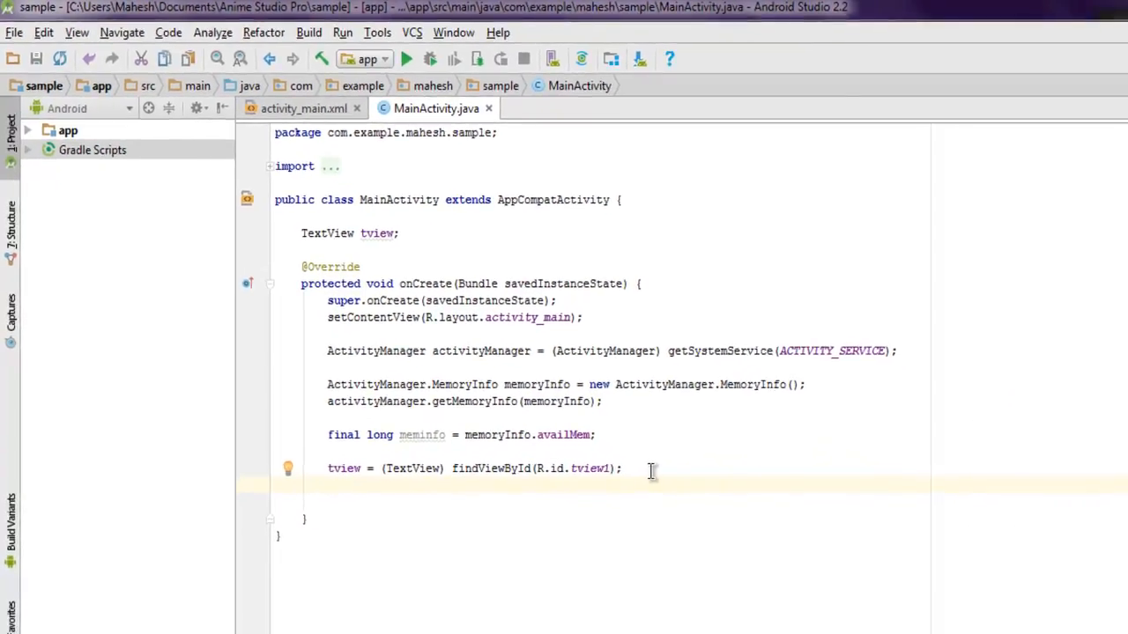
Step: Declare Button button as (Button) findViewById(R.id.button1) in onCreate
{"action": "type", "text": "Button"}
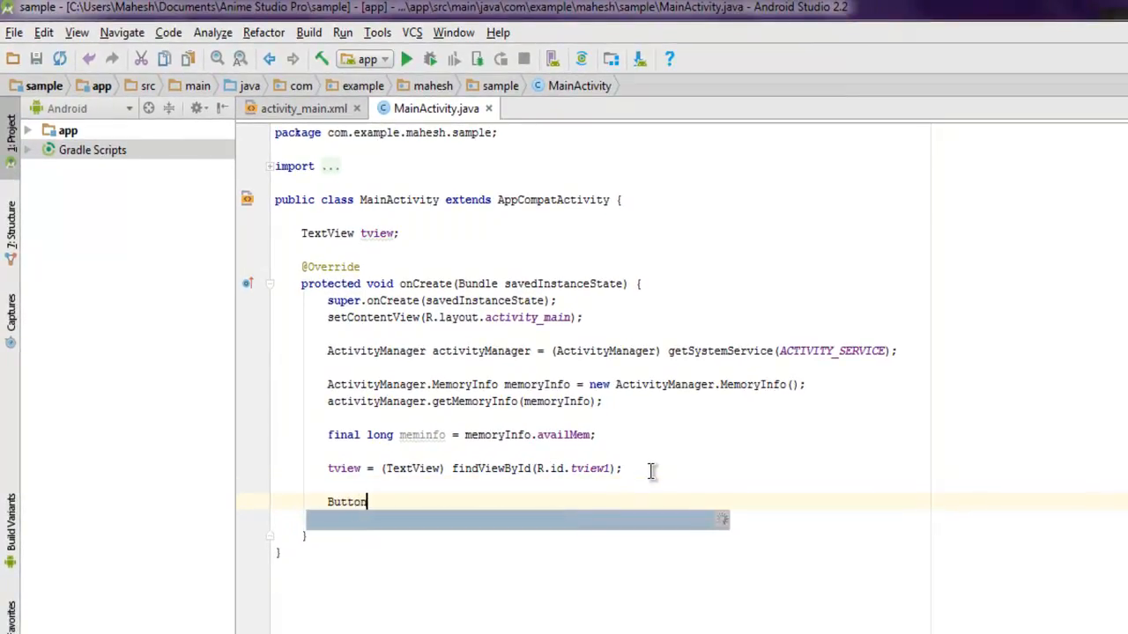
{"action": "type", "text": "button"}
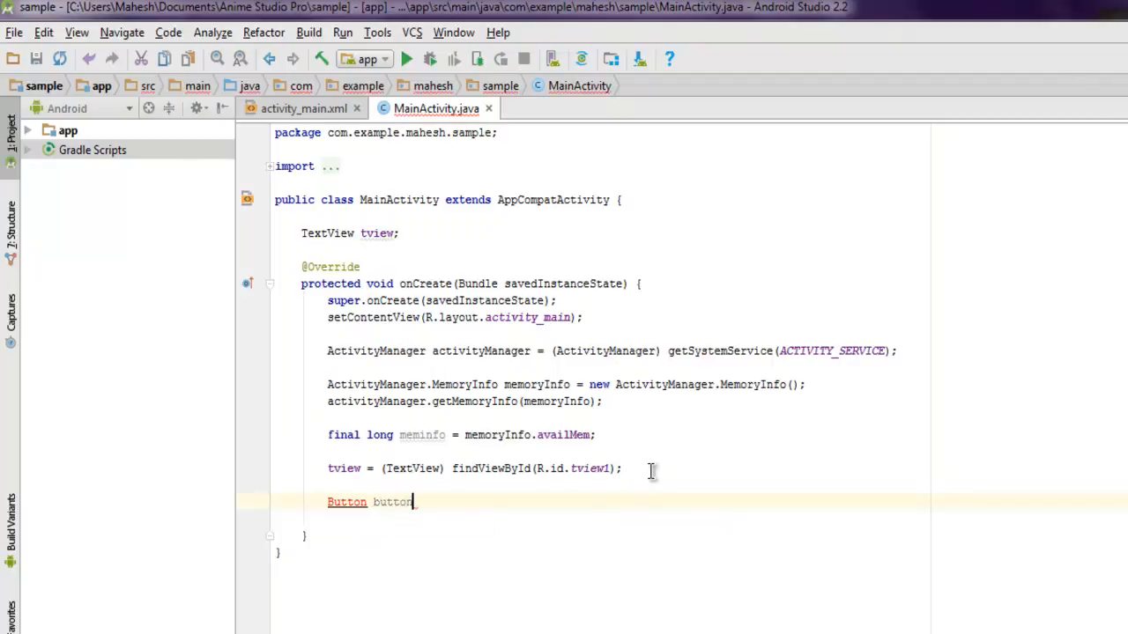
{"action": "type", "text": "="}
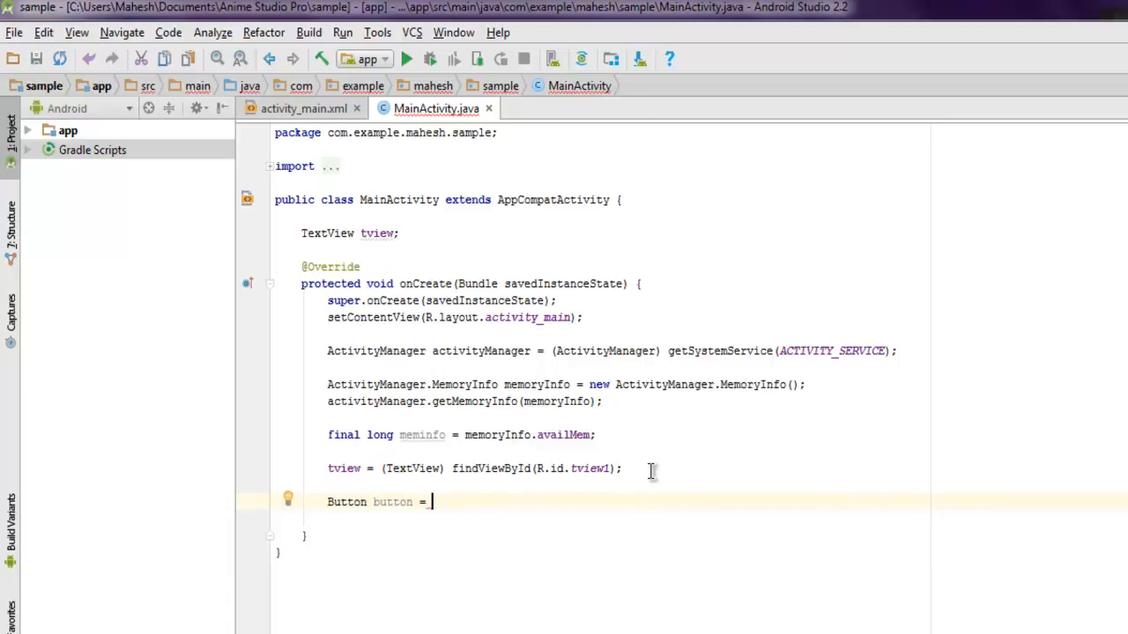
{"action": "type", "text": "(Button) findViewById(R.id.button1);"}
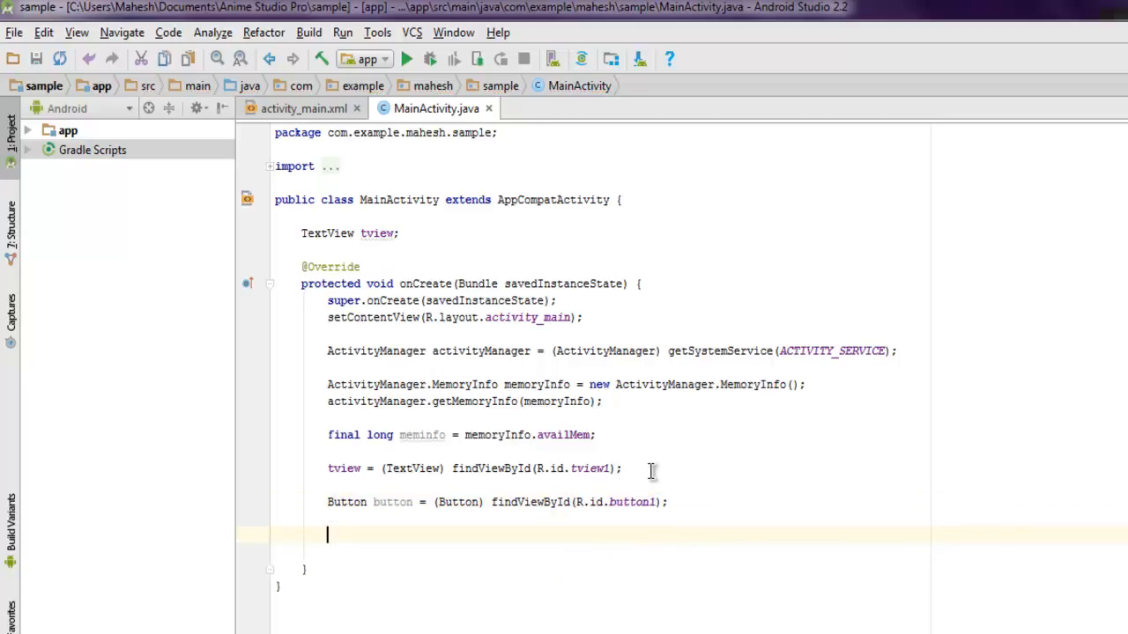
{"action": "type", "text": "button."}
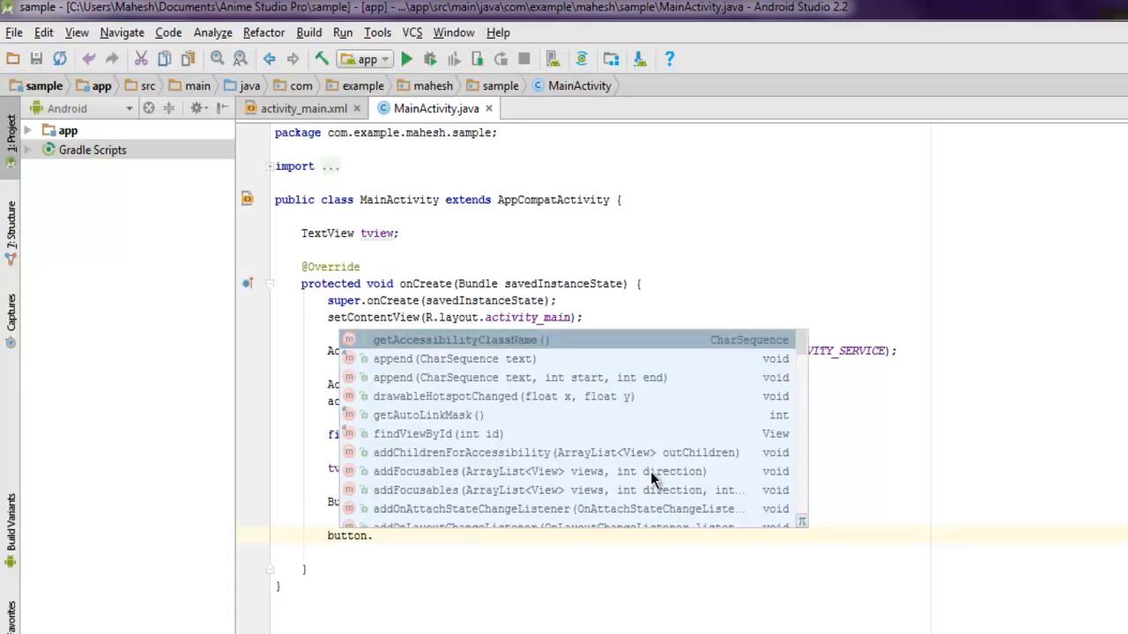
Step: Call button.setOnClickListener with a new anonymous View.OnClickListener
{"action": "type", "text": "s"}
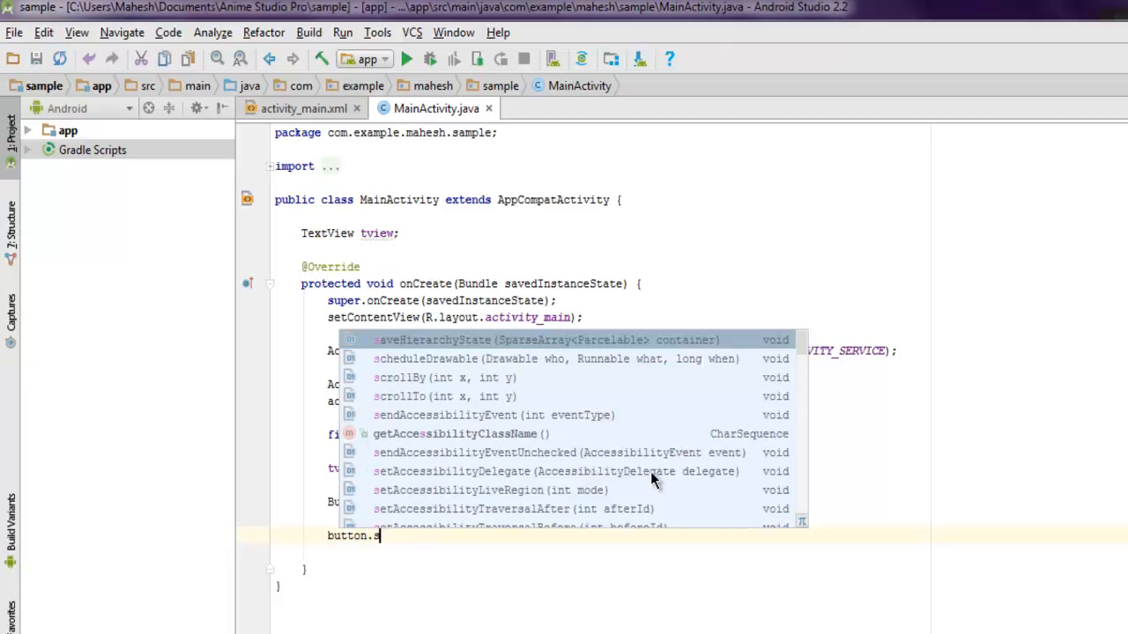
{"action": "type", "text": "et"}
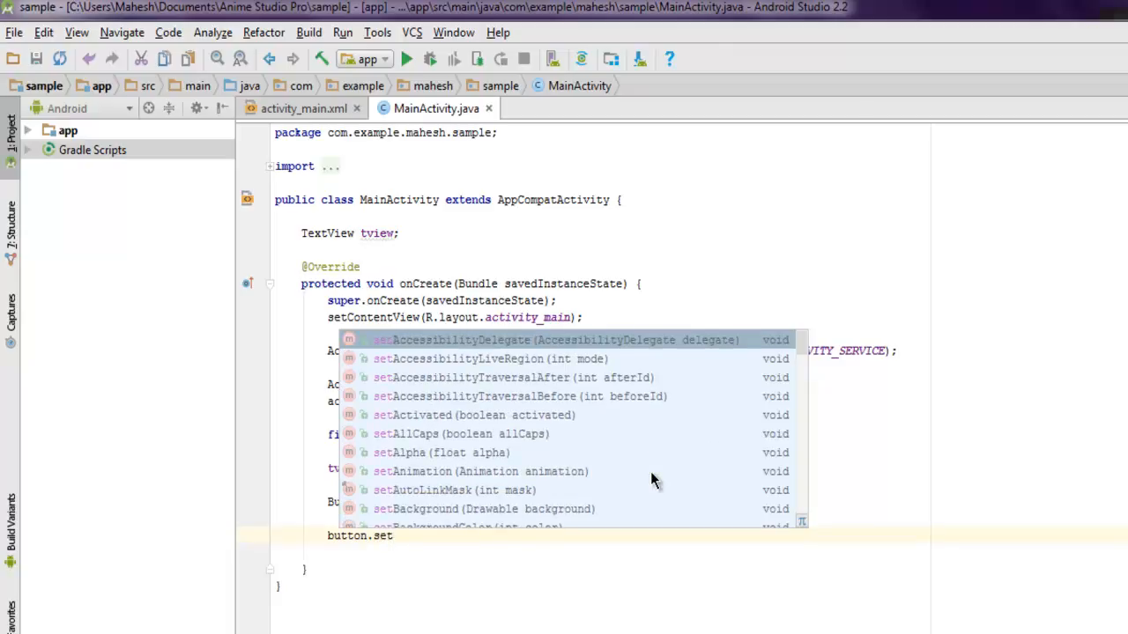
{"action": "type", "text": "OnClickListener();"}
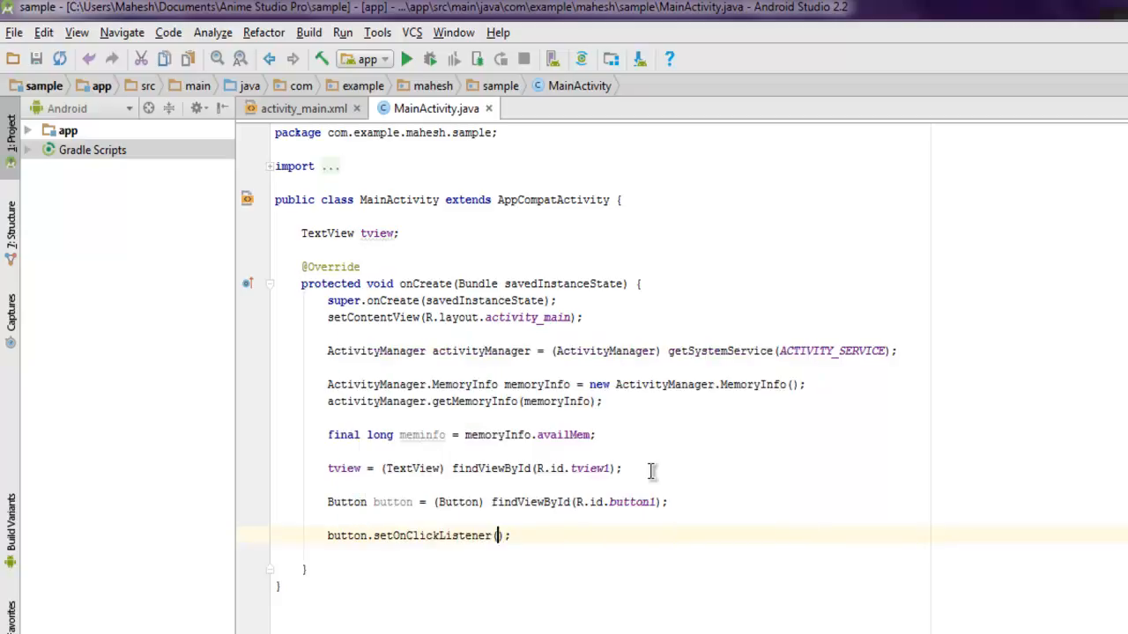
{"action": "type", "text": "new"}
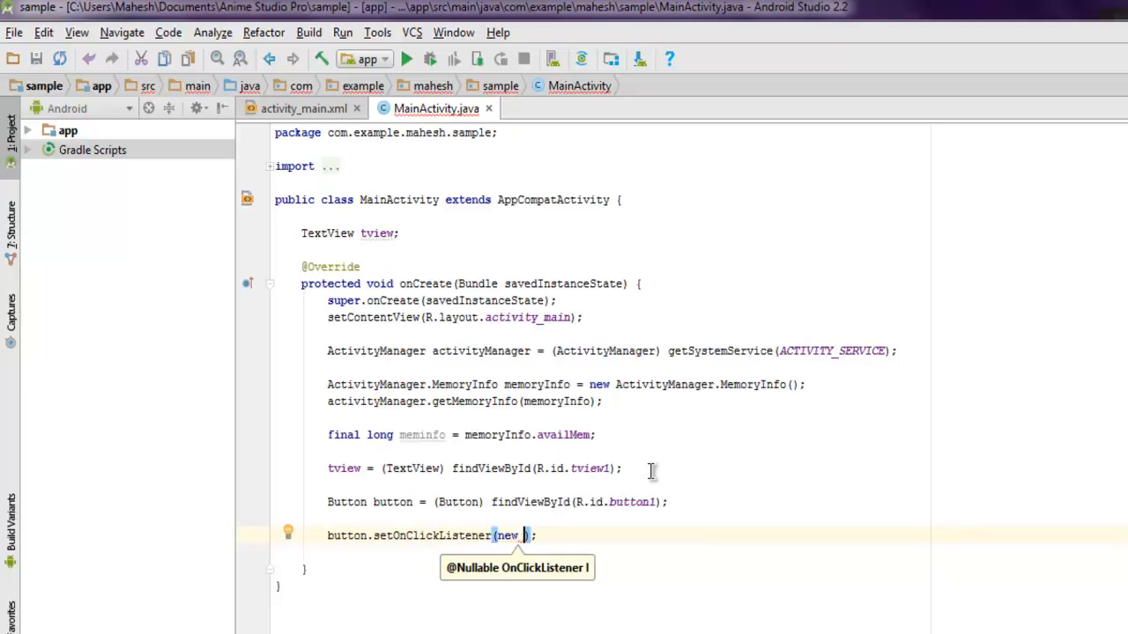
{"action": "type", "text": "_View"}
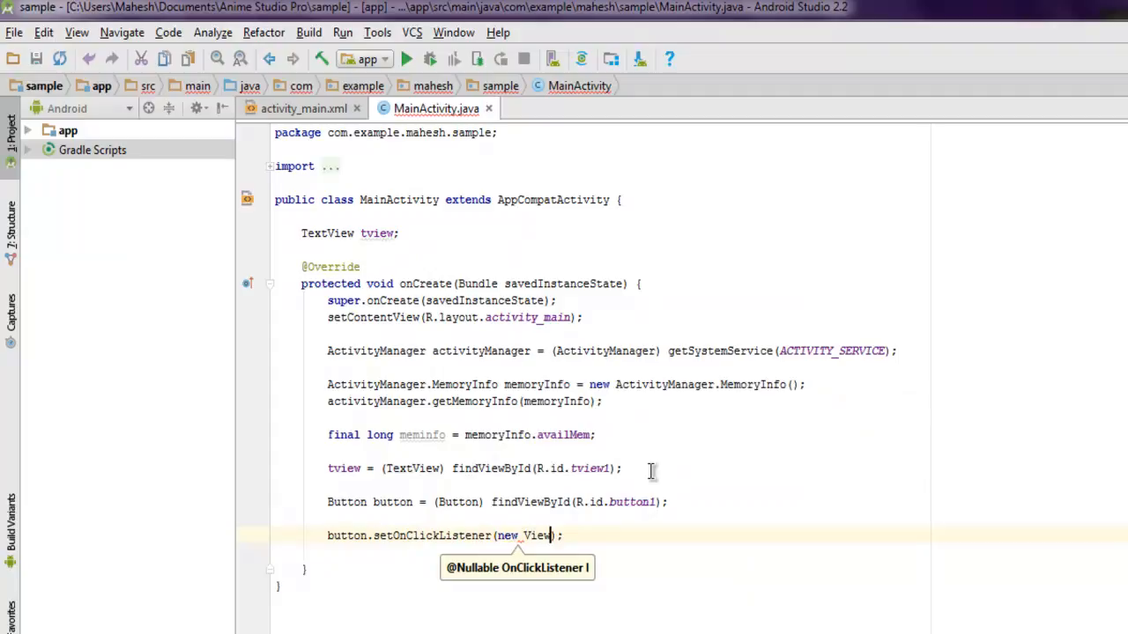
{"action": "type", "text": "."}
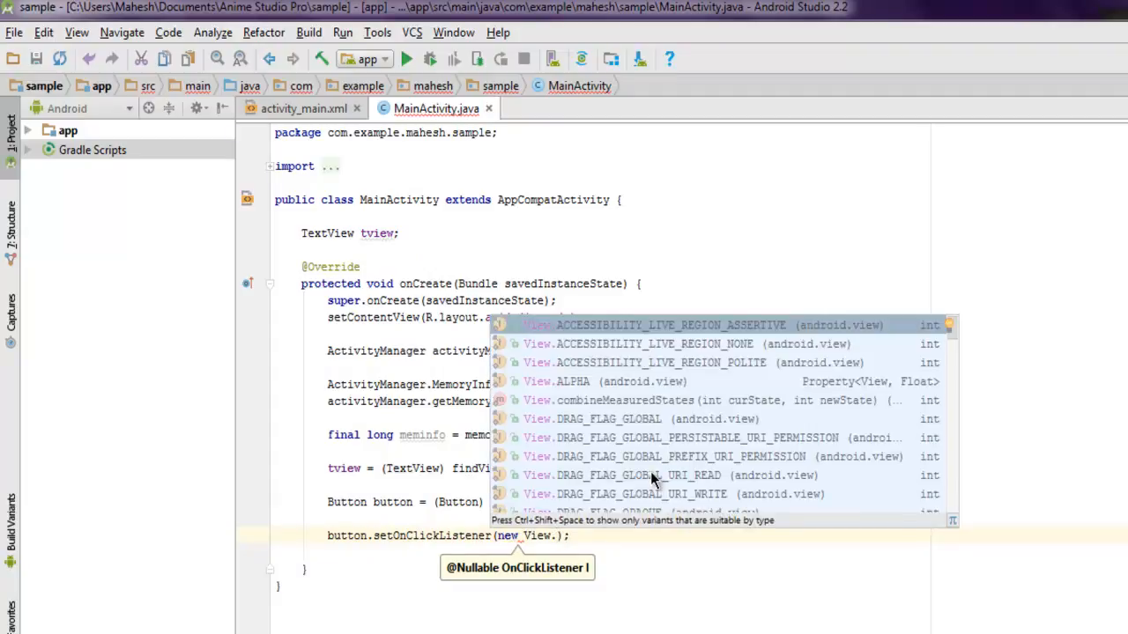
{"action": "type", "text": "on"}
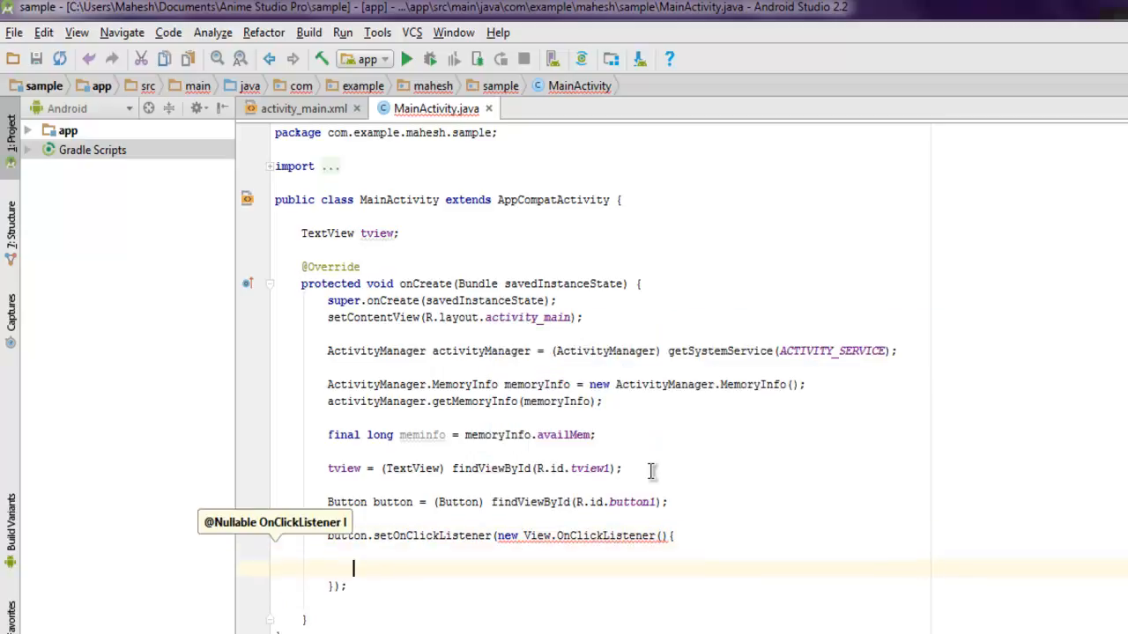
Step: Begin an empty public void onClick(View view) method inside the listener
{"action": "type", "text": "public void"}
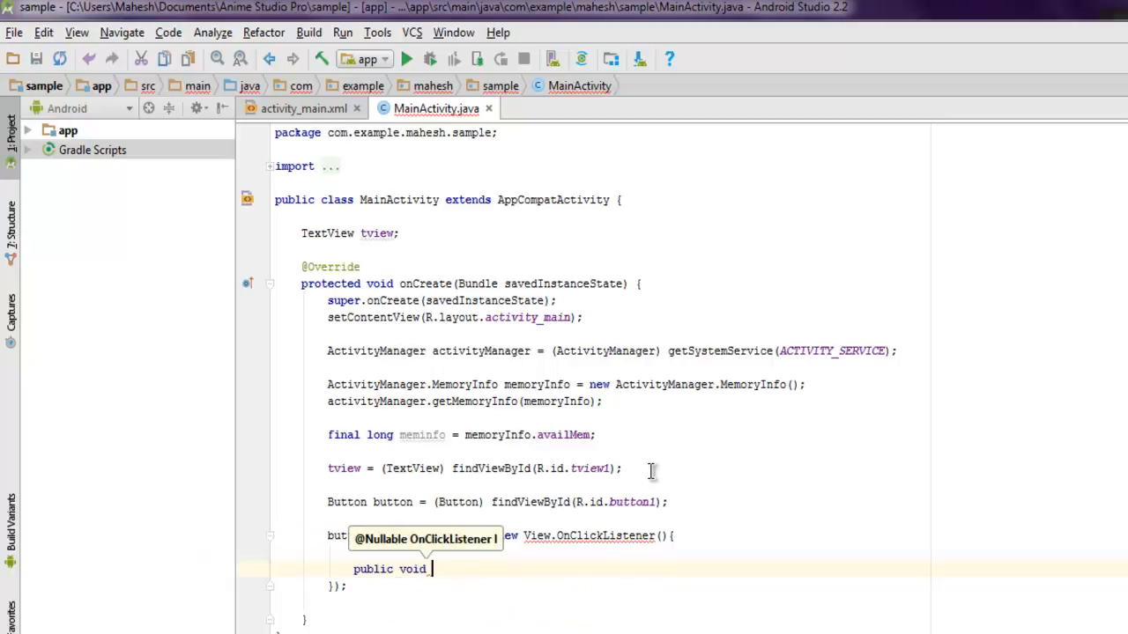
{"action": "type", "text": "oc"}
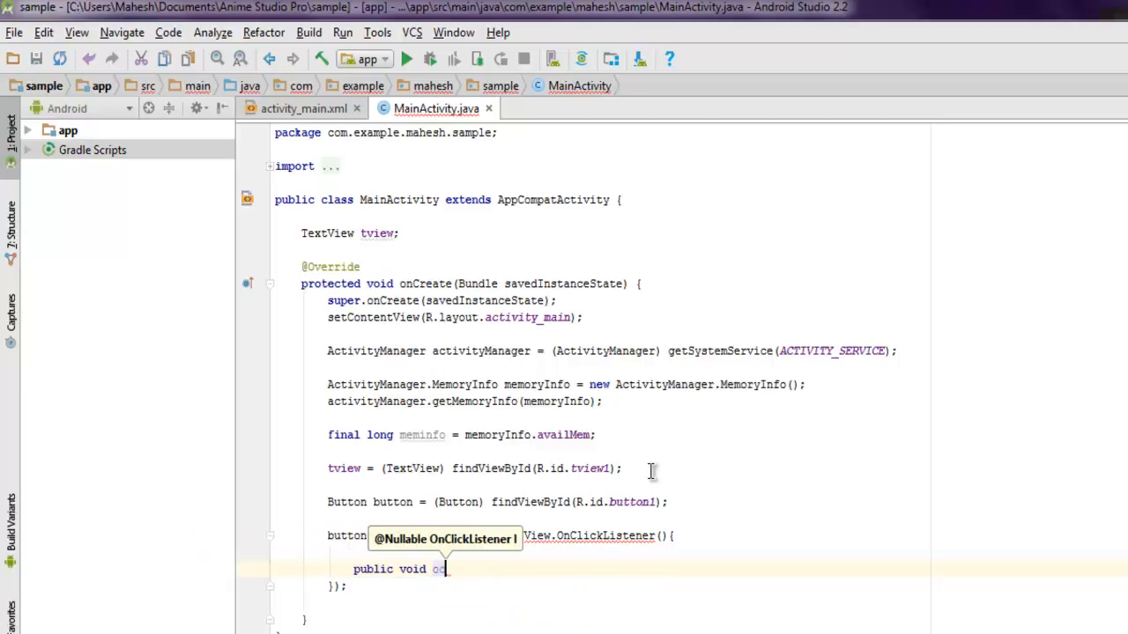
{"action": "type", "text": "nClick("}
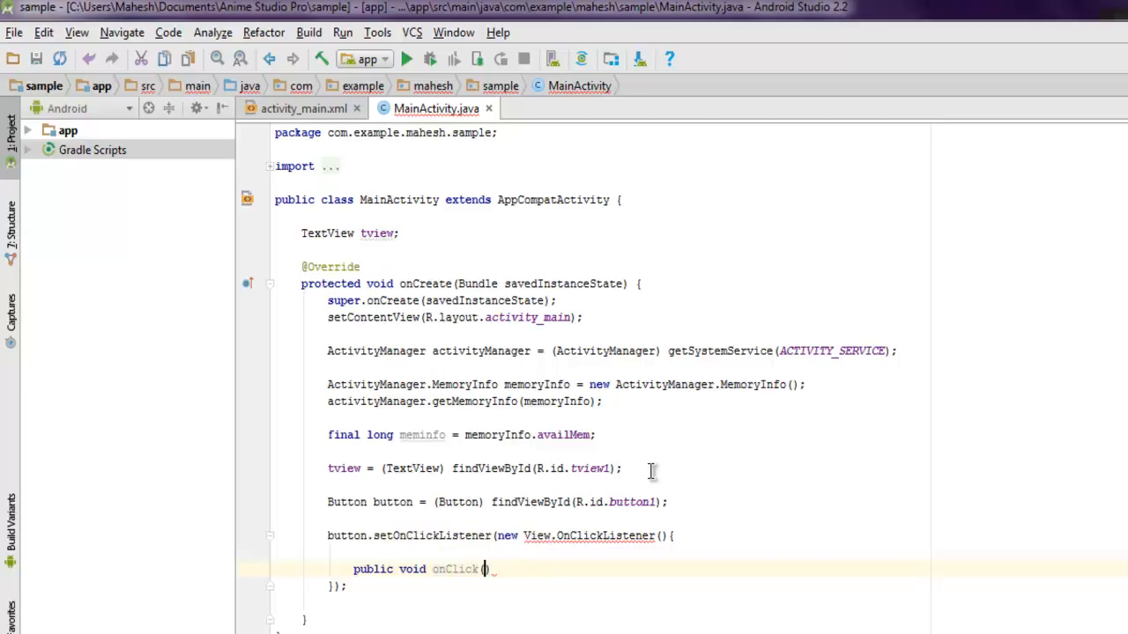
{"action": "type", "text": "View view"}
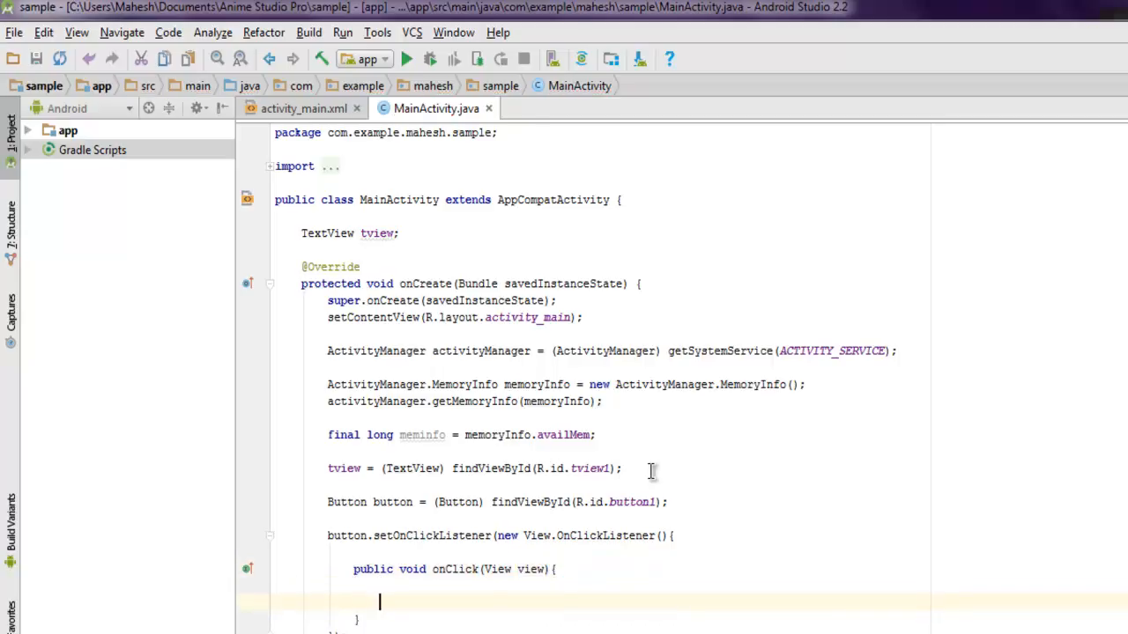
Step: Inside onClick, call tview.setText with a blank string plus meminfo
{"action": "type", "text": "tview."}
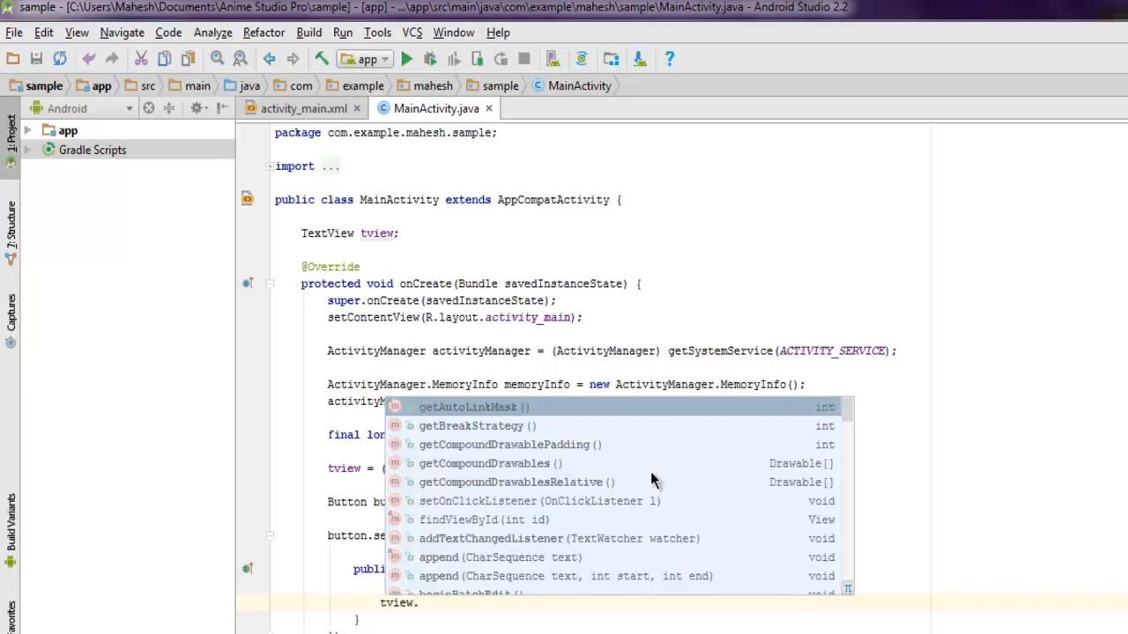
{"action": "type", "text": "setT"}
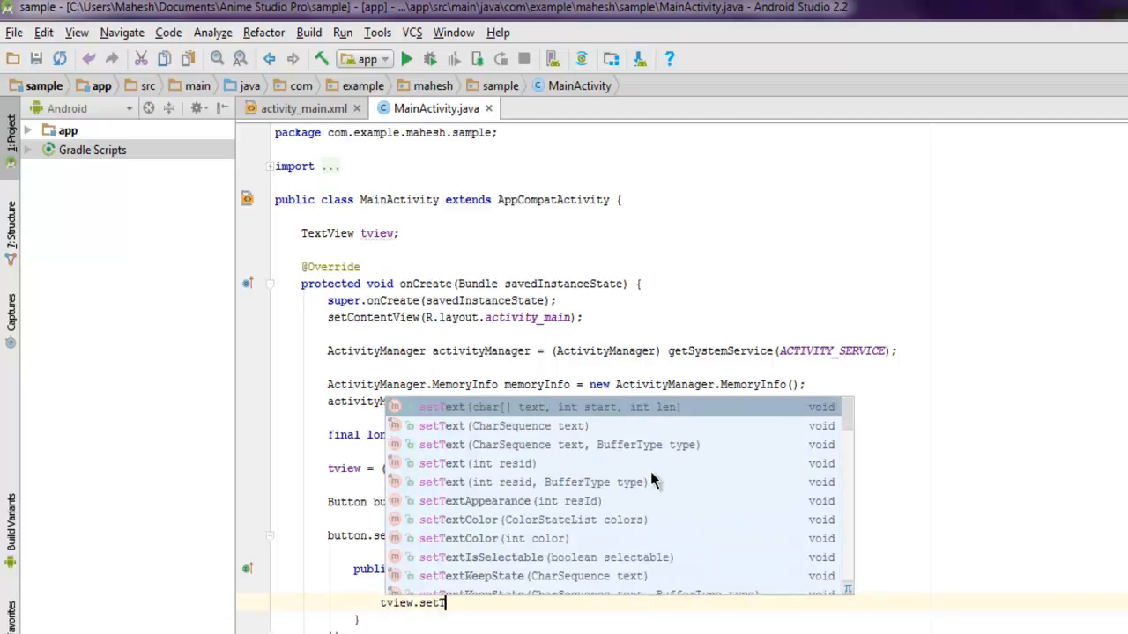
{"action": "left_click", "coordinate": [440, 424]}
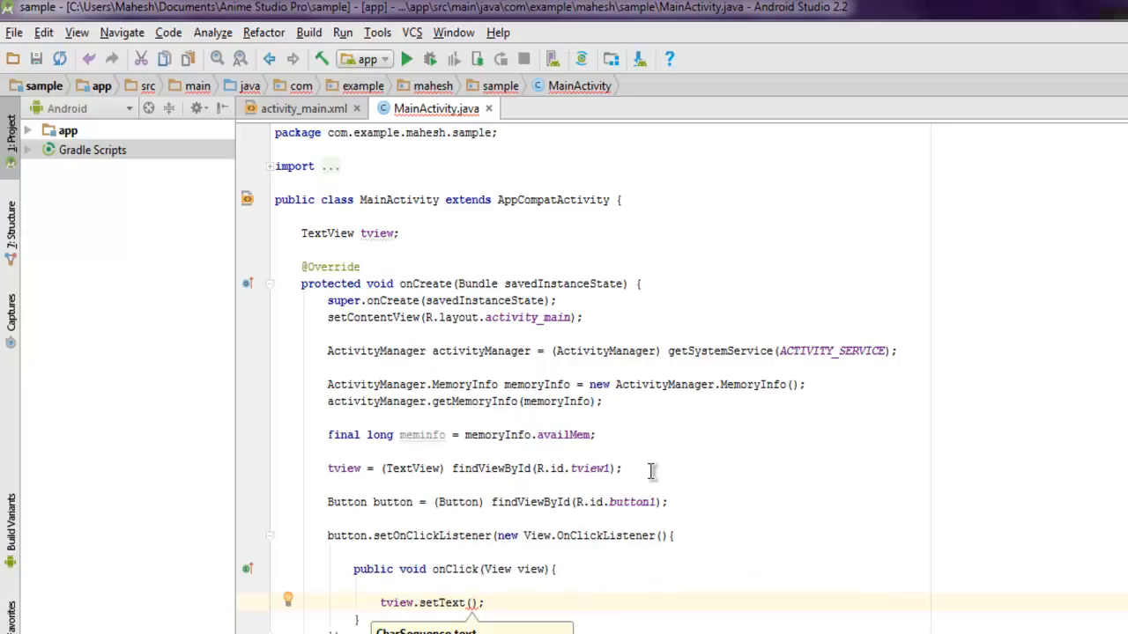
{"action": "type", "text": "mem"}
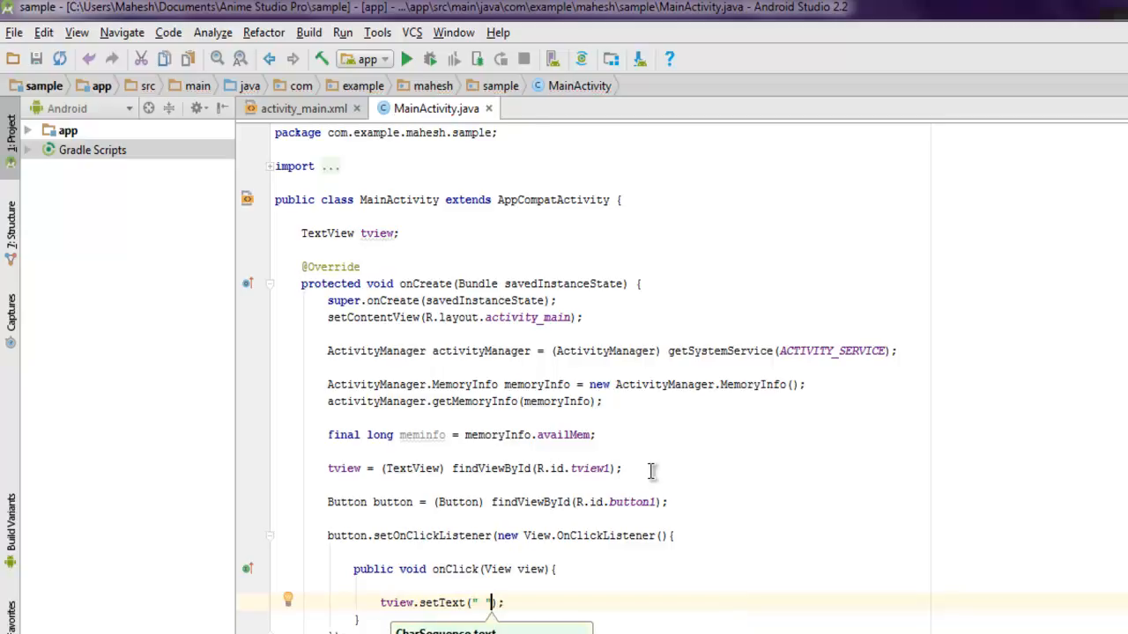
{"action": "type", "text": "+meminfo"}
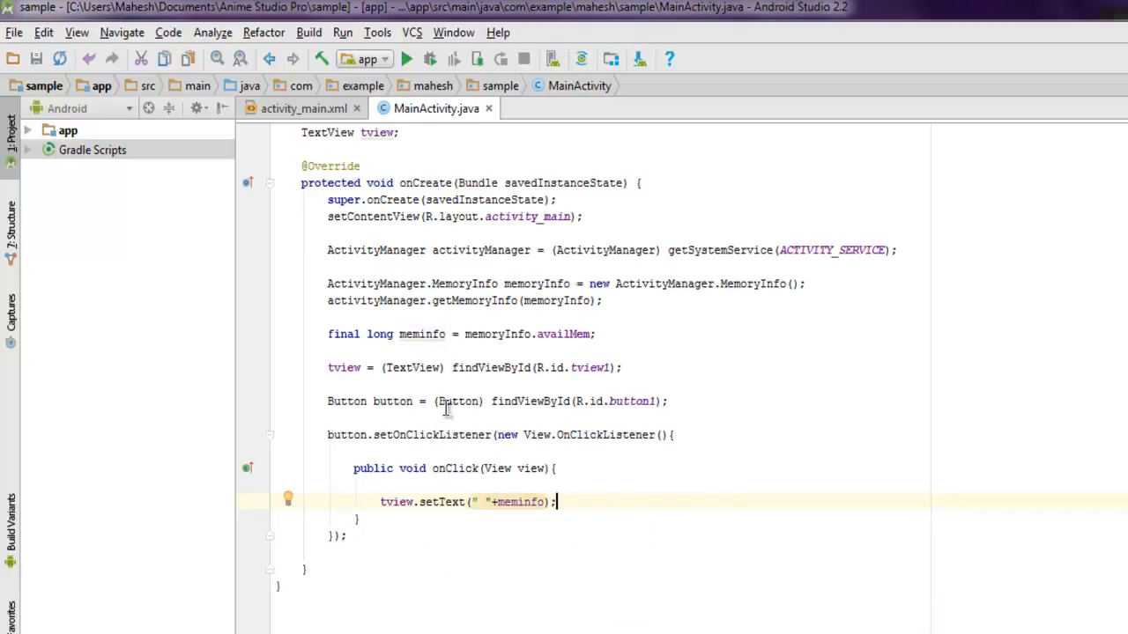
{"action": "mouse_move", "coordinate": [413, 368]}
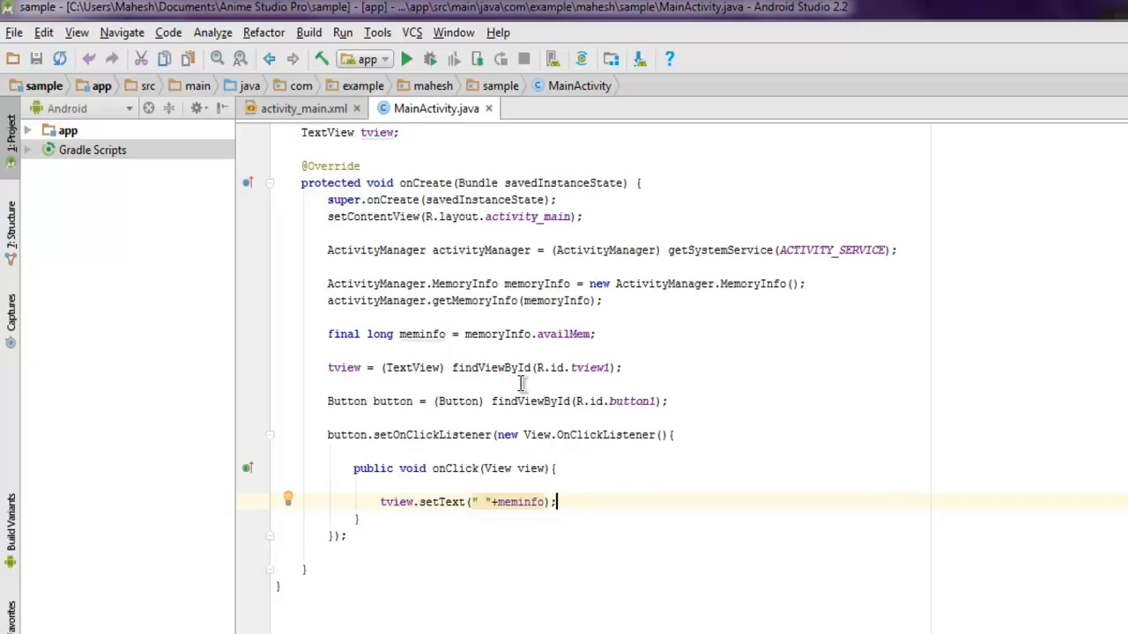
{"action": "mouse_move", "coordinate": [629, 394]}
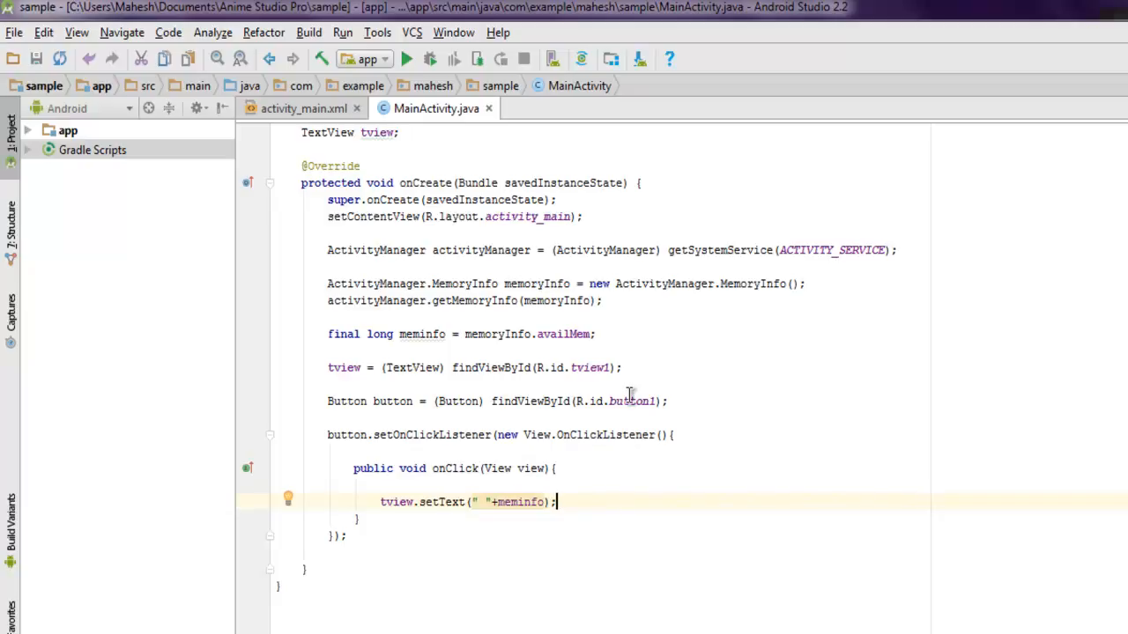
{"action": "mouse_move", "coordinate": [515, 520]}
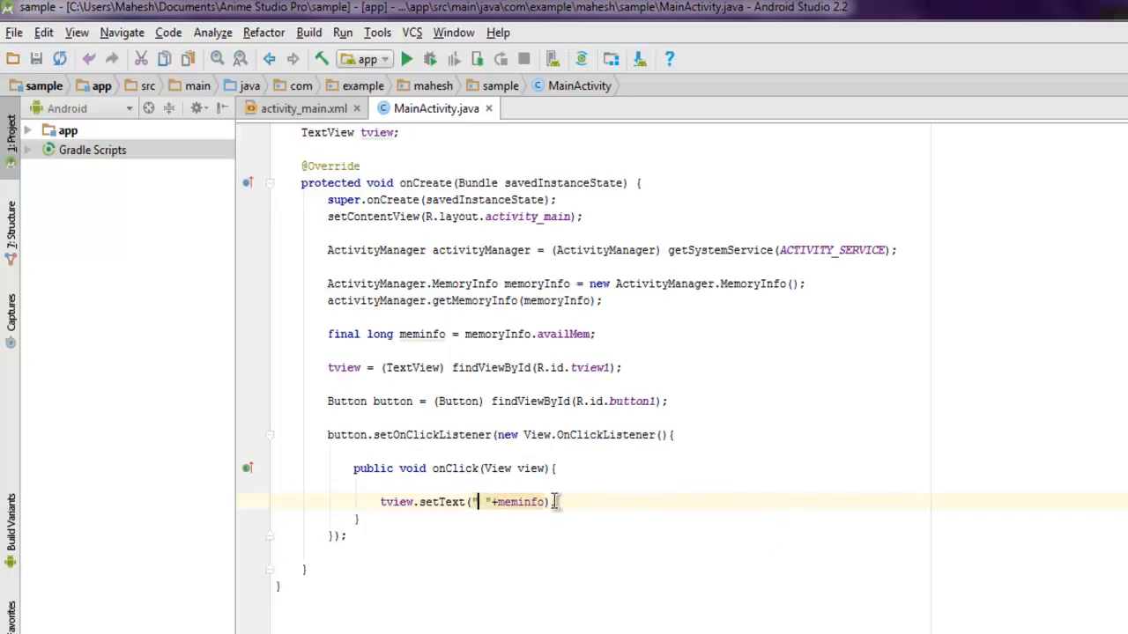
Step: Try adding a "Ram" label to the setText string, then remove it again
{"action": "type", "text": "H"}
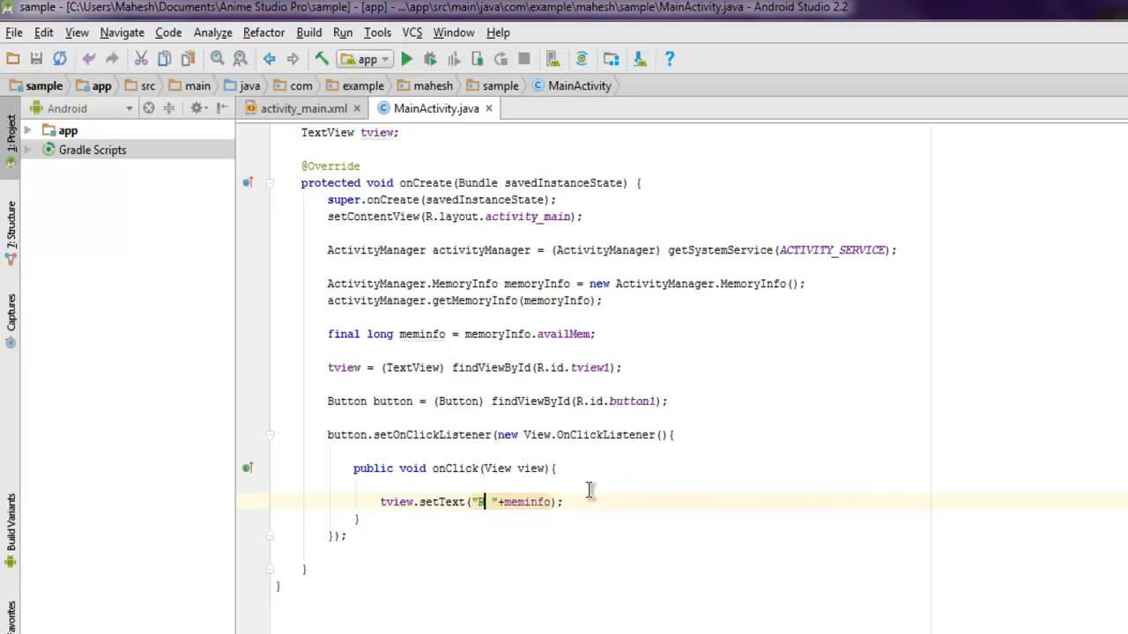
{"action": "type", "text": "am"}
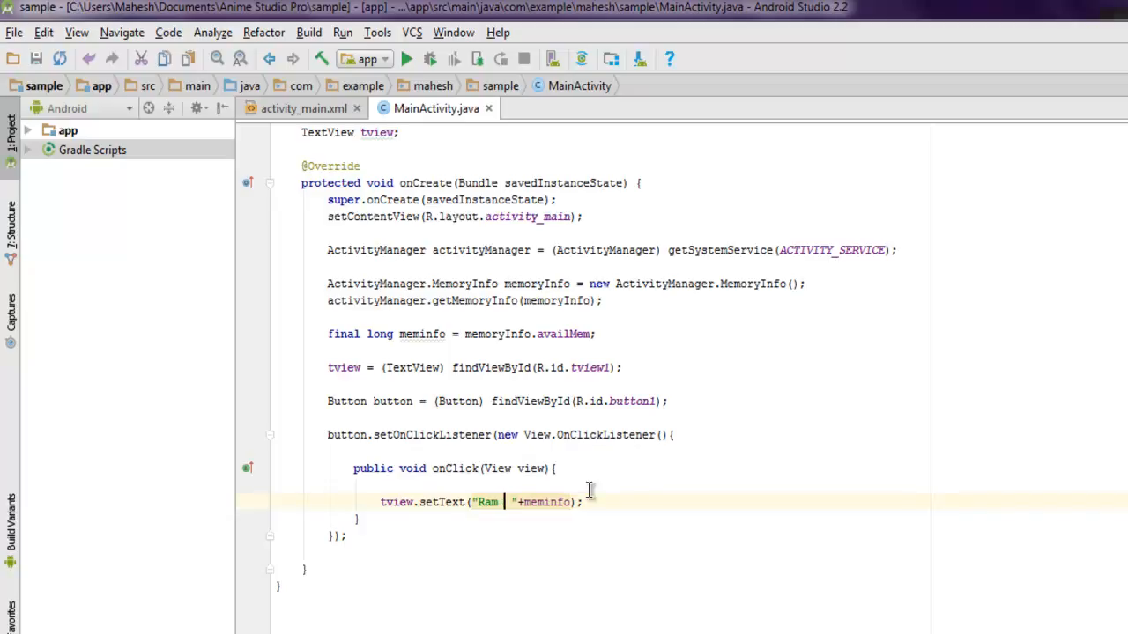
{"action": "key", "text": "BackSpace"}
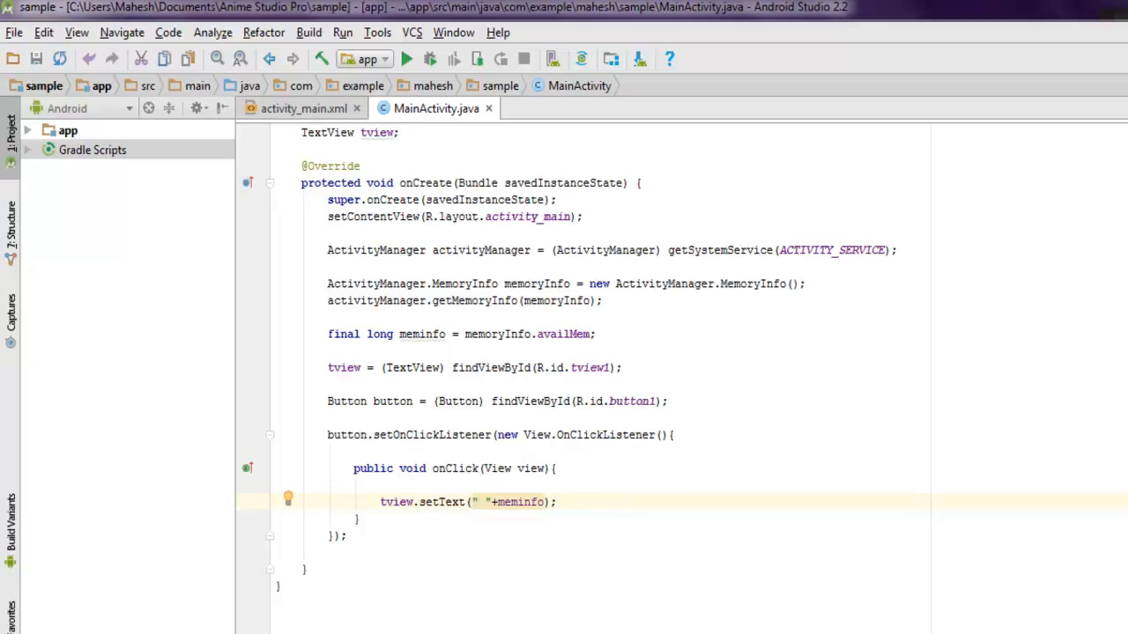
Step: Run the app on the Nexus 5 API 23 emulator and bring the emulator window forward
{"action": "left_click", "coordinate": [405, 60]}
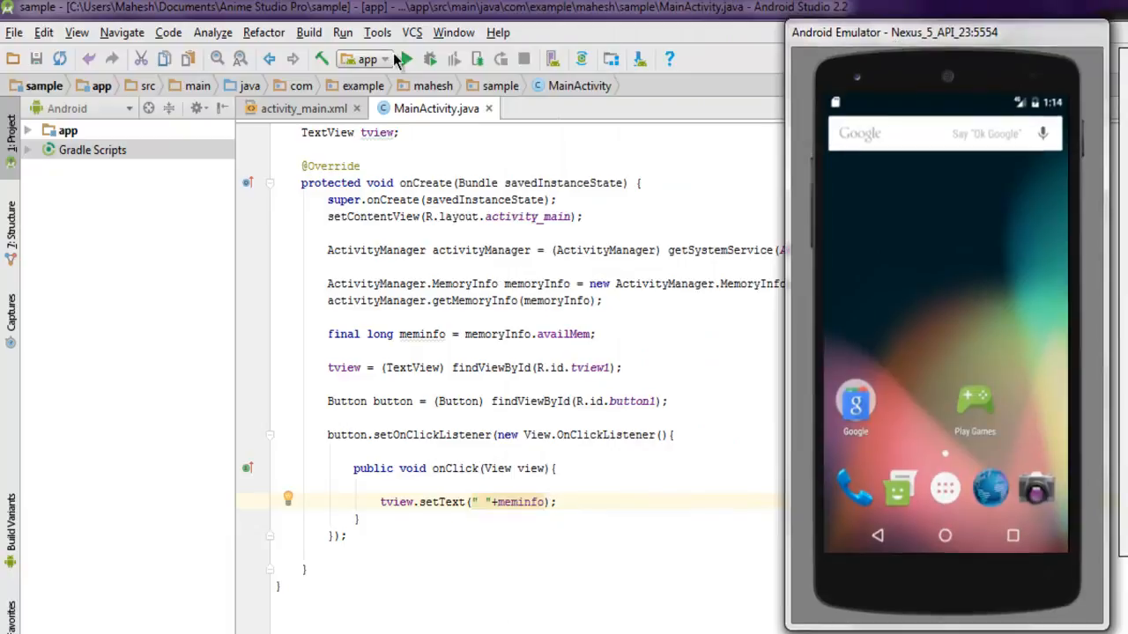
{"action": "left_click", "coordinate": [406, 60]}
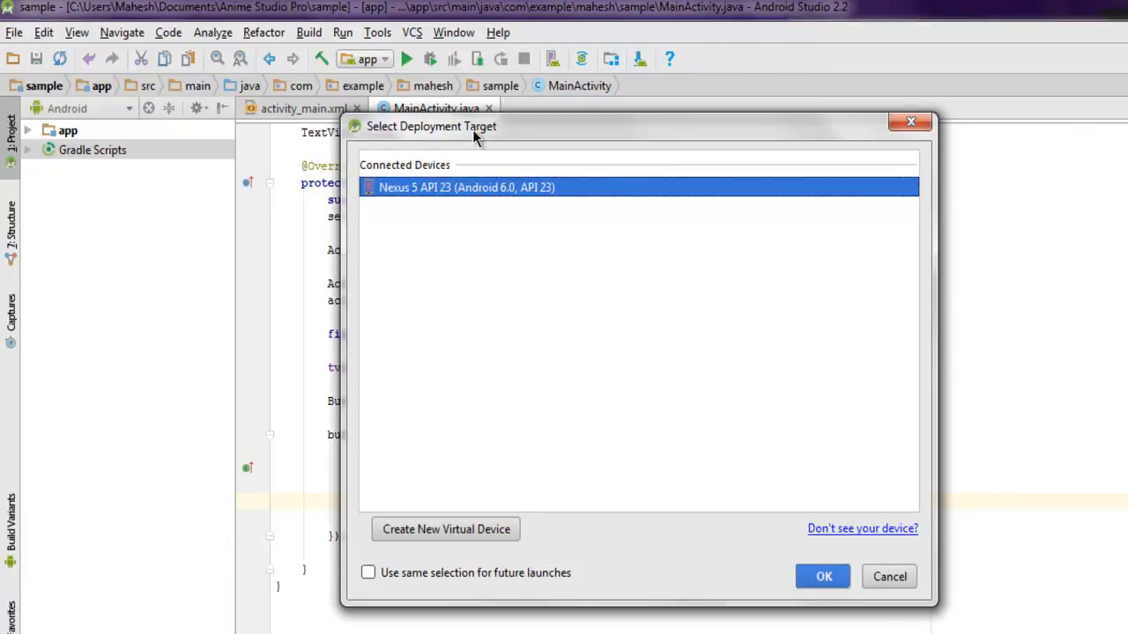
{"action": "mouse_move", "coordinate": [800, 529]}
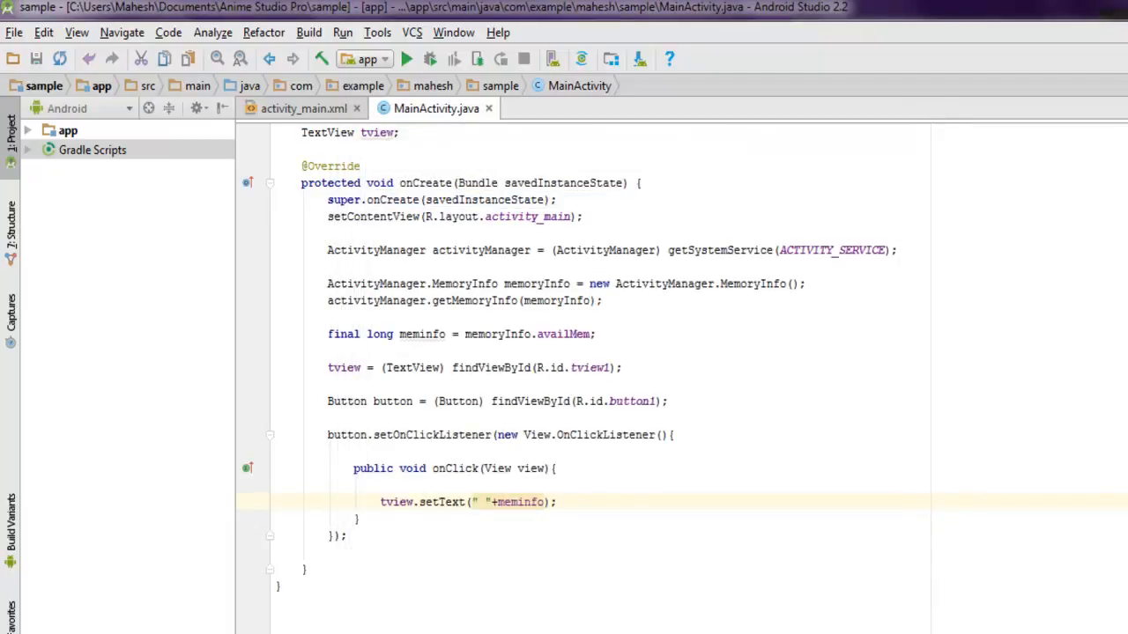
{"action": "left_click", "coordinate": [405, 60]}
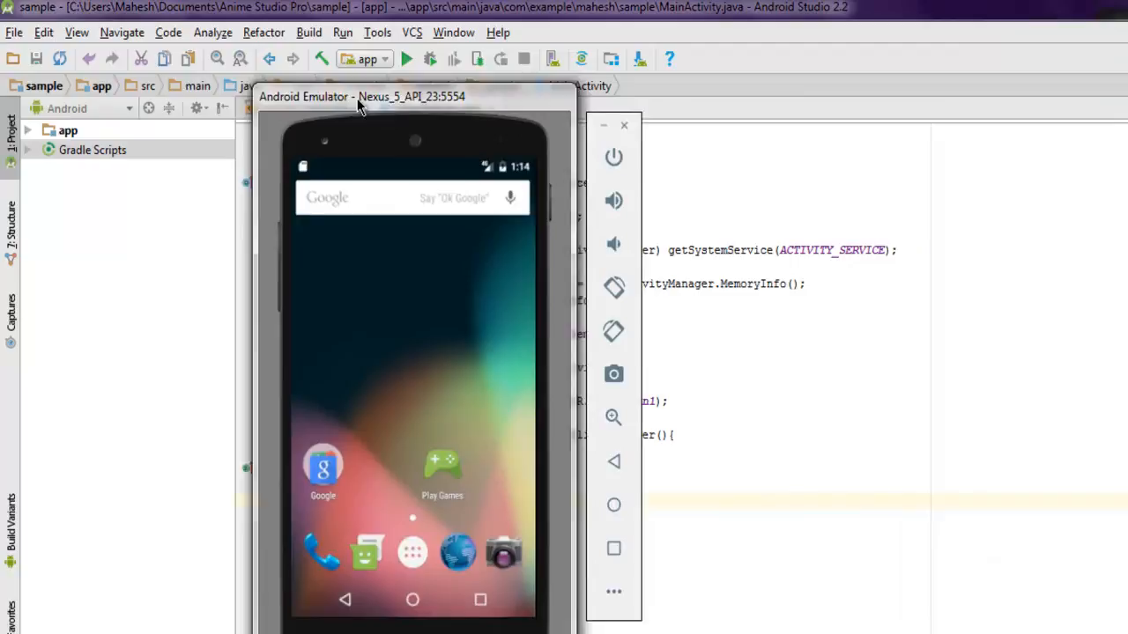
Step: Move the emulator window to the left while the app installs and launches
{"action": "left_click_drag", "start_coordinate": [361, 96], "coordinate": [203, 40]}
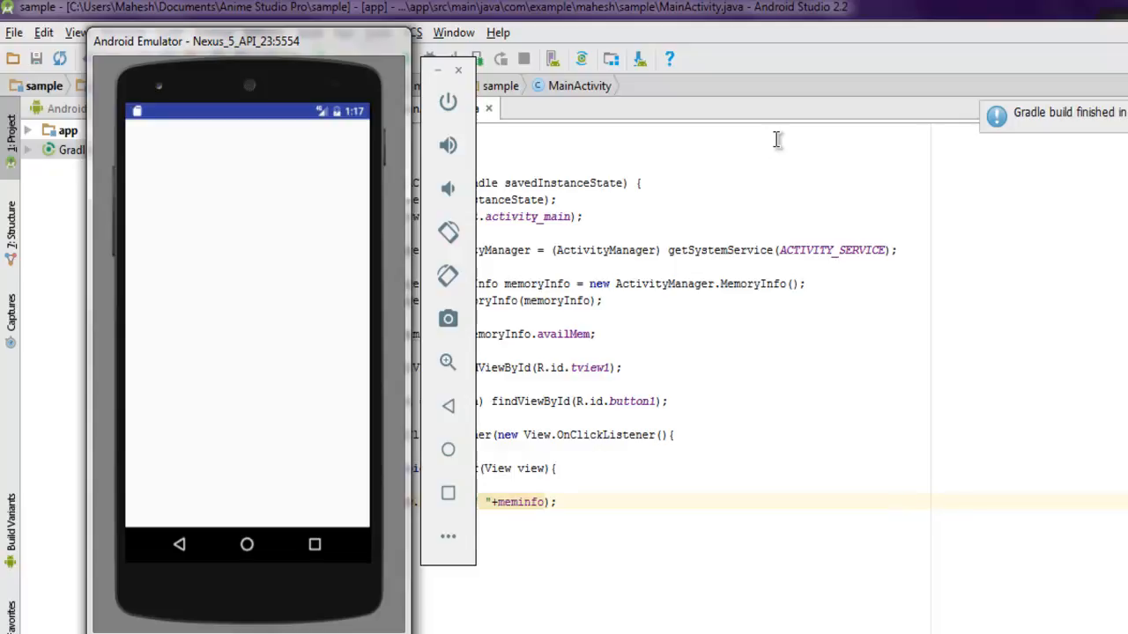
{"action": "mouse_move", "coordinate": [667, 334]}
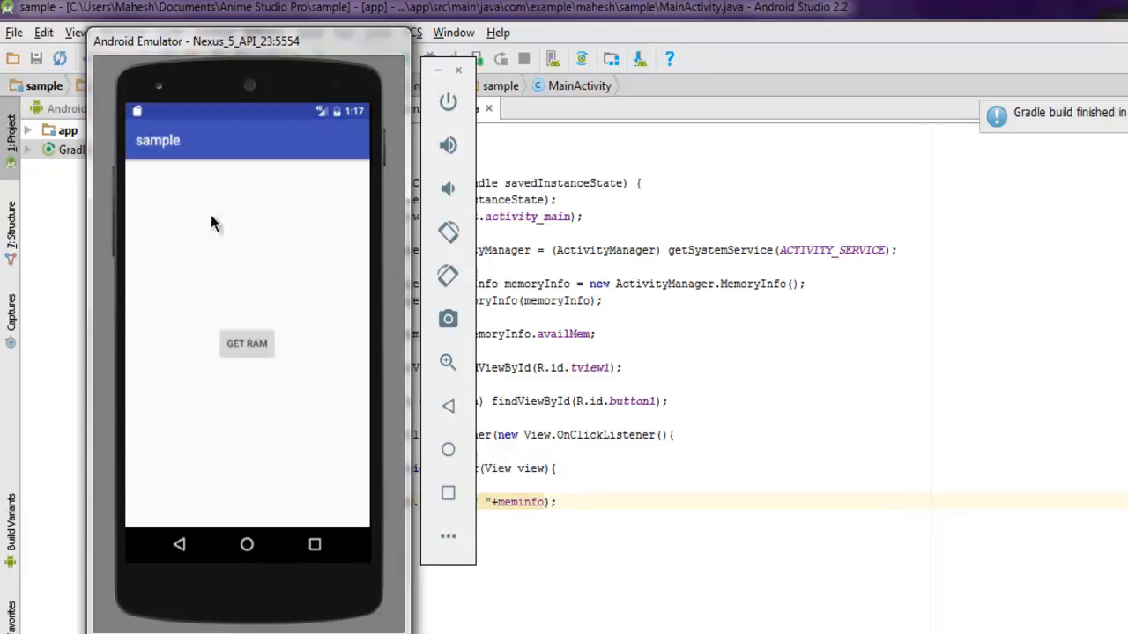
{"action": "mouse_move", "coordinate": [177, 169]}
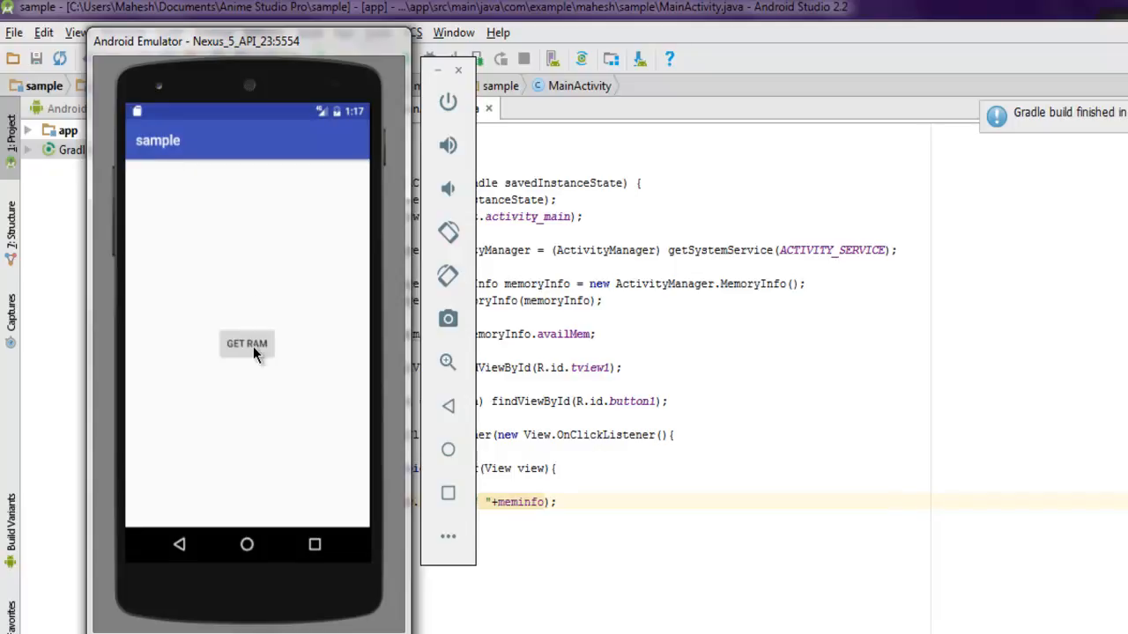
{"action": "mouse_move", "coordinate": [254, 379]}
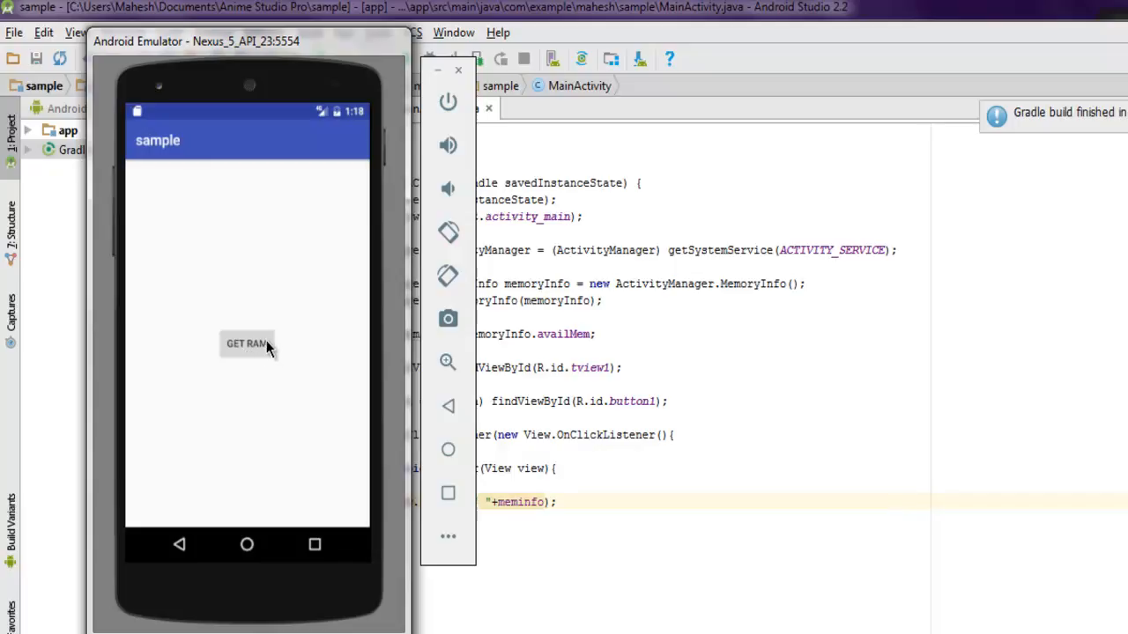
{"action": "mouse_move", "coordinate": [245, 356]}
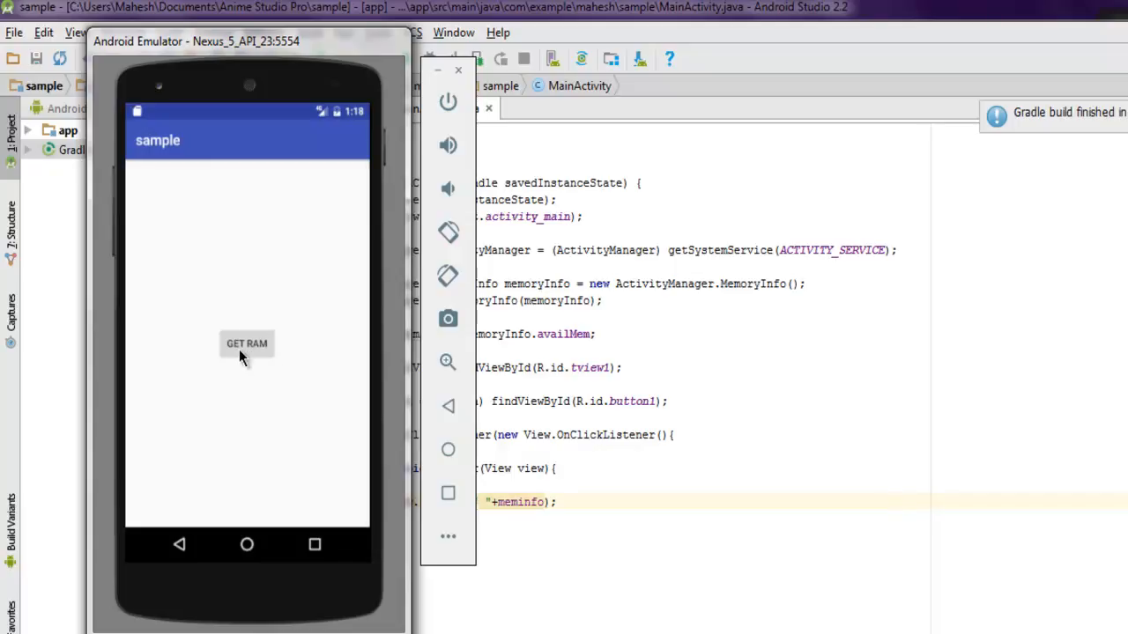
{"action": "mouse_move", "coordinate": [144, 191]}
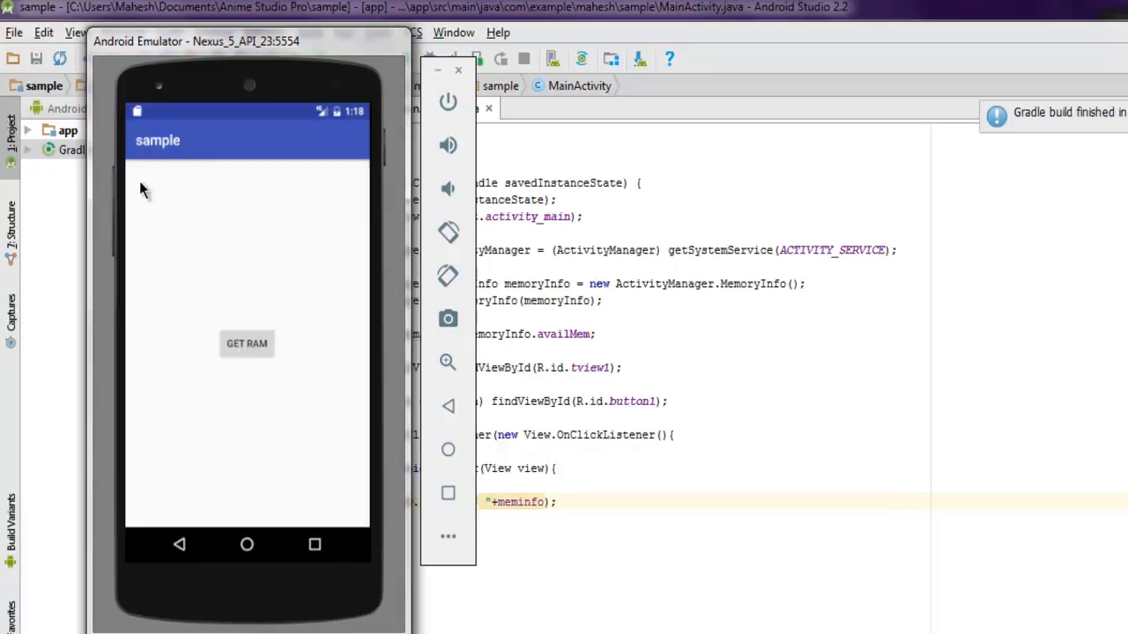
{"action": "mouse_move", "coordinate": [202, 203]}
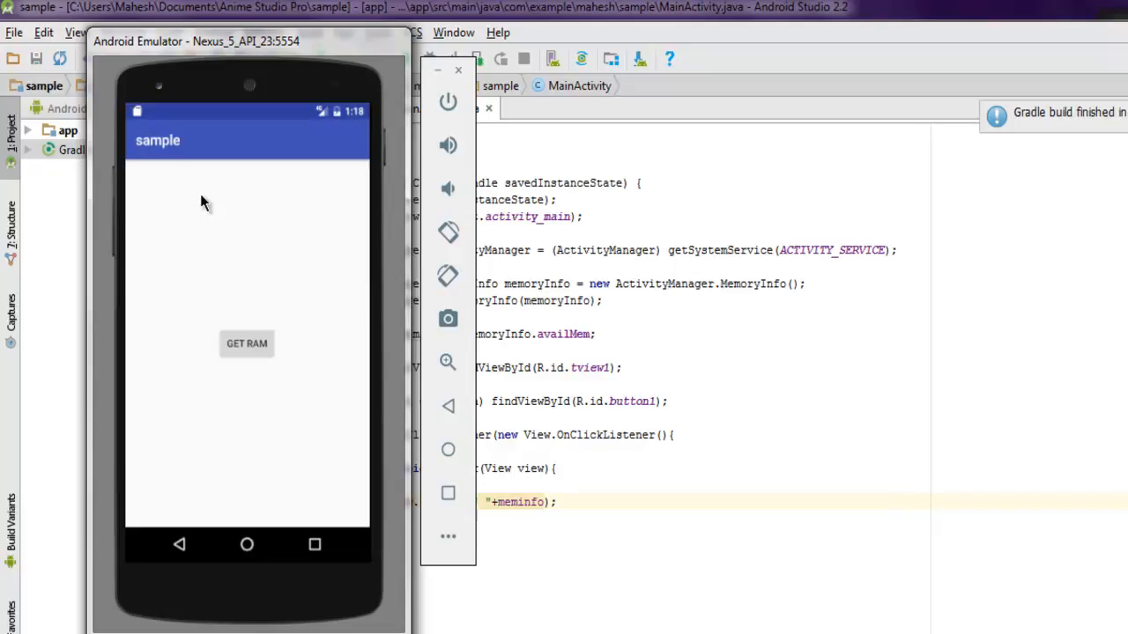
{"action": "mouse_move", "coordinate": [246, 344]}
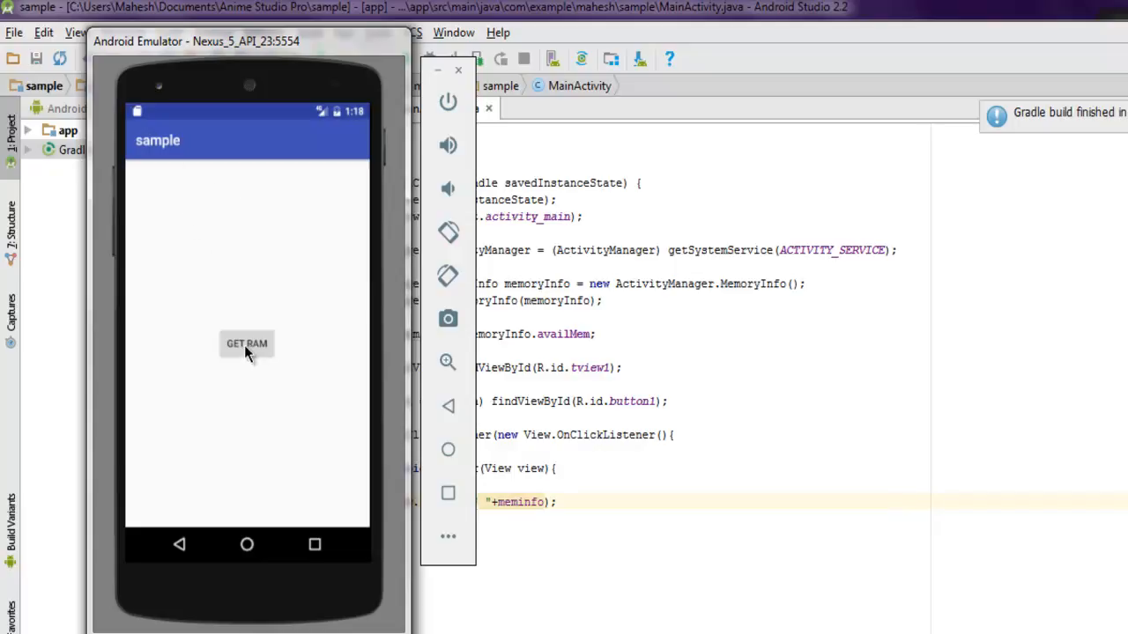
Step: Tap Get RAM so the text view shows the available memory, 429588480 bytes
{"action": "left_click", "coordinate": [247, 342]}
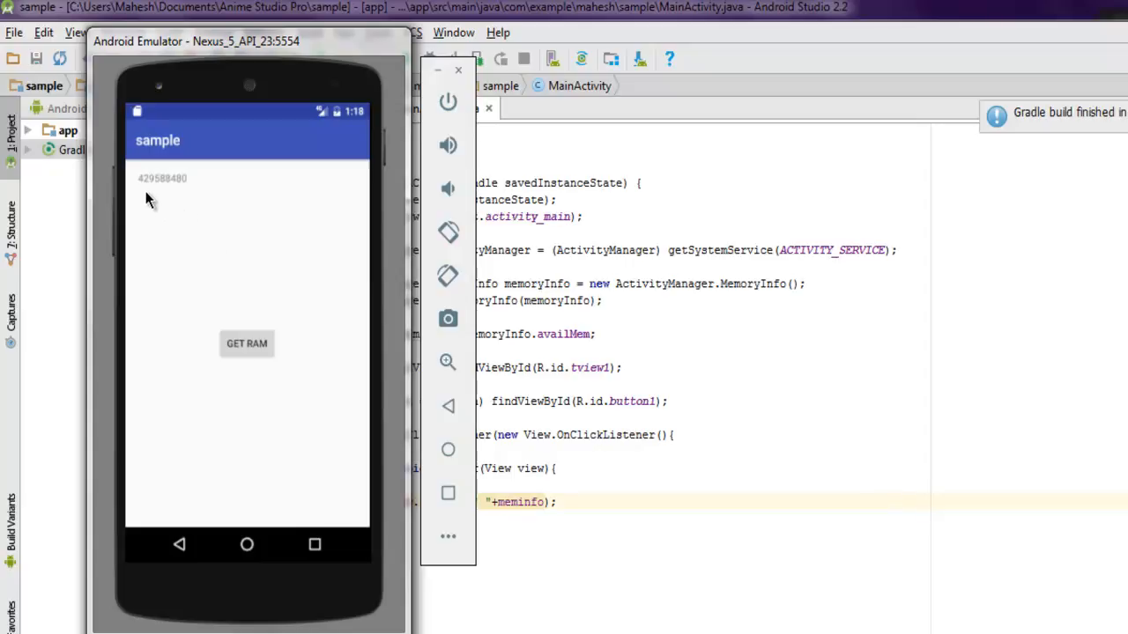
{"action": "mouse_move", "coordinate": [187, 194]}
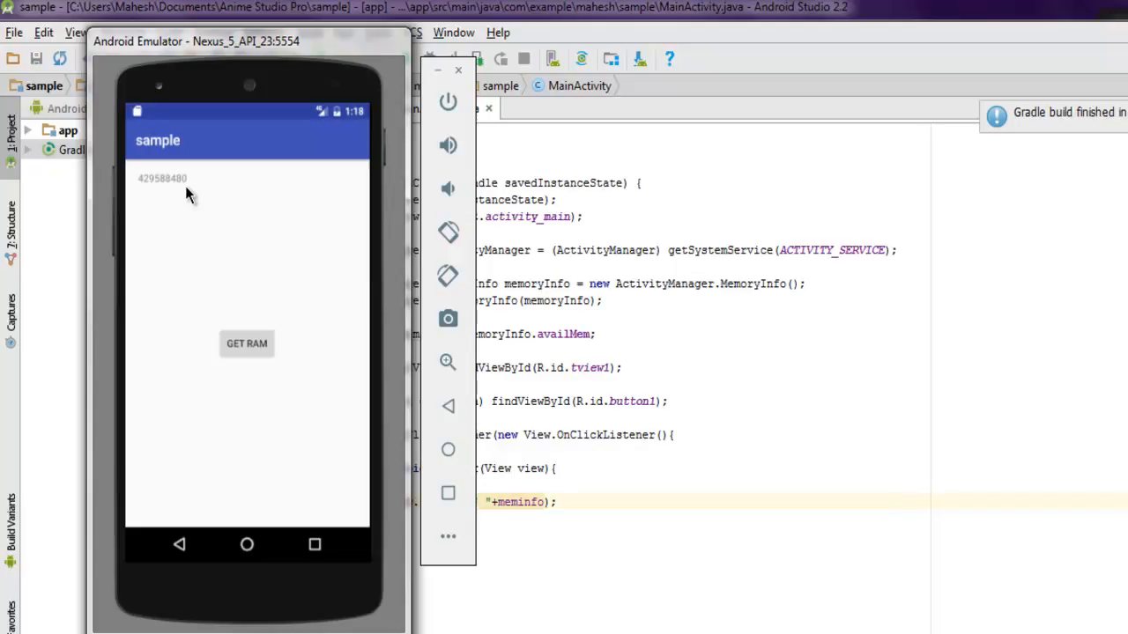
{"action": "mouse_move", "coordinate": [185, 401]}
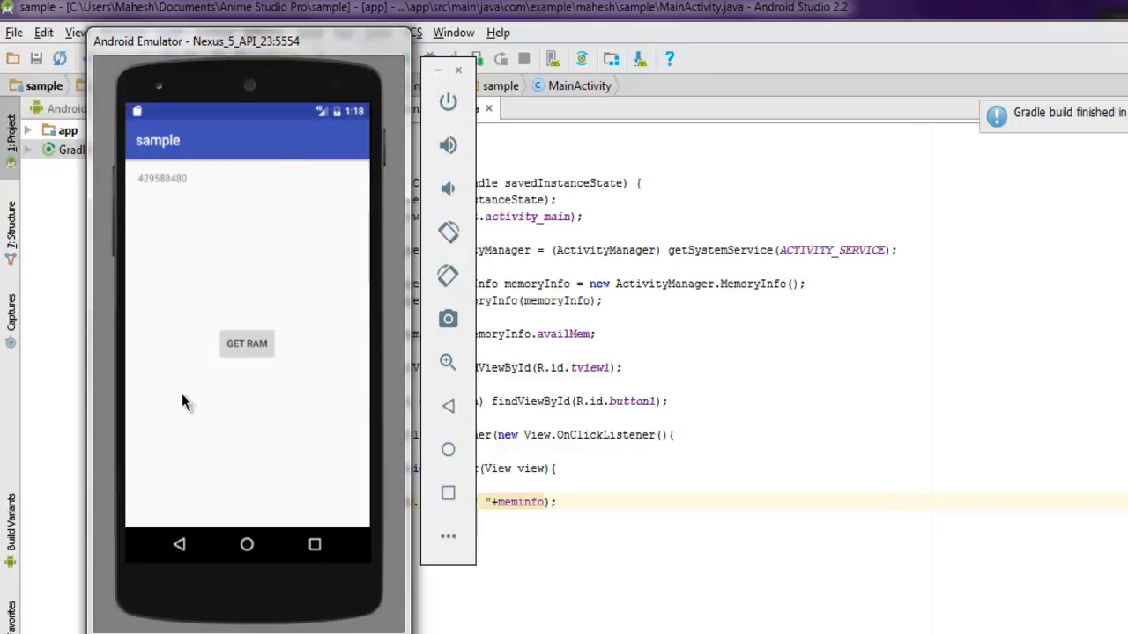
{"action": "mouse_move", "coordinate": [130, 259]}
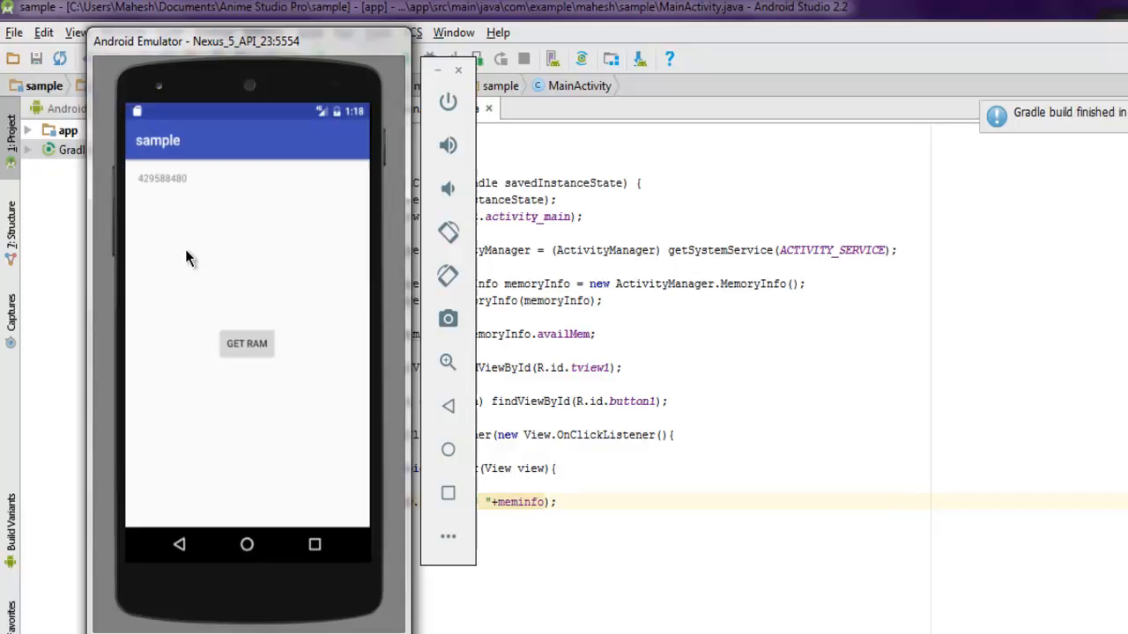
{"action": "mouse_move", "coordinate": [257, 272]}
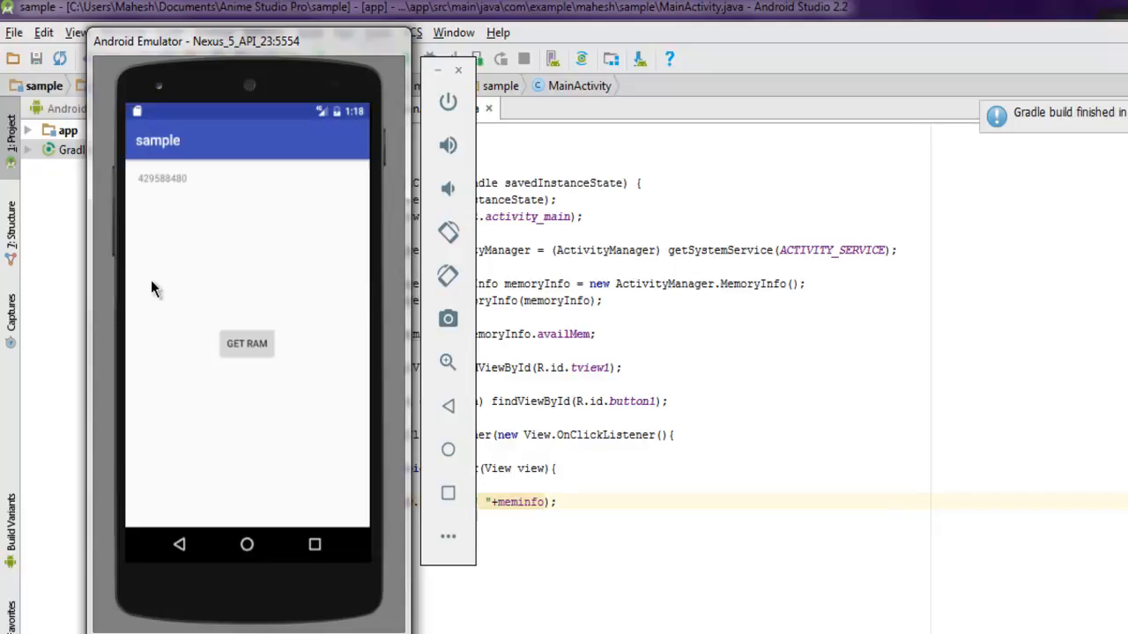
{"action": "mouse_move", "coordinate": [180, 296]}
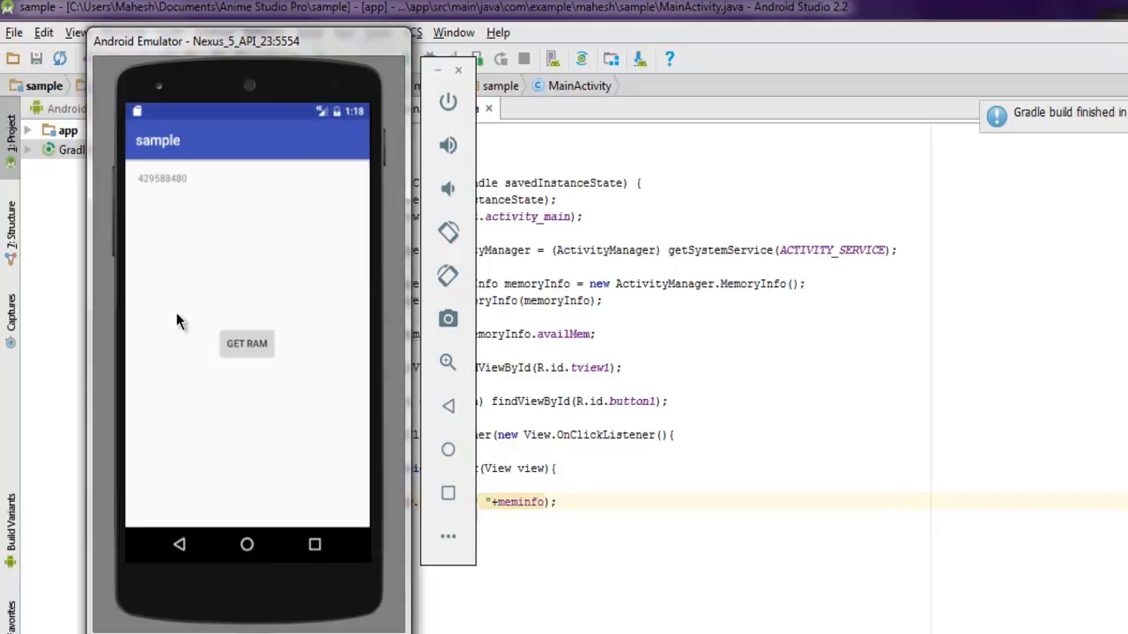
{"action": "mouse_move", "coordinate": [144, 211]}
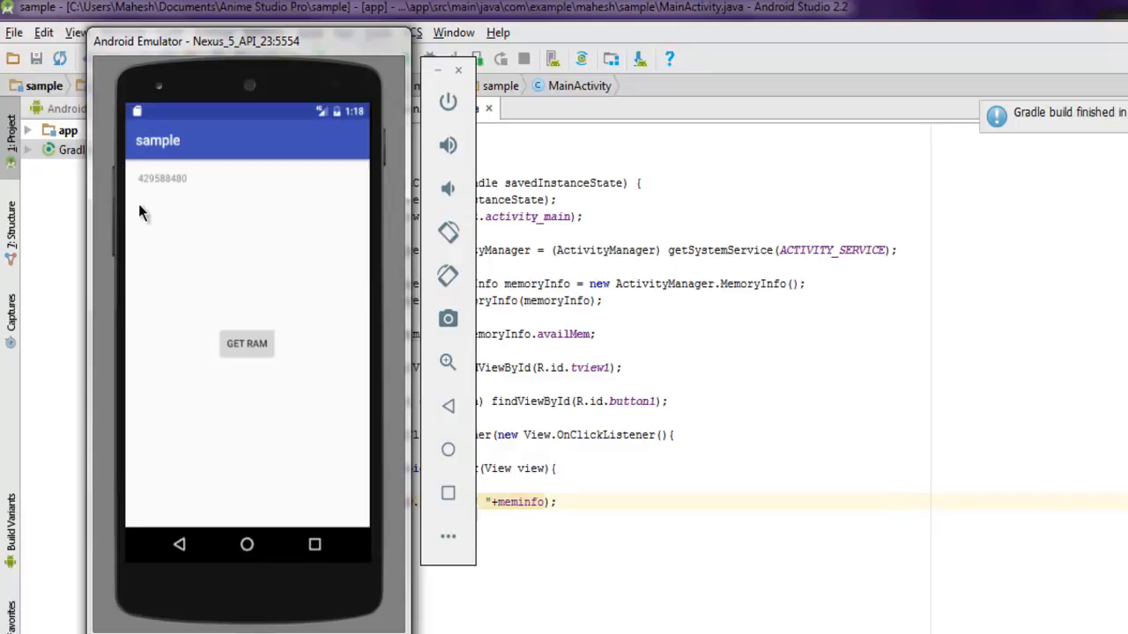
{"action": "mouse_move", "coordinate": [205, 255]}
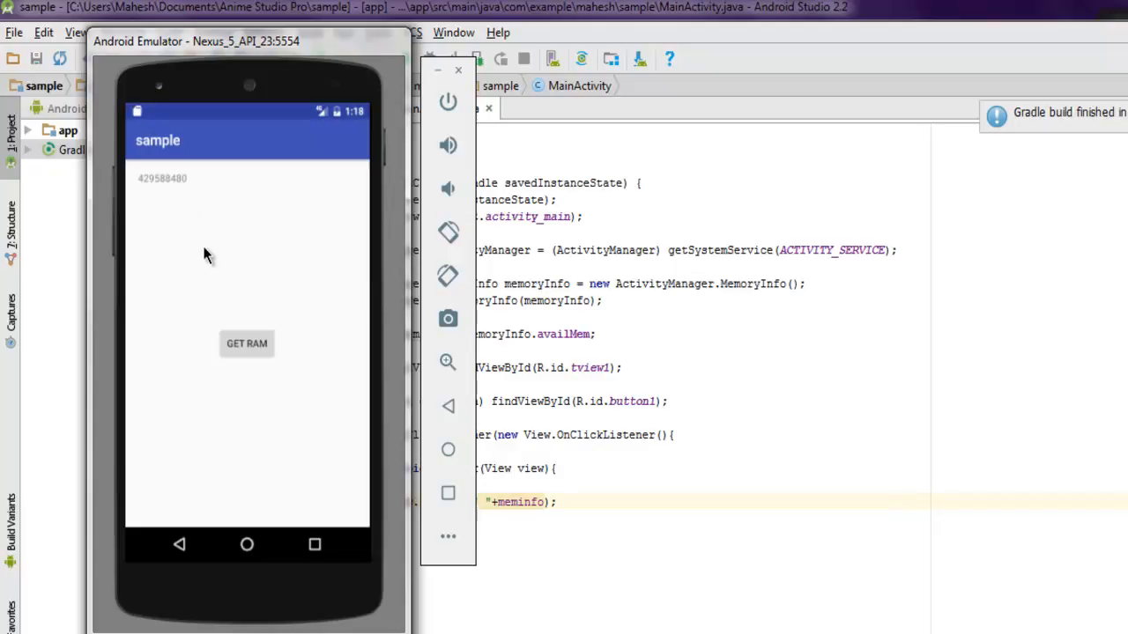